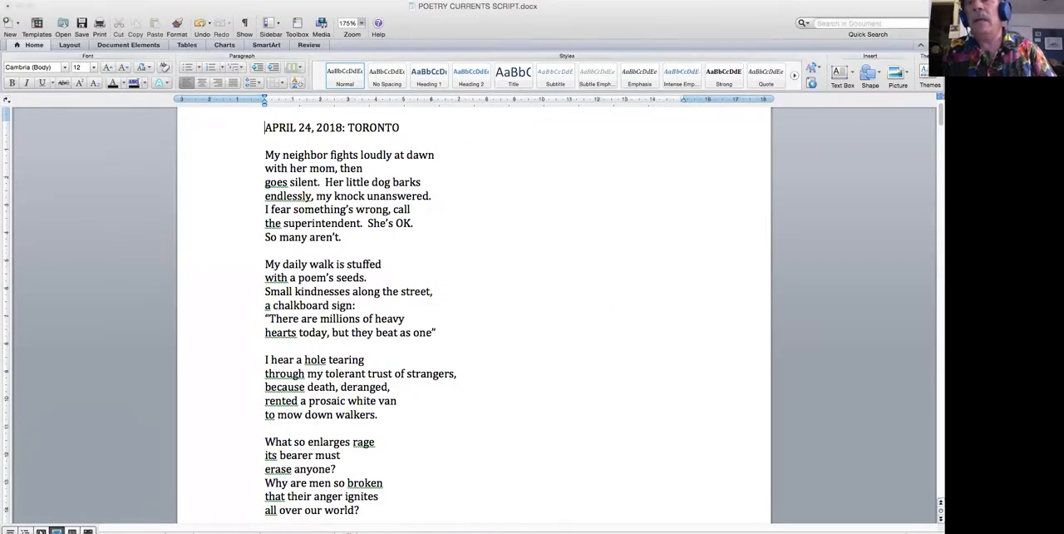
mouse_move(917, 279)
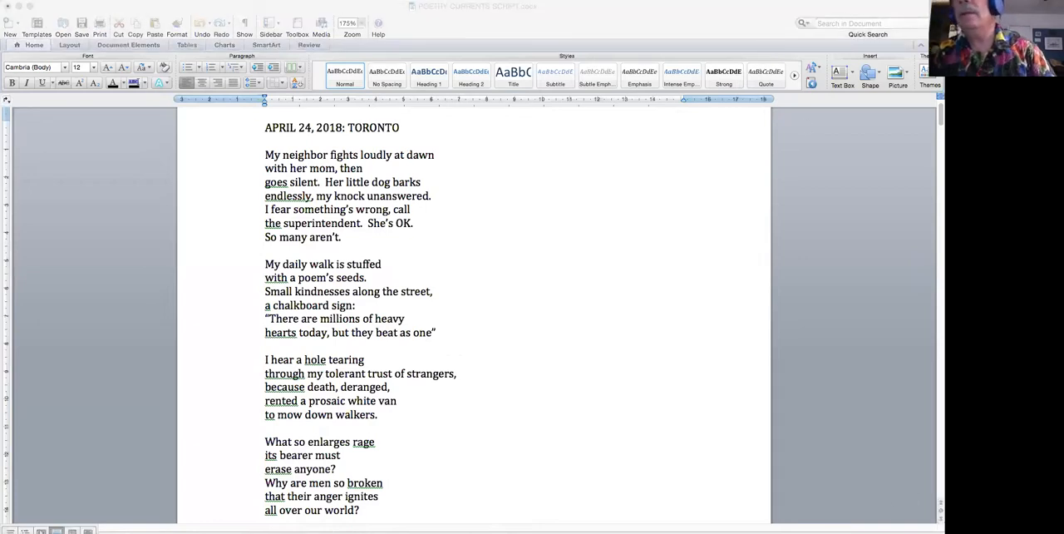
mouse_move(485, 239)
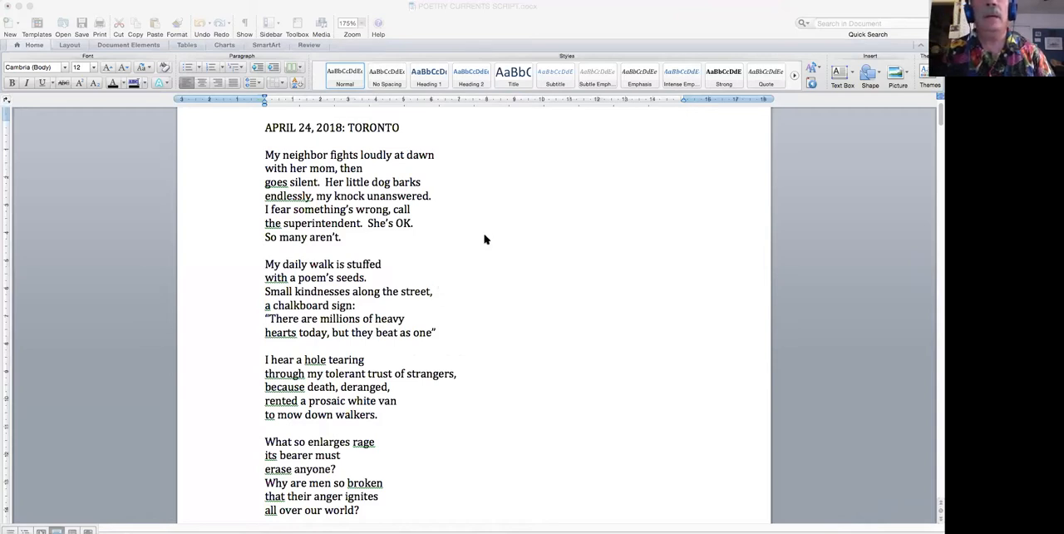
mouse_move(392, 196)
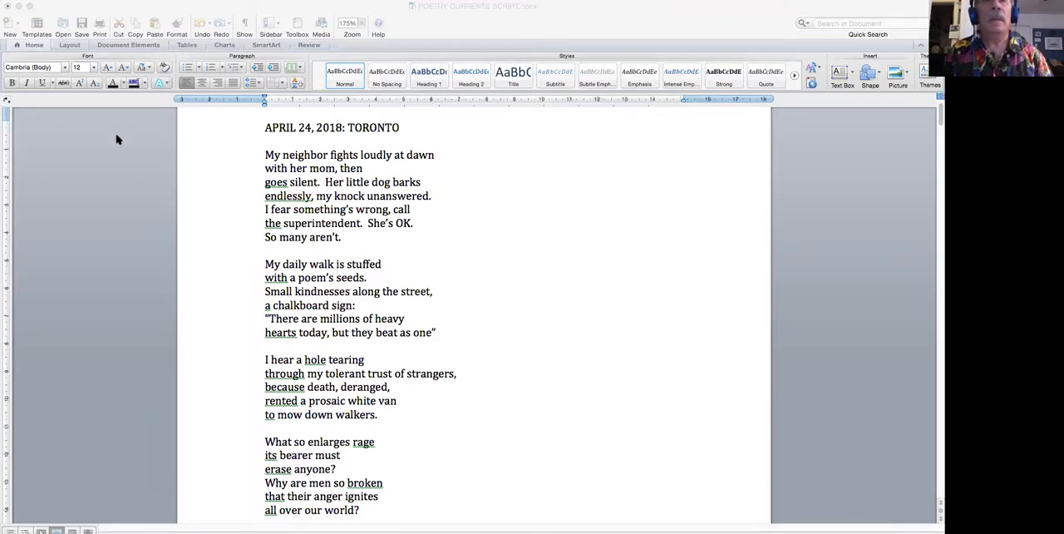
mouse_move(824, 158)
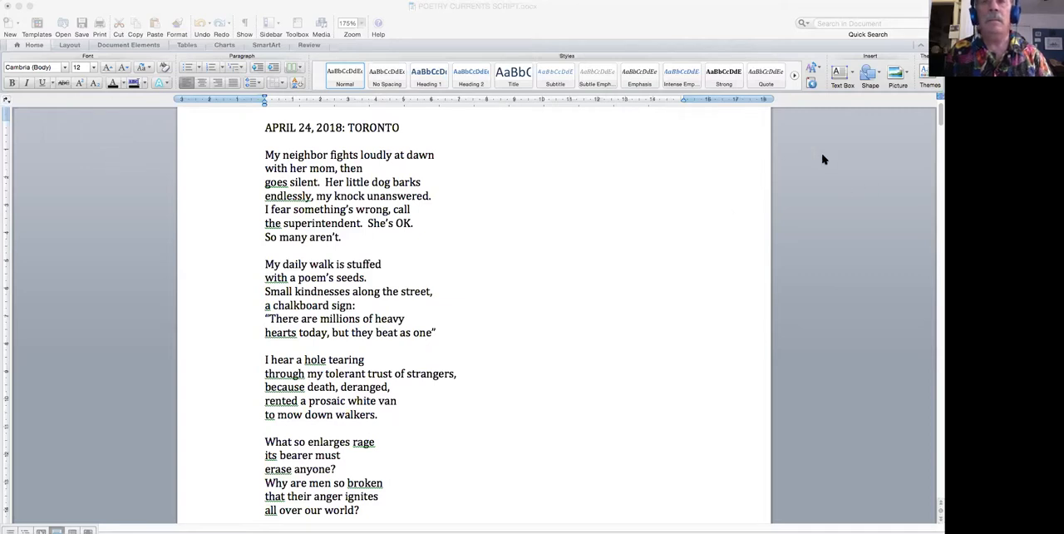
mouse_move(851, 157)
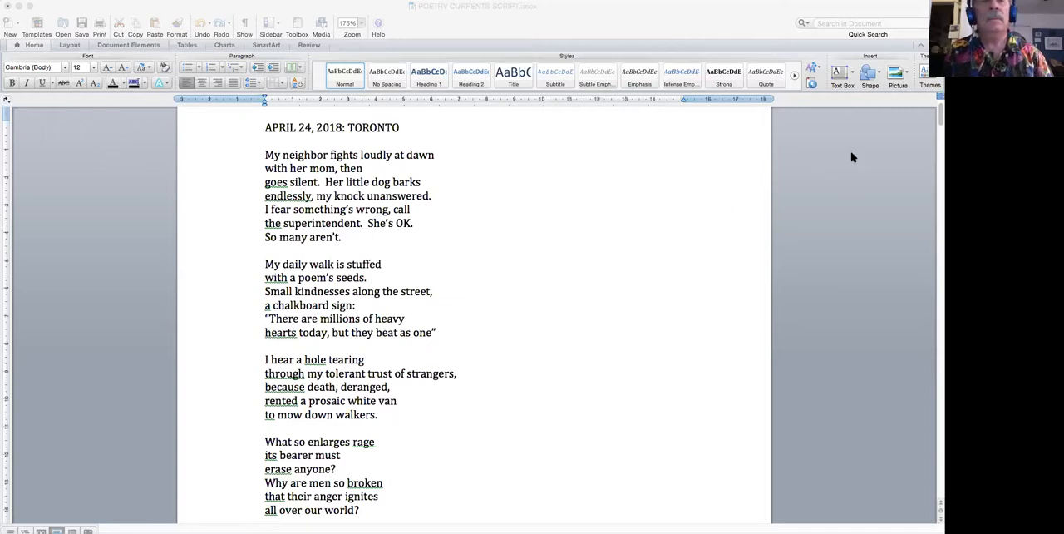
mouse_move(928, 269)
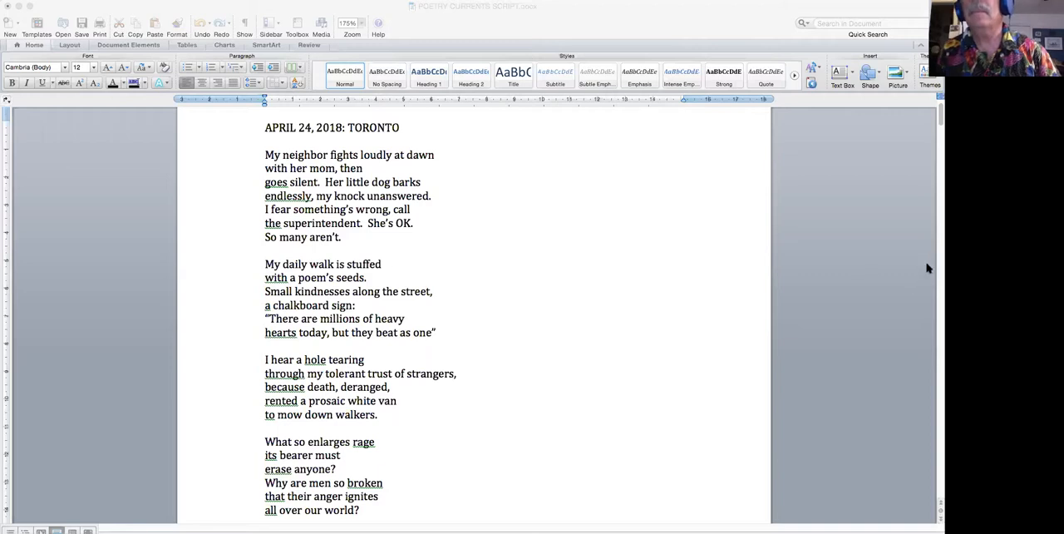
mouse_move(867, 497)
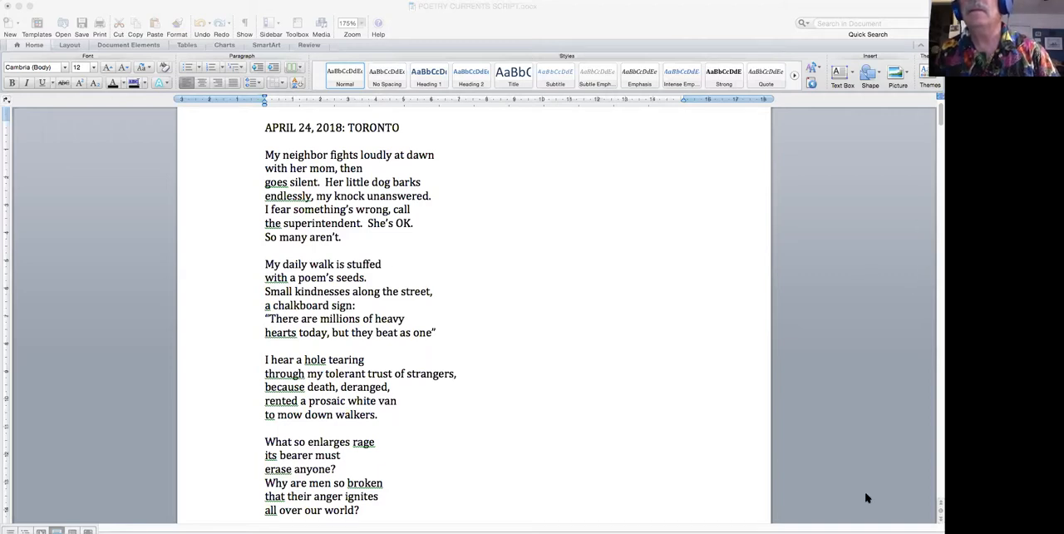
mouse_move(837, 522)
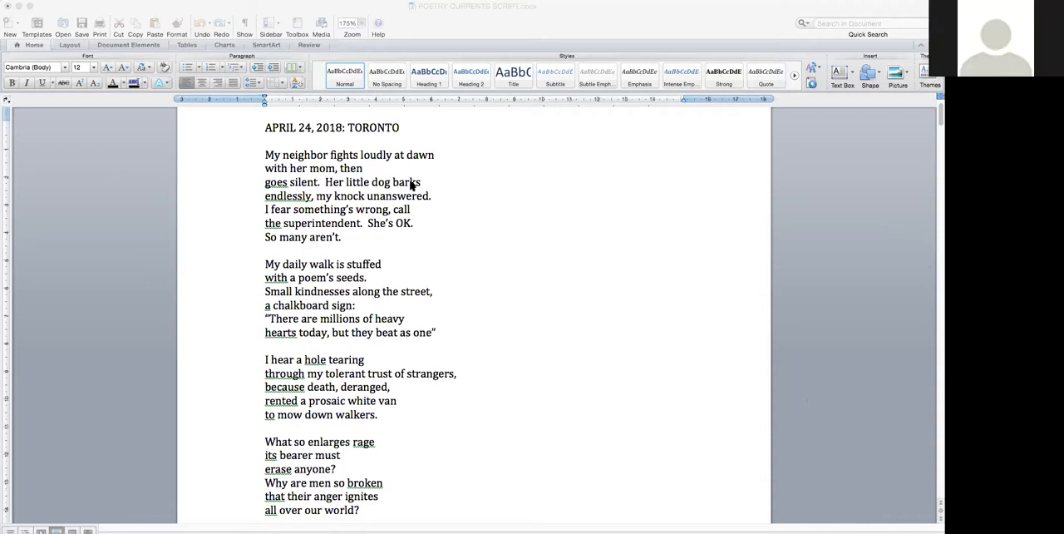
mouse_move(721, 336)
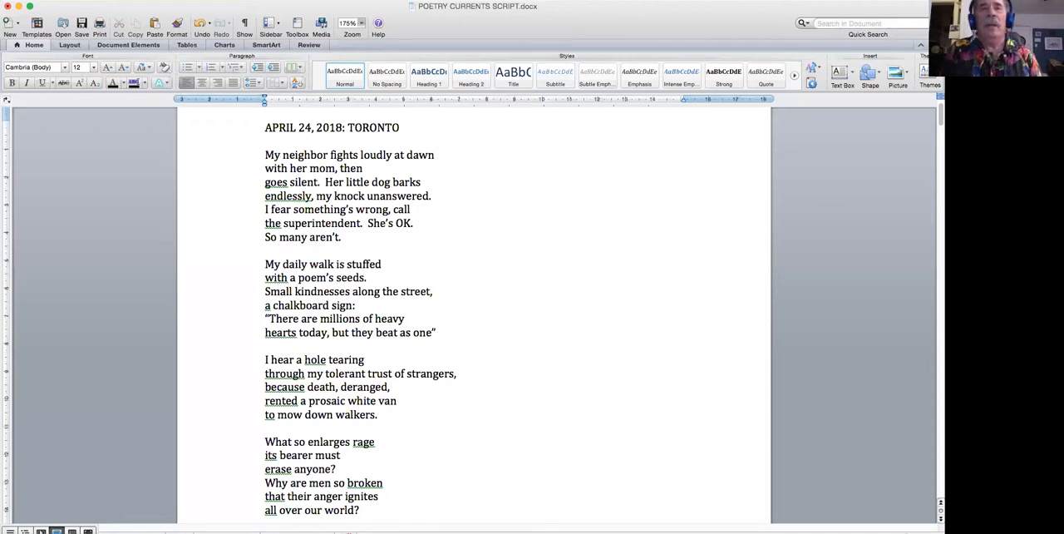
Step: Click repeatedly near the top-left of the Word window while the poem is read
click(264, 127)
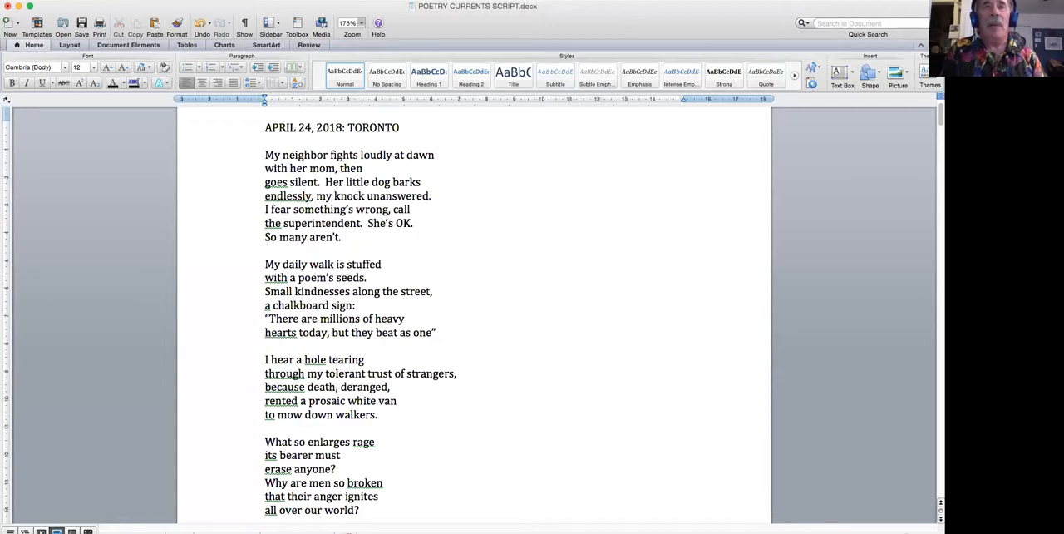
click(264, 126)
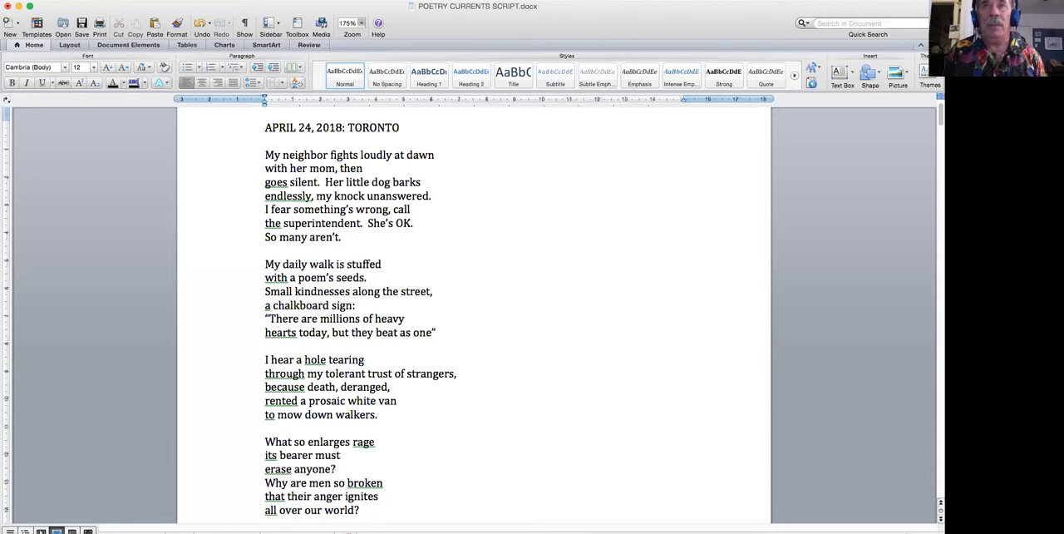
click(264, 127)
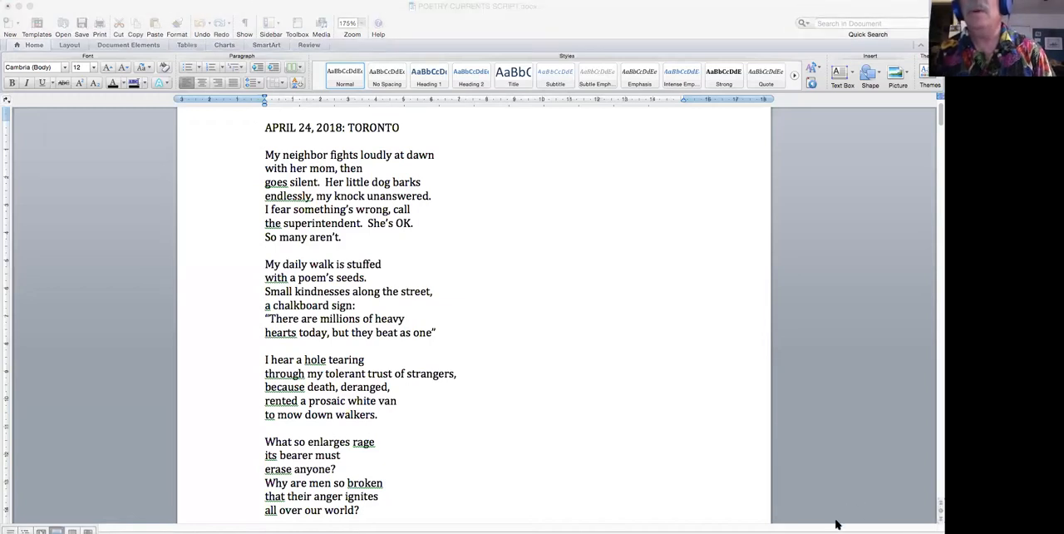
mouse_move(731, 382)
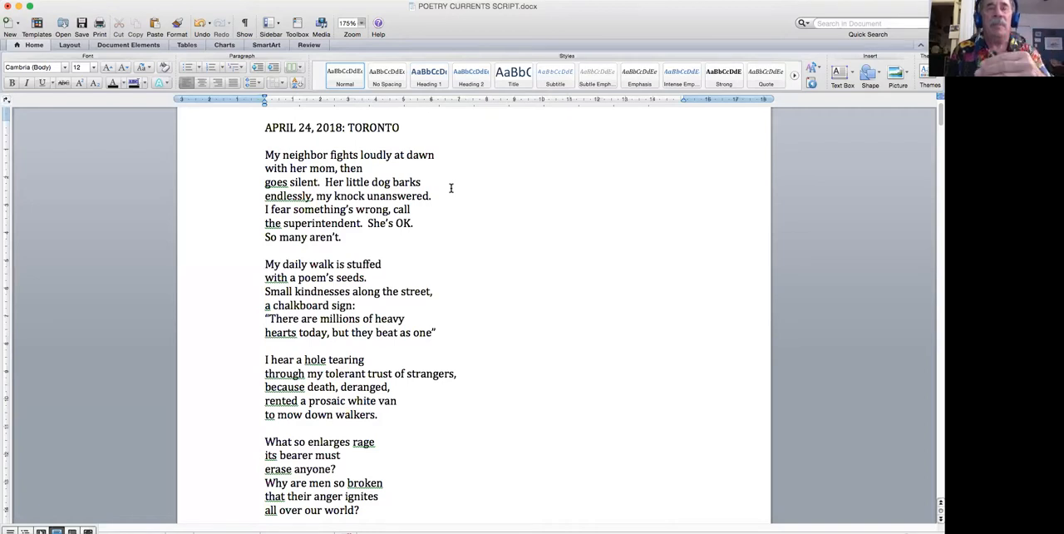
click(266, 126)
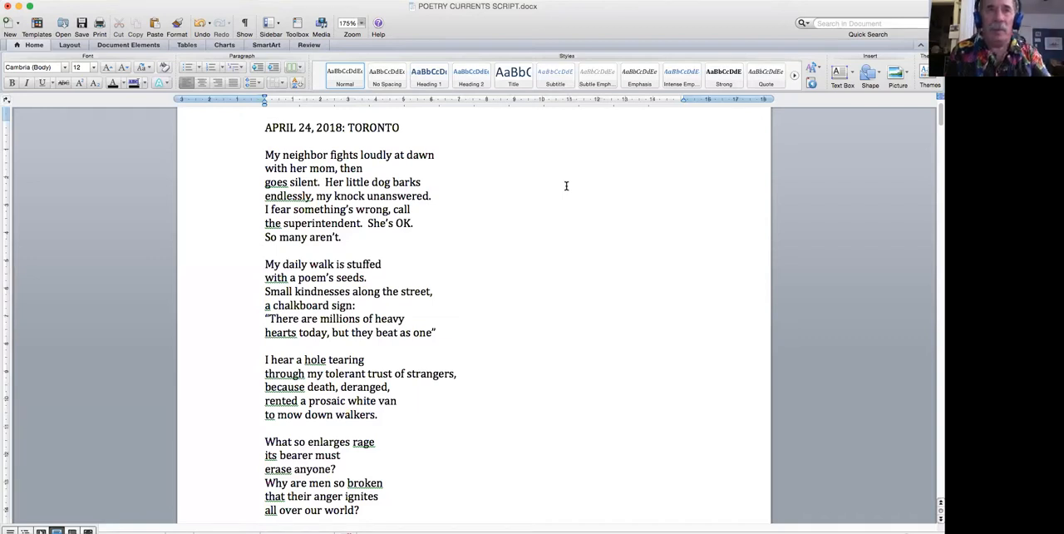
click(266, 126)
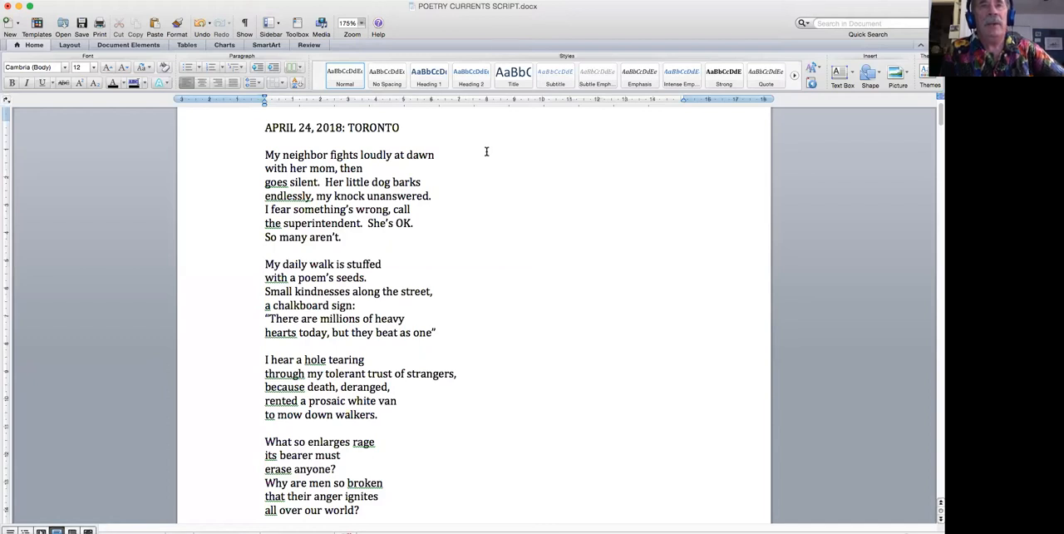
click(266, 126)
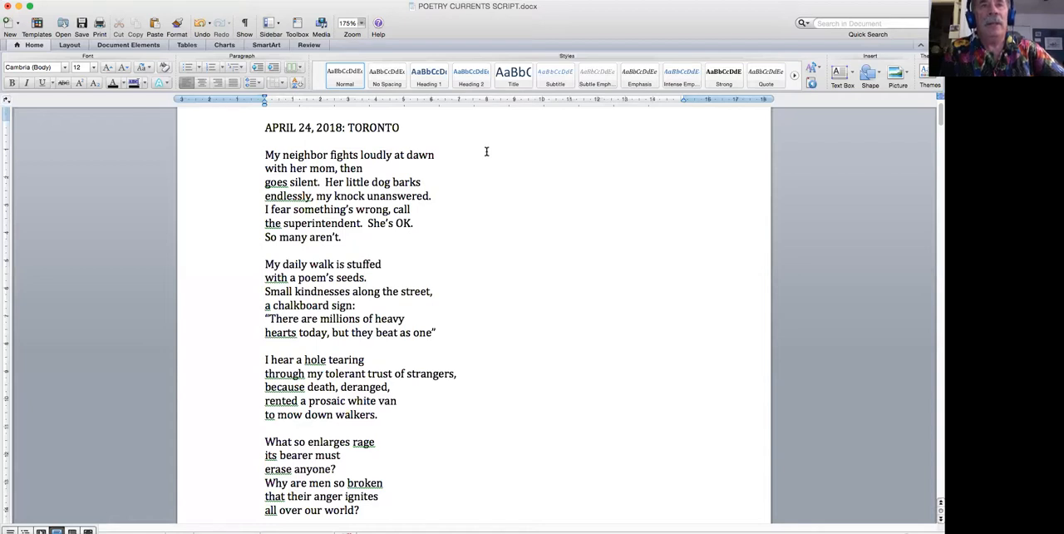
click(265, 126)
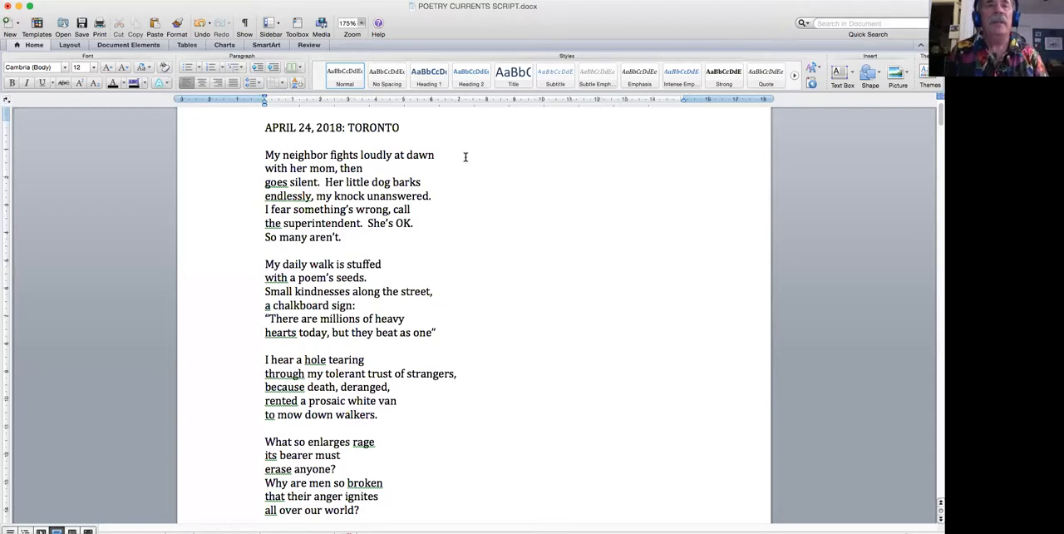
mouse_move(531, 195)
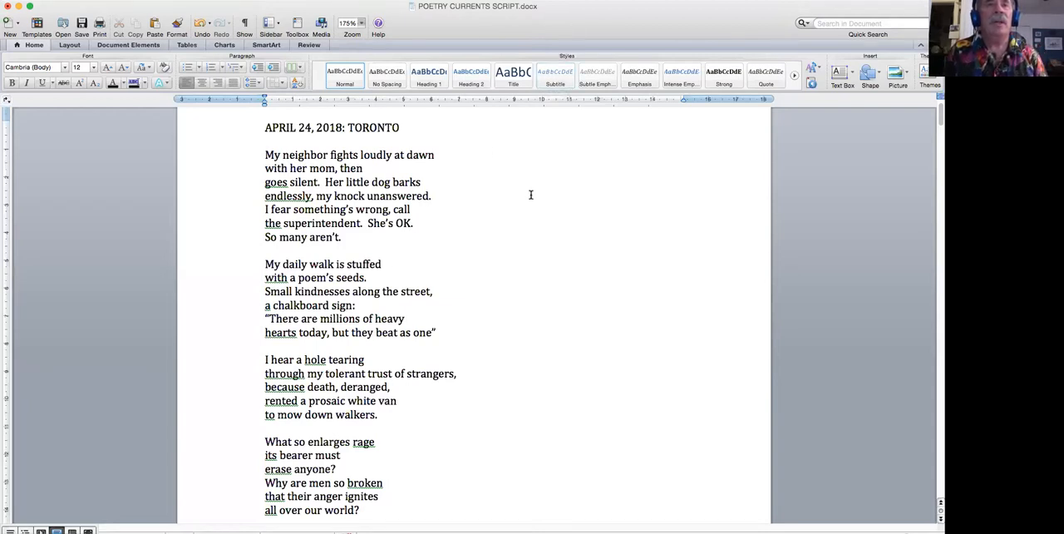
Step: Scroll down the Toronto poem to its ending, "But who really sees each of us?"
scroll(down, 3)
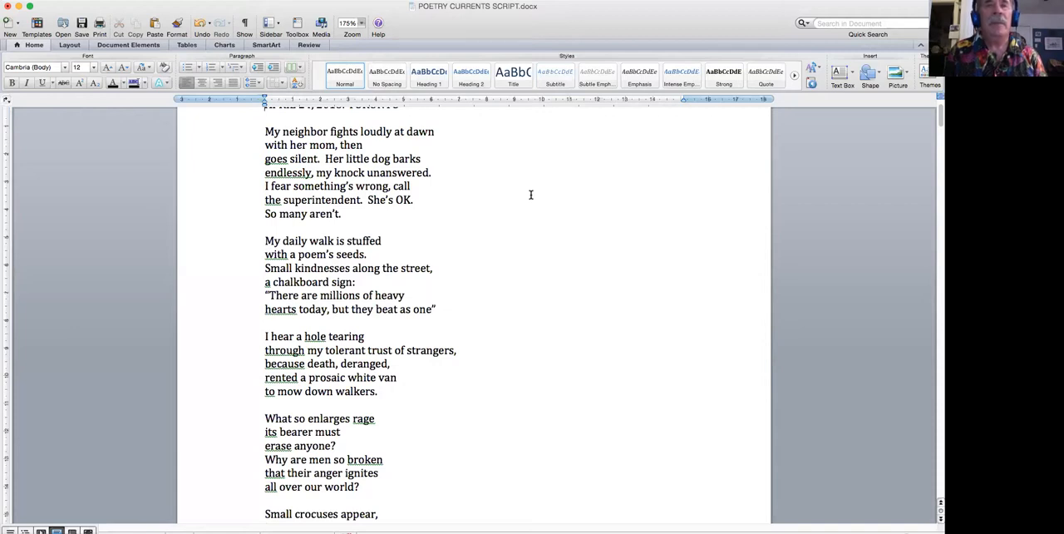
mouse_move(469, 193)
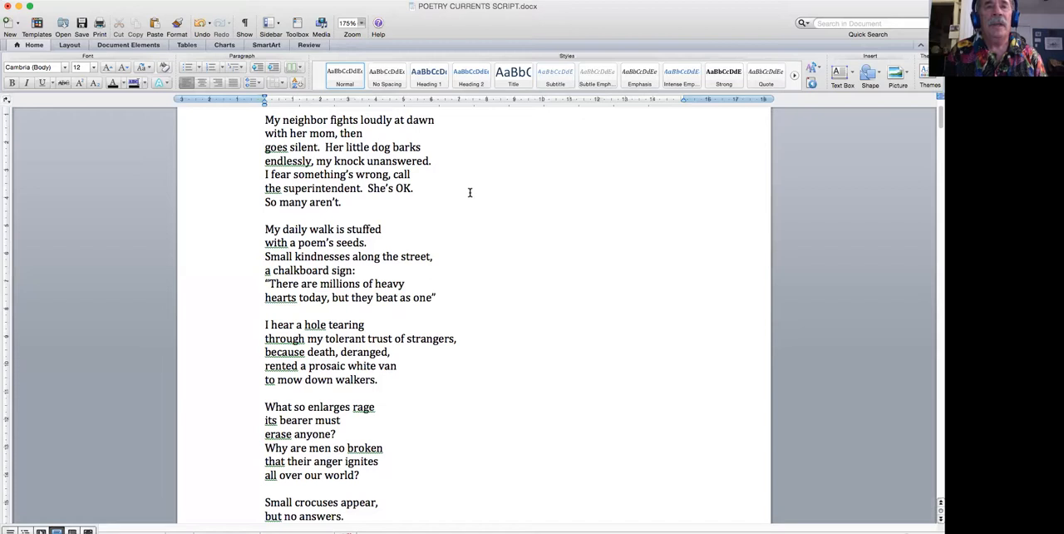
scroll(up, 3)
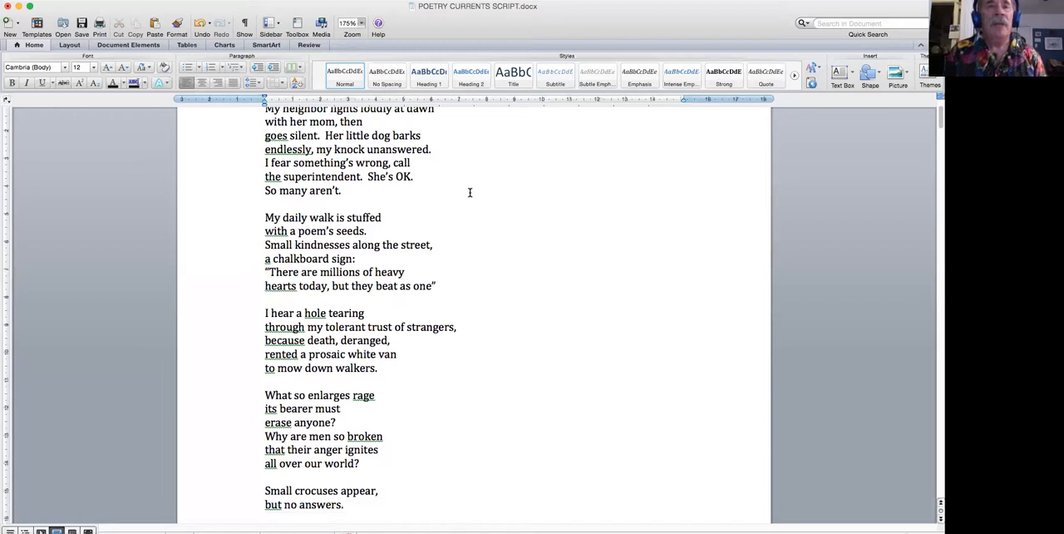
scroll(down, 3)
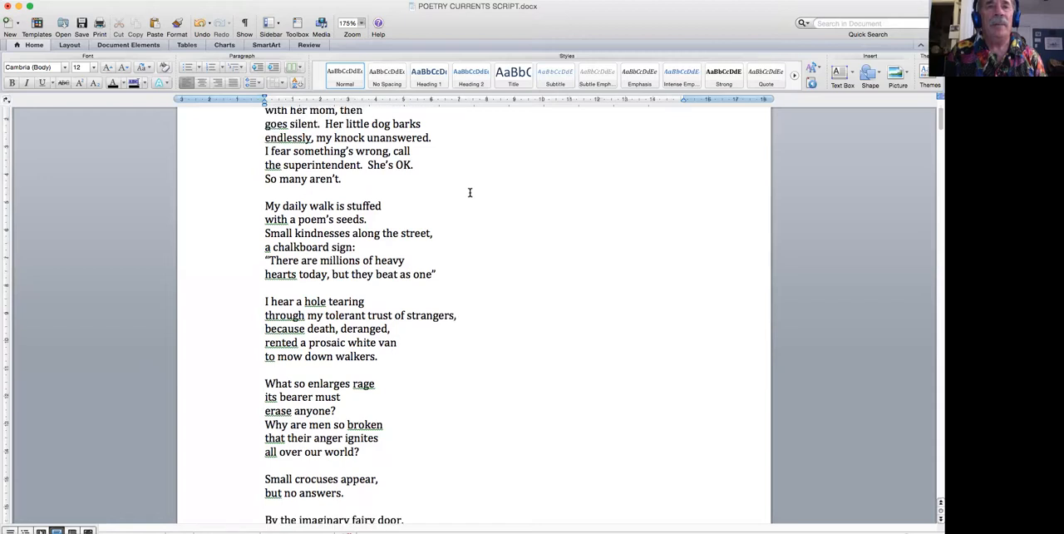
scroll(down, 3)
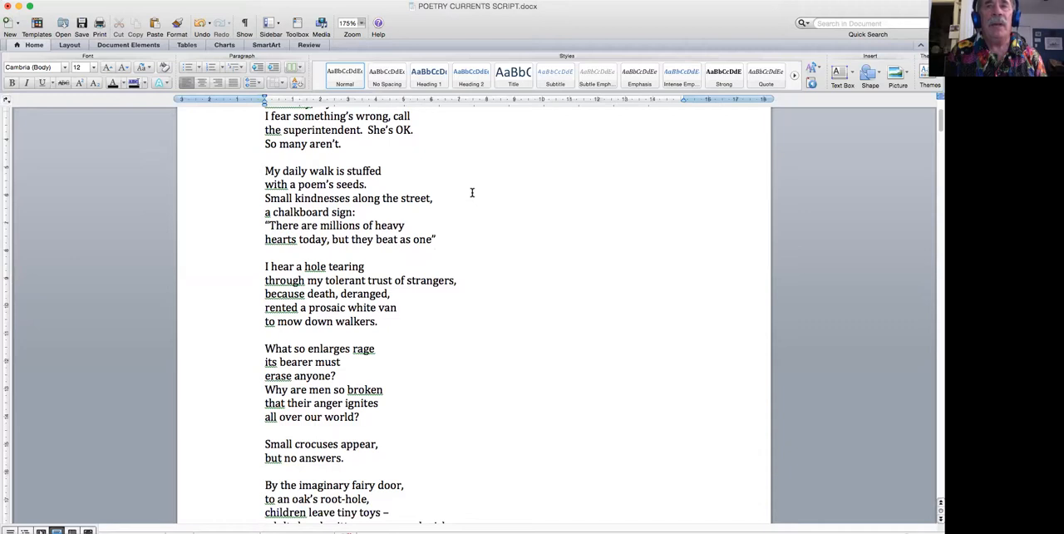
scroll(down, 3)
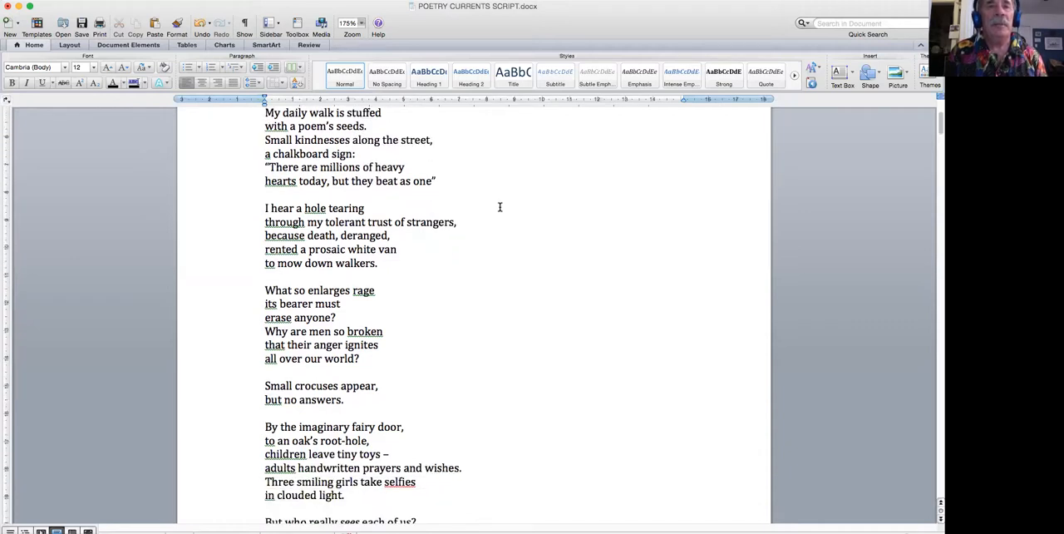
scroll(down, 3)
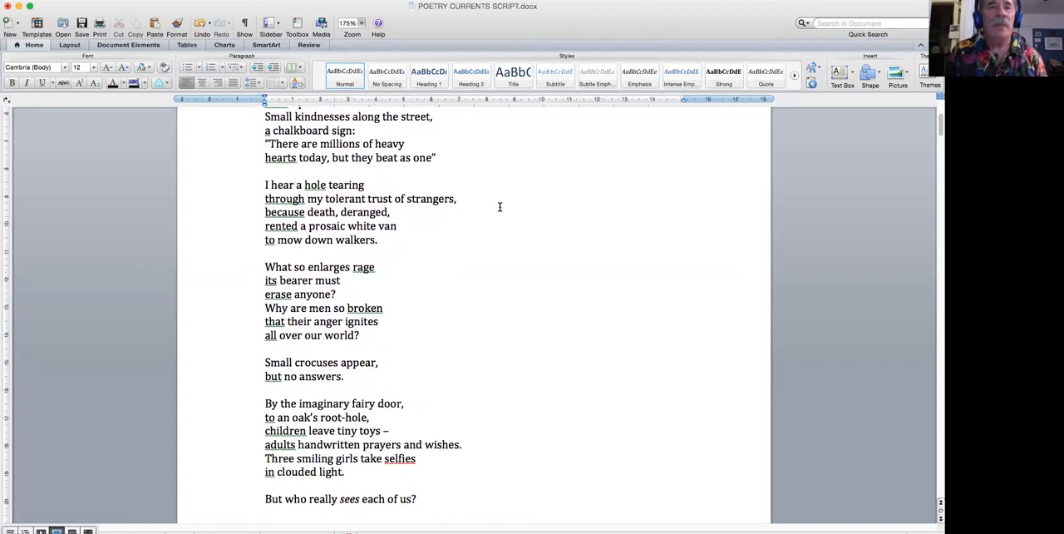
mouse_move(487, 217)
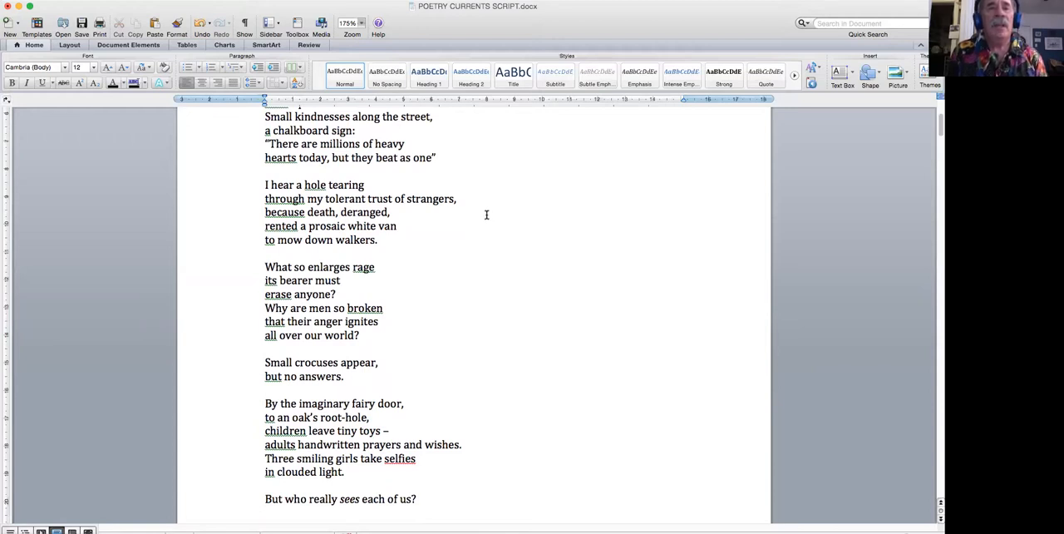
scroll(down, 3)
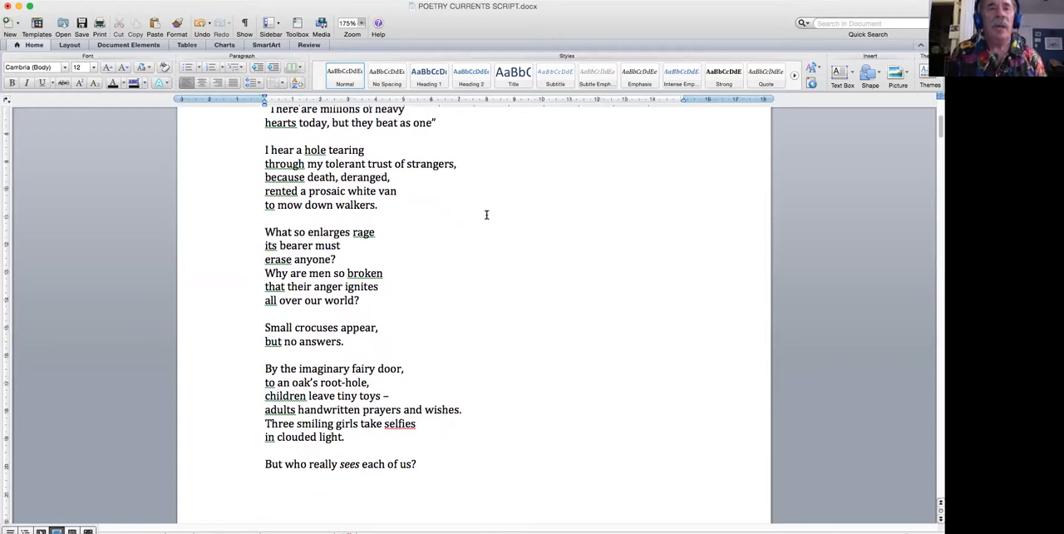
scroll(up, 3)
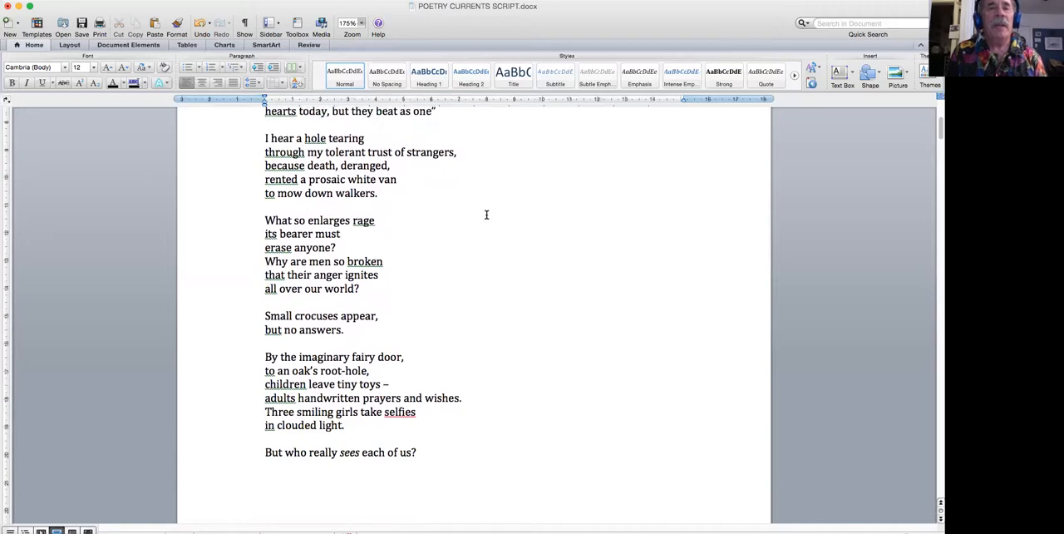
scroll(down, 3)
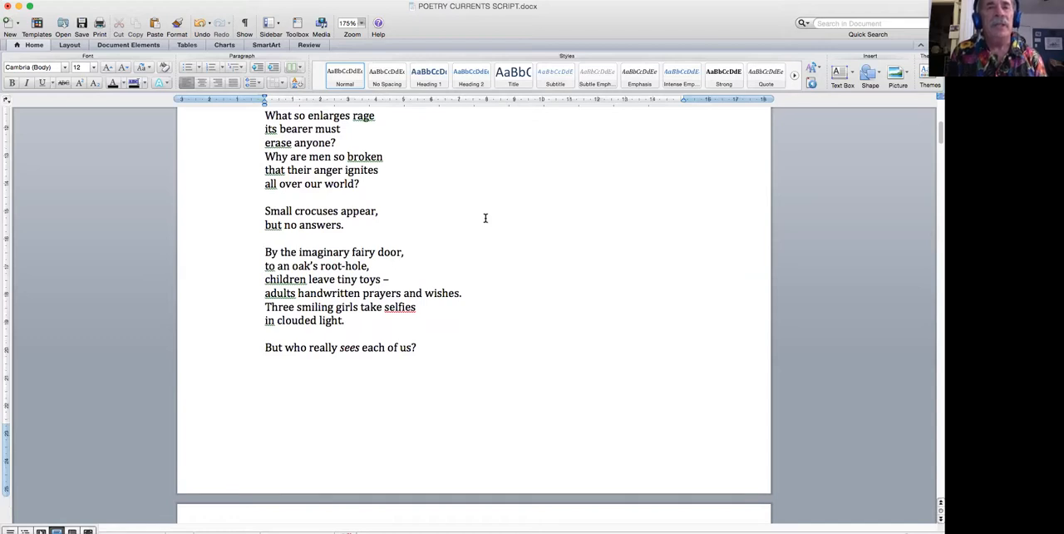
Step: Scroll past the page break so WASHED UP and "Unnoticed in the street" appear
scroll(down, 3)
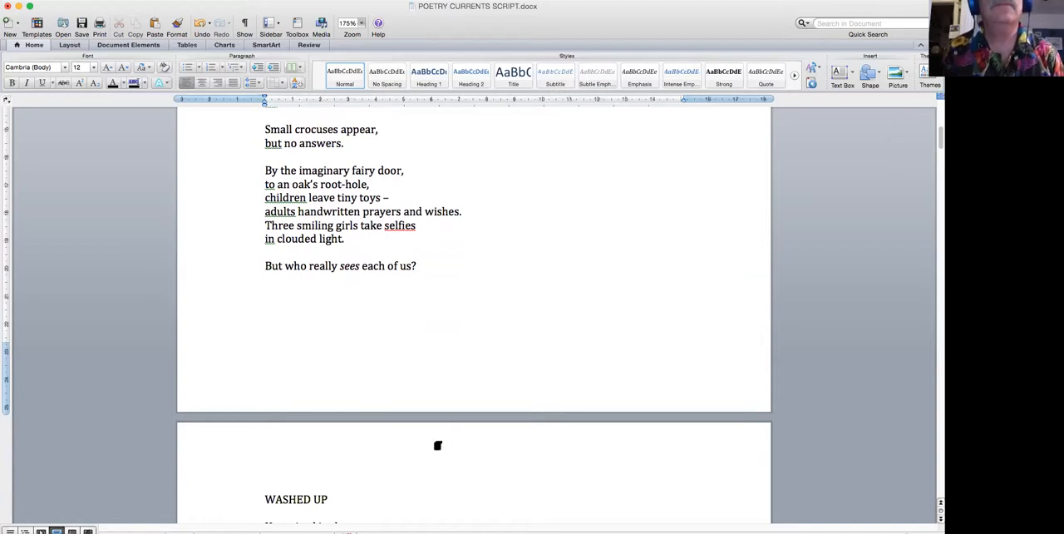
mouse_move(489, 392)
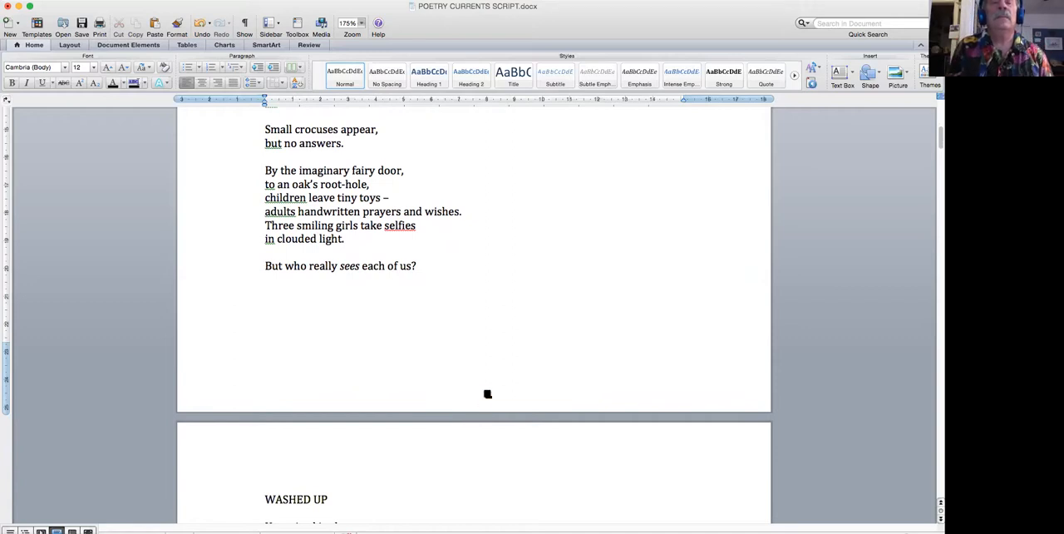
scroll(down, 3)
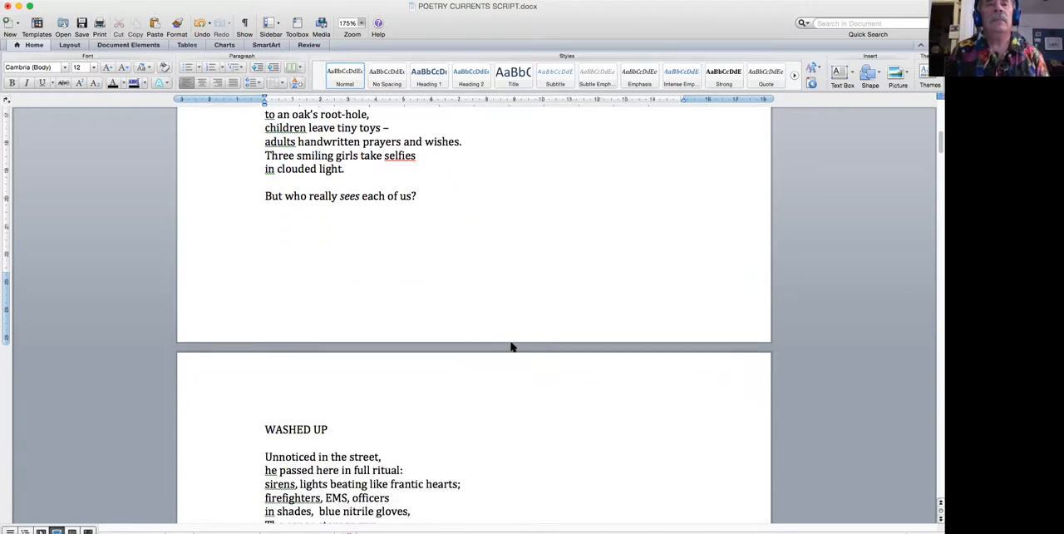
mouse_move(885, 206)
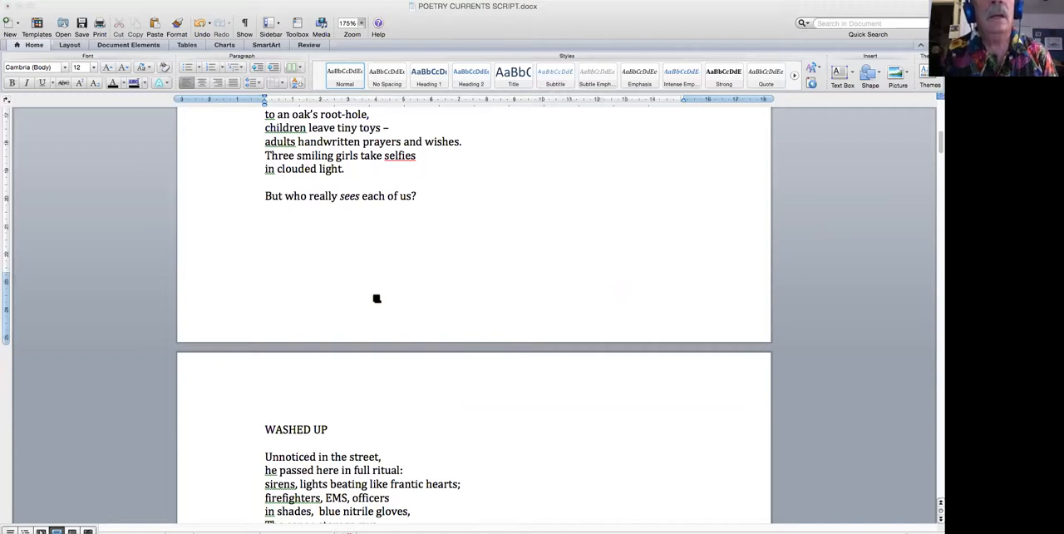
Step: Scroll through WASHED UP to its last line, "on where someone was, and then wasn't."
scroll(down, 3)
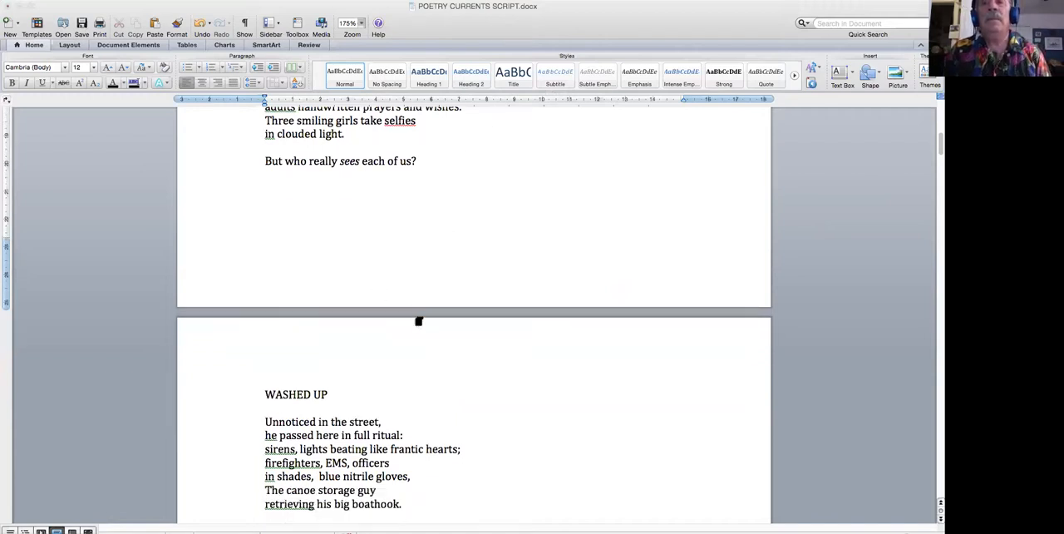
scroll(down, 3)
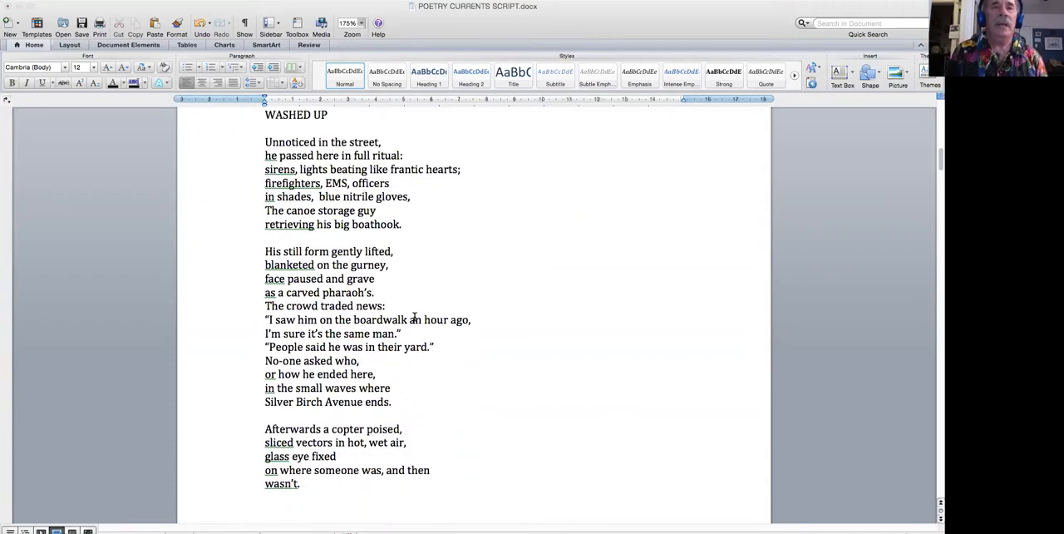
scroll(up, 3)
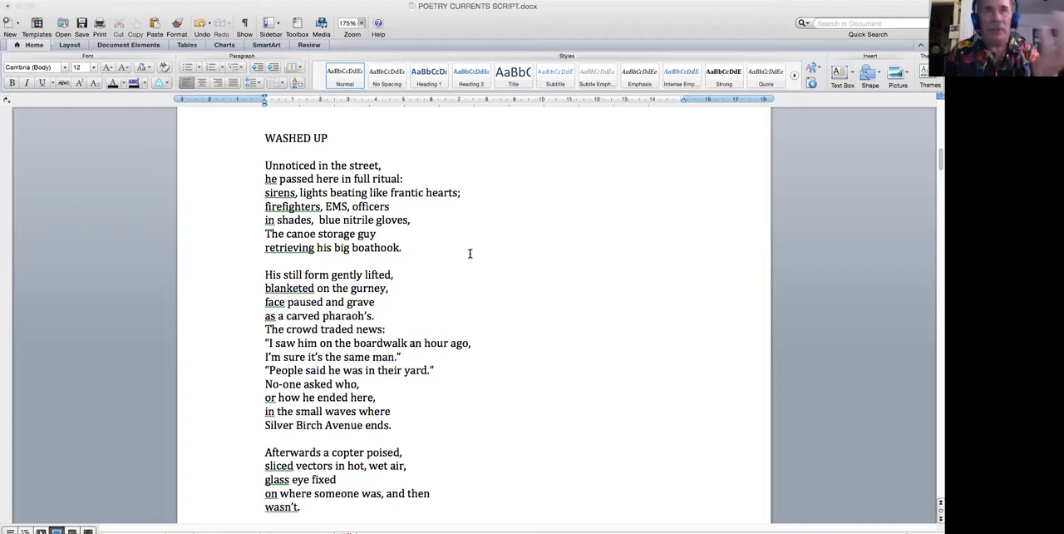
mouse_move(532, 176)
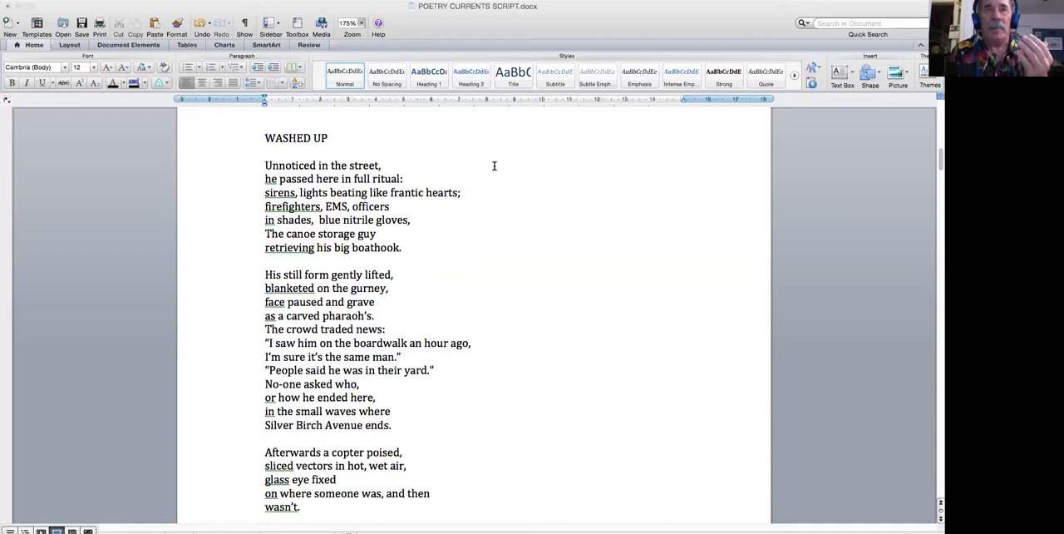
mouse_move(481, 154)
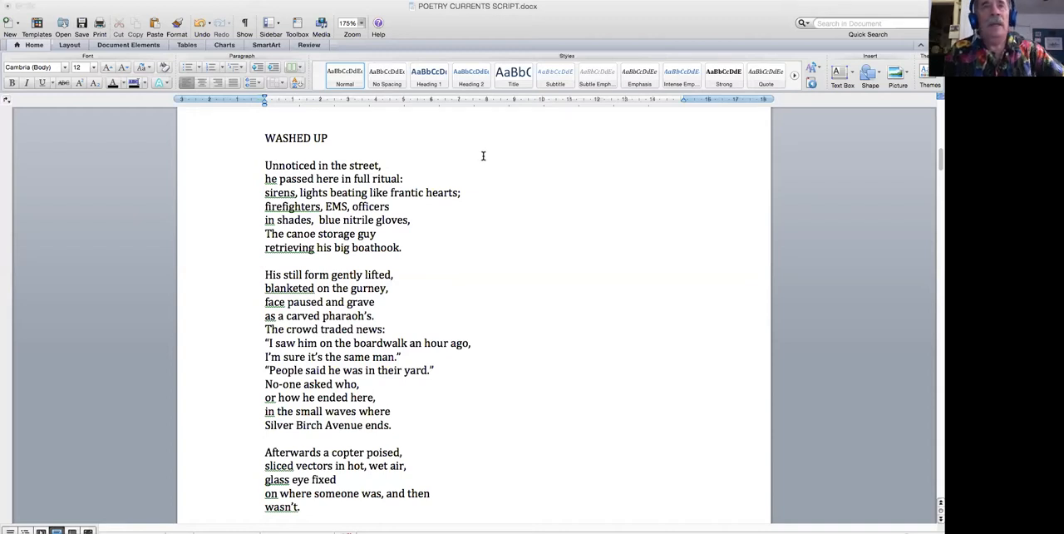
scroll(up, 3)
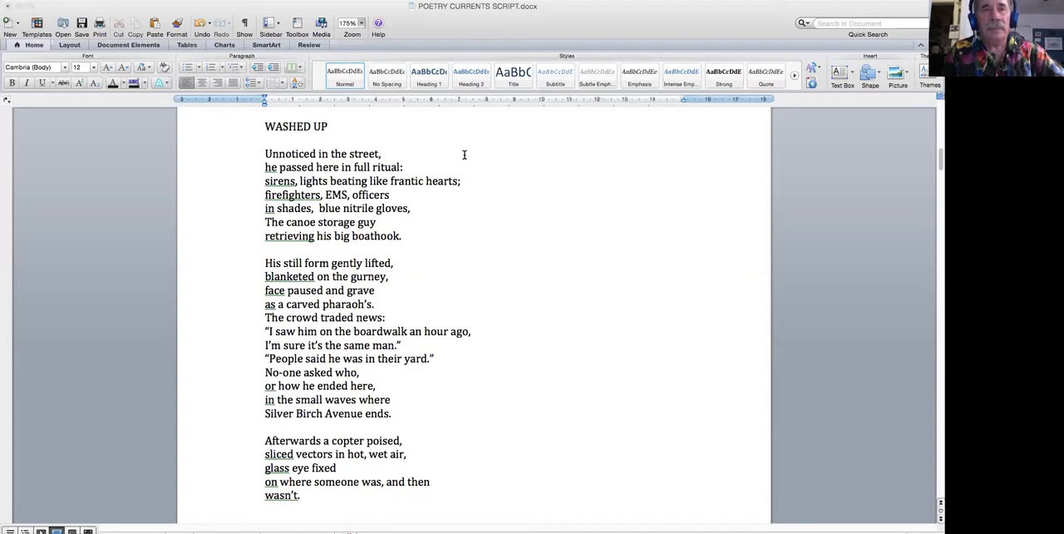
mouse_move(482, 169)
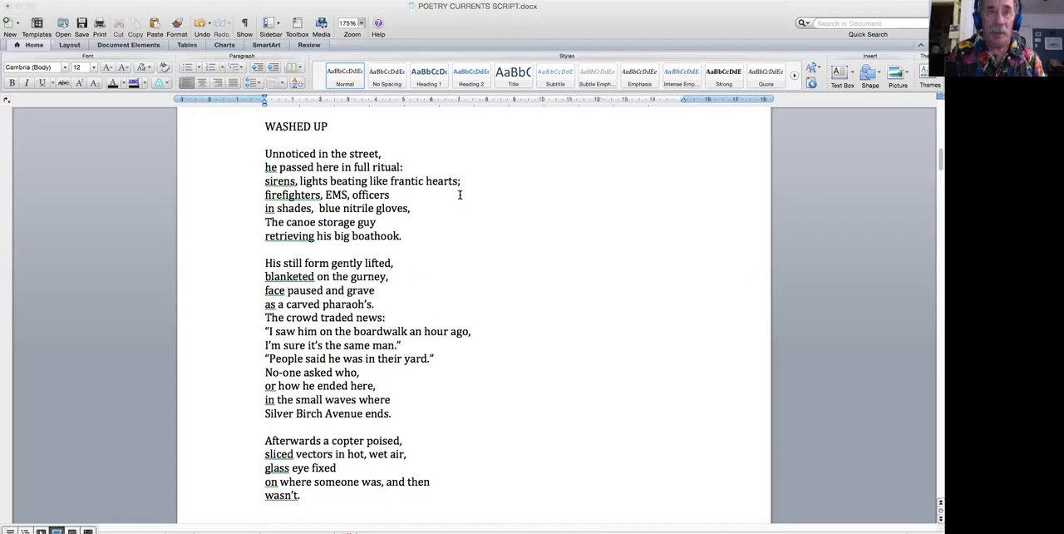
mouse_move(452, 206)
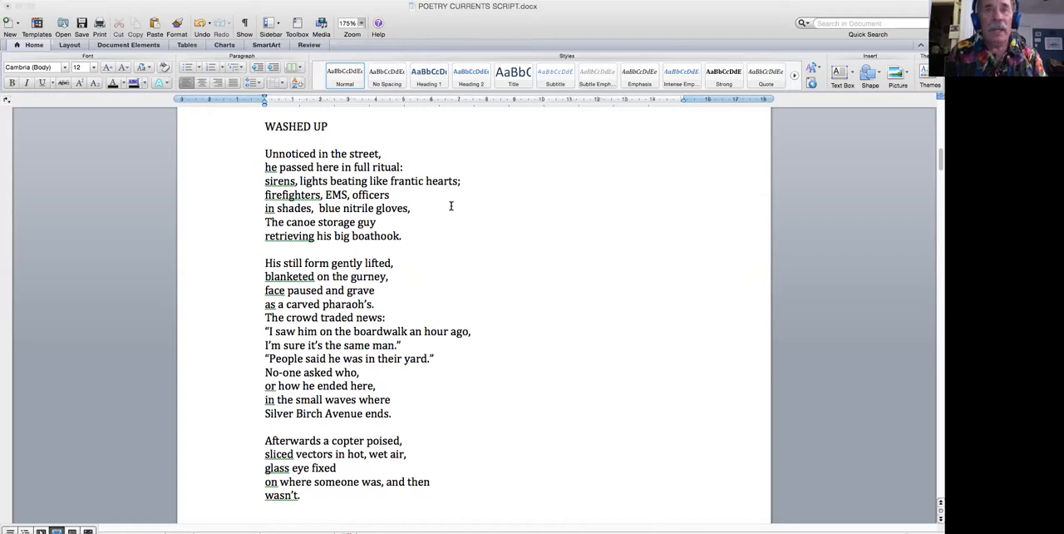
mouse_move(442, 229)
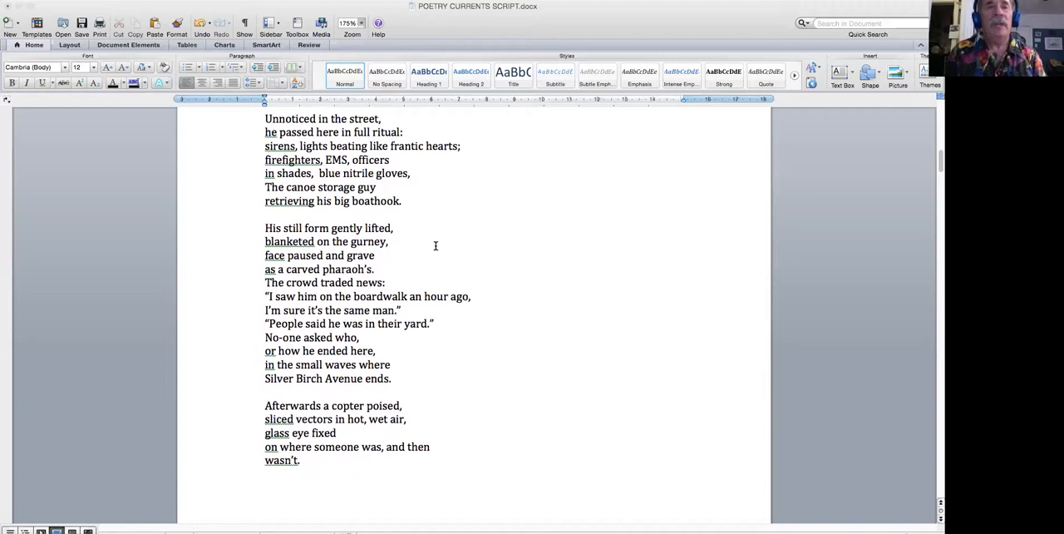
scroll(up, 3)
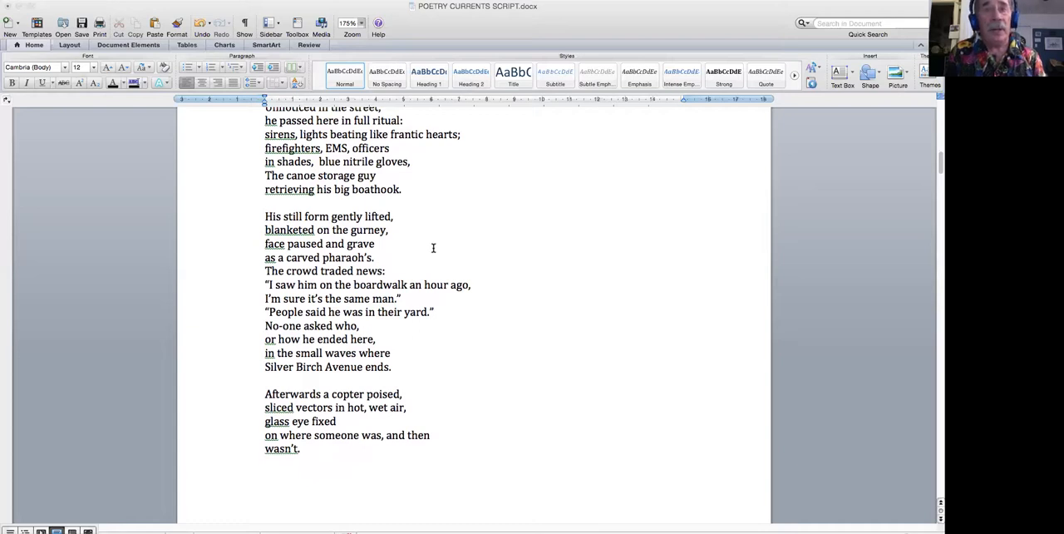
scroll(up, 3)
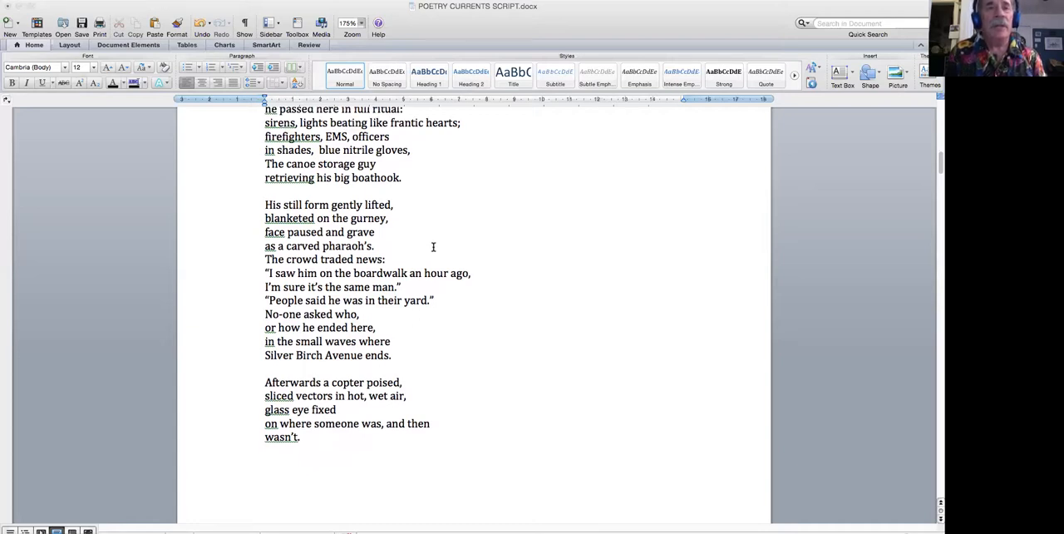
scroll(up, 3)
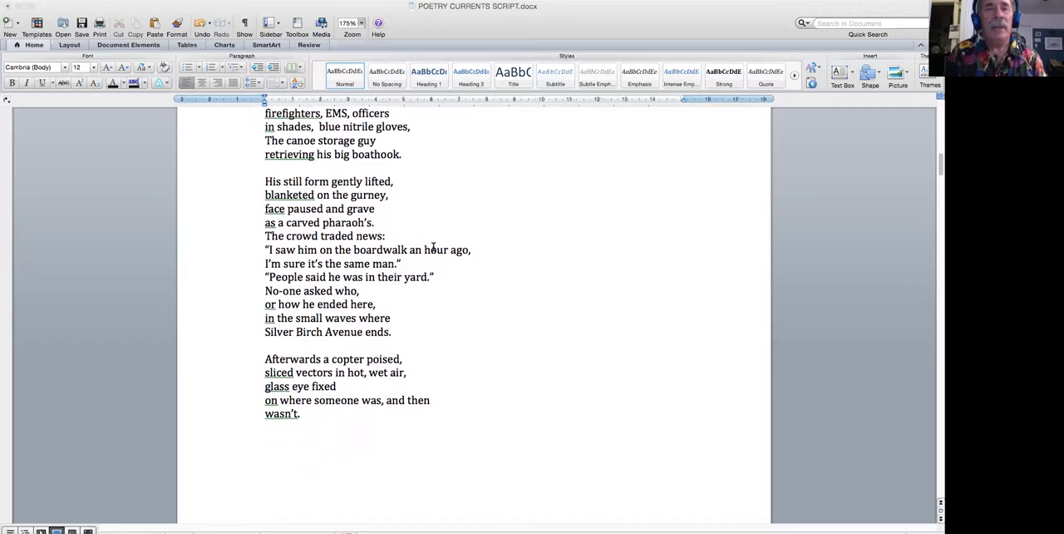
mouse_move(436, 288)
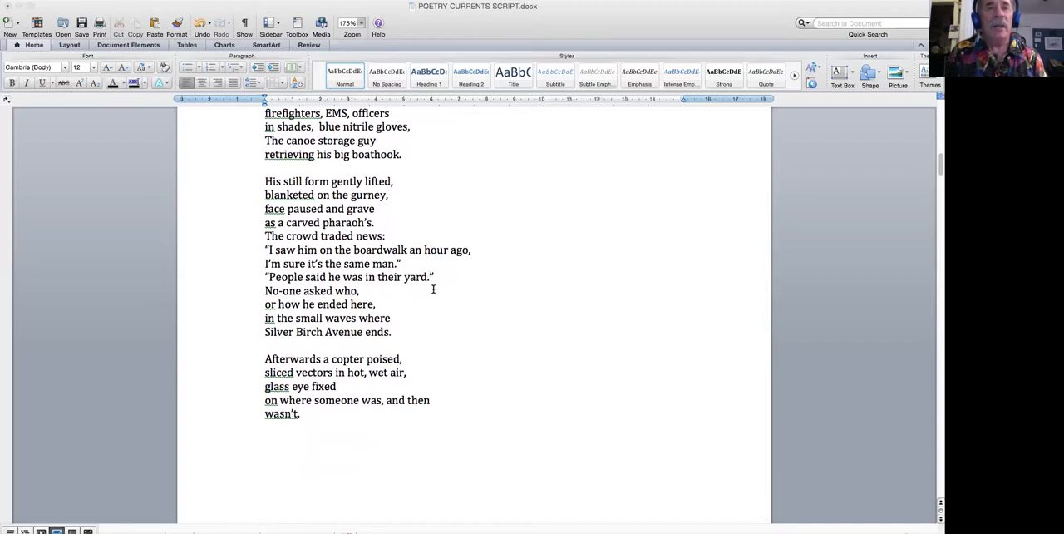
scroll(down, 3)
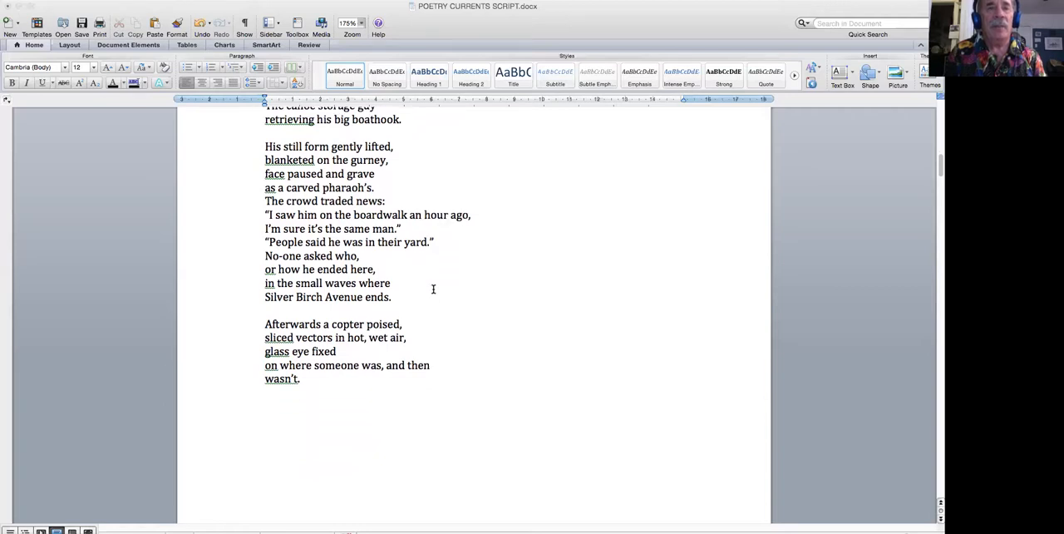
scroll(down, 3)
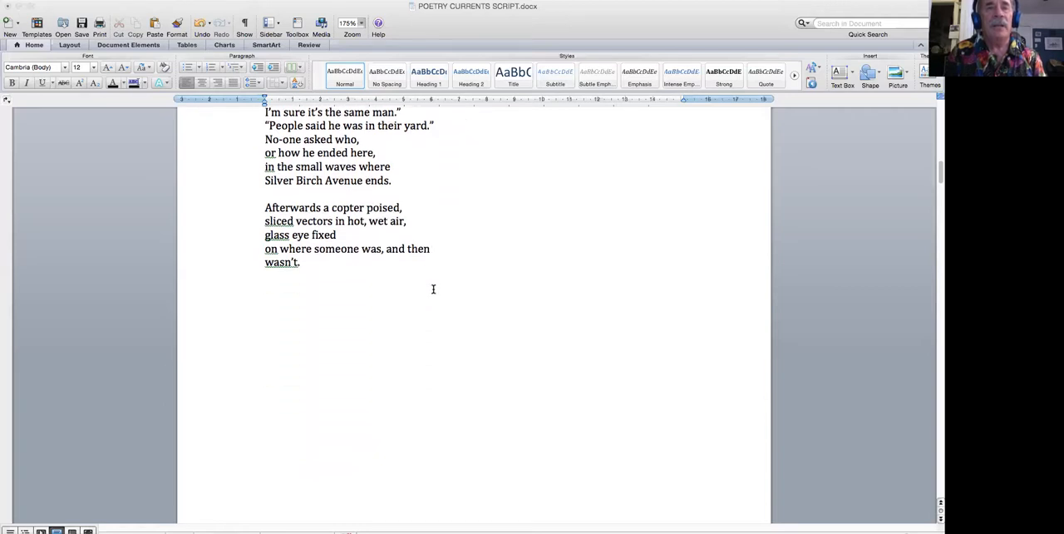
scroll(down, 3)
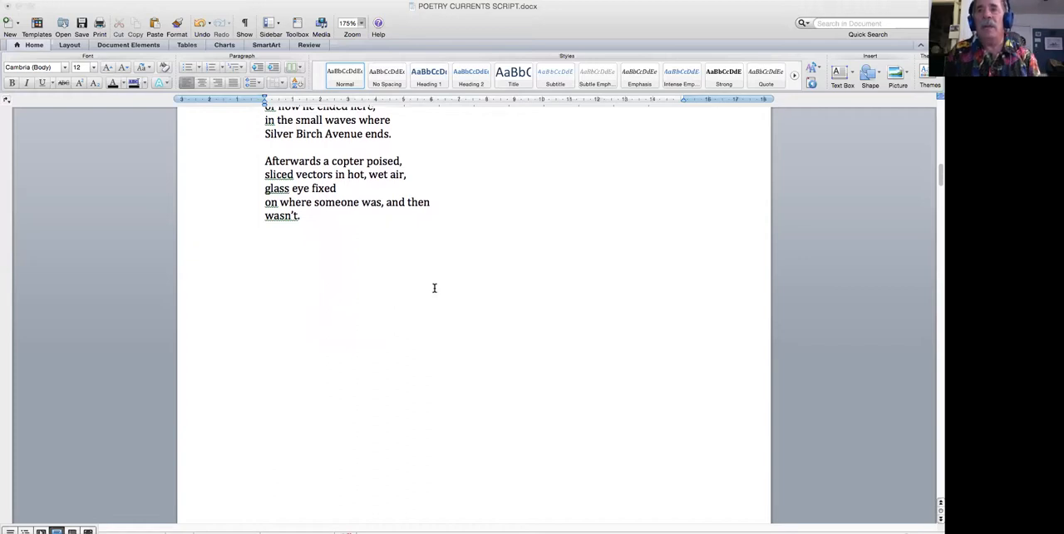
mouse_move(487, 278)
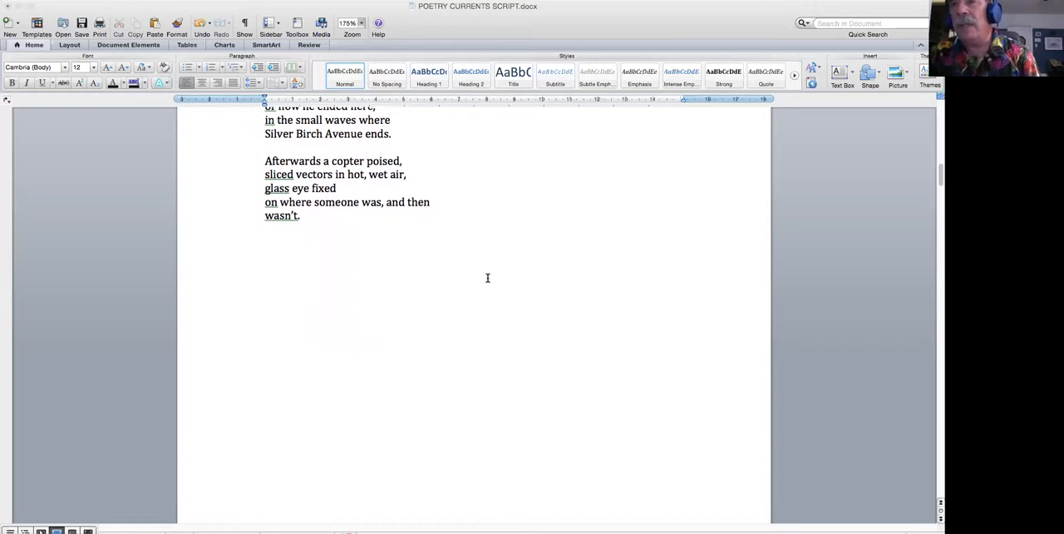
mouse_move(498, 269)
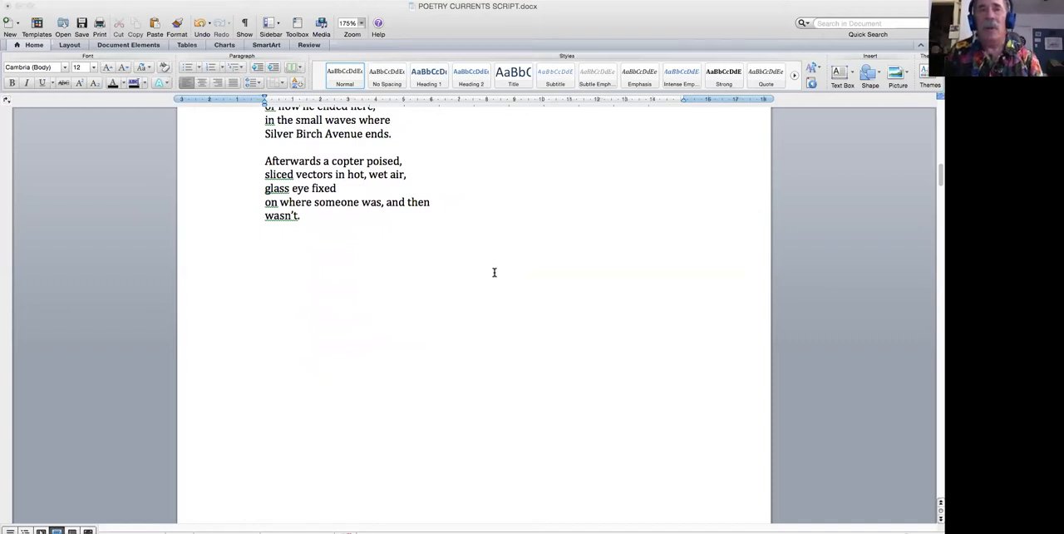
mouse_move(442, 273)
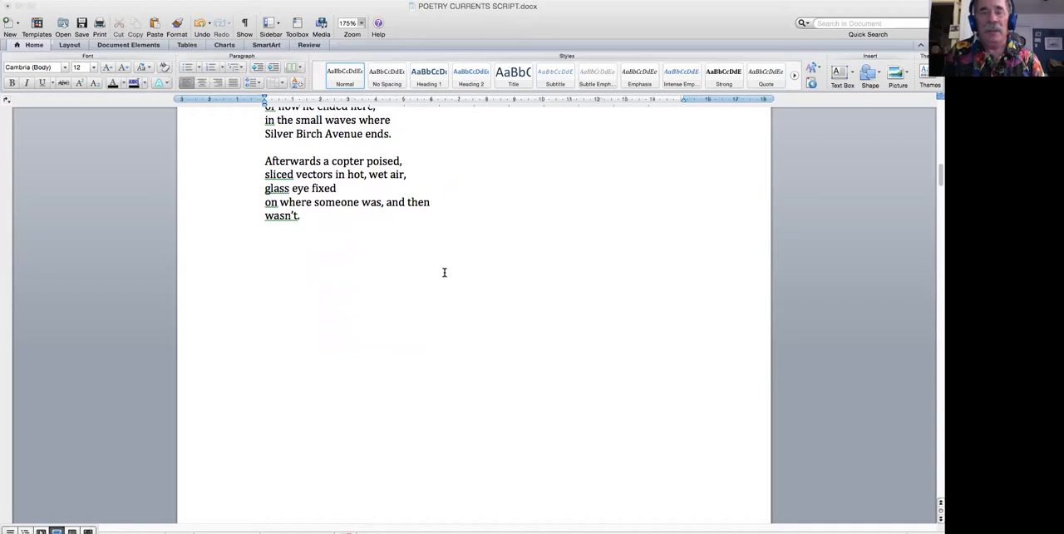
mouse_move(349, 222)
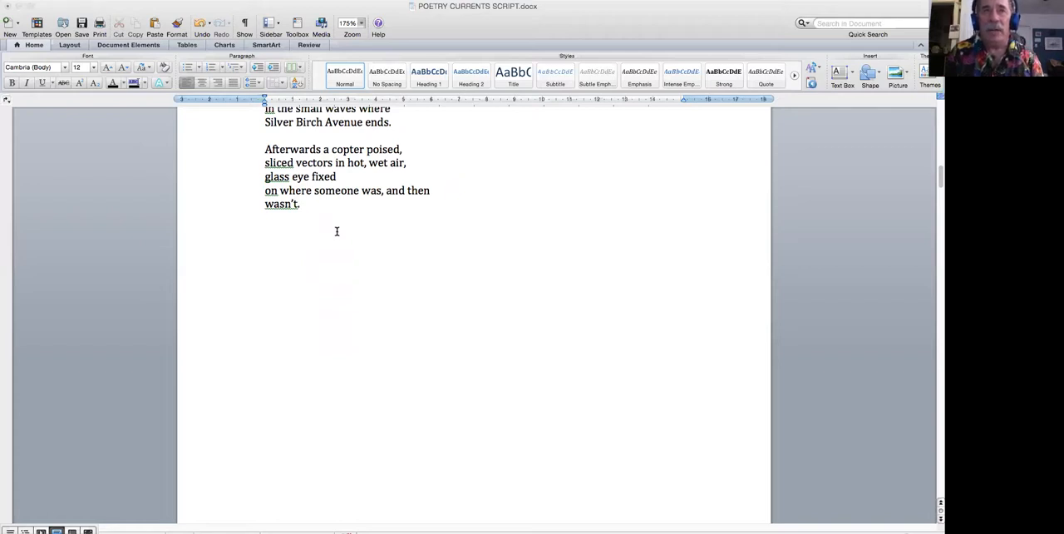
Step: Scroll to the next page where CURRENCY'S CURSE opens with "The current is present."
scroll(up, 3)
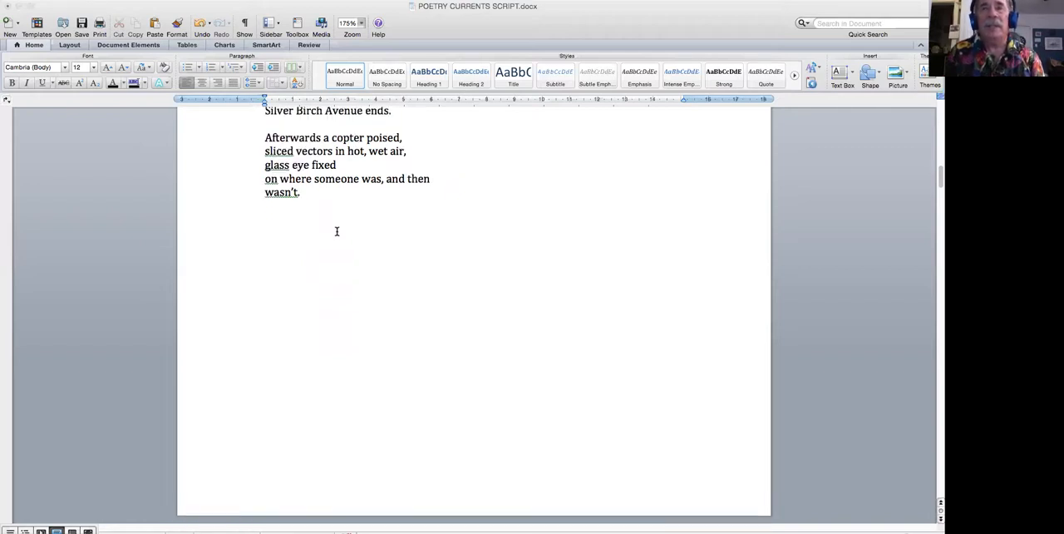
scroll(down, 3)
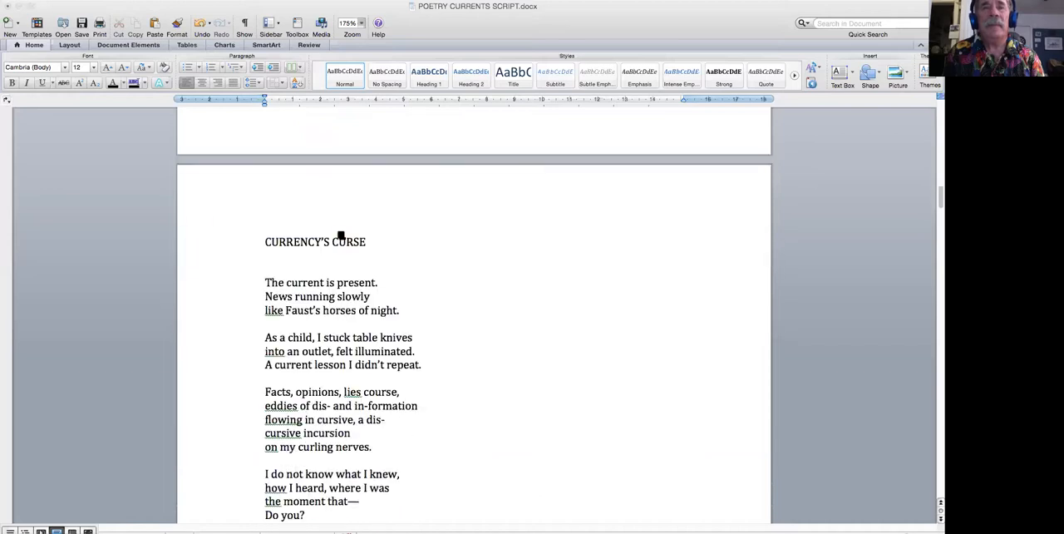
Step: Scroll to CURRENCY'S CURSE's final stanza ending "does the incredible- cameras zoom."
scroll(up, 3)
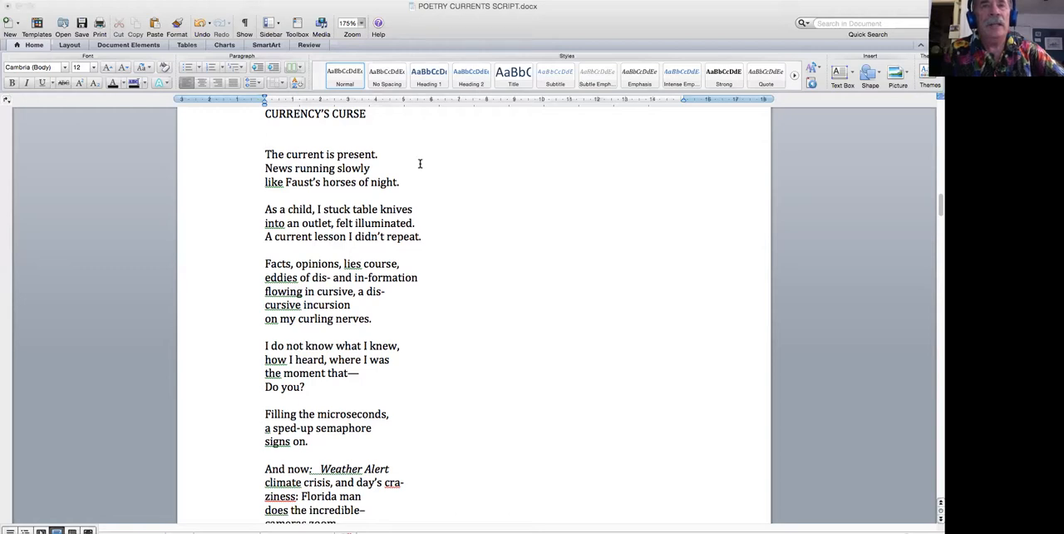
mouse_move(441, 166)
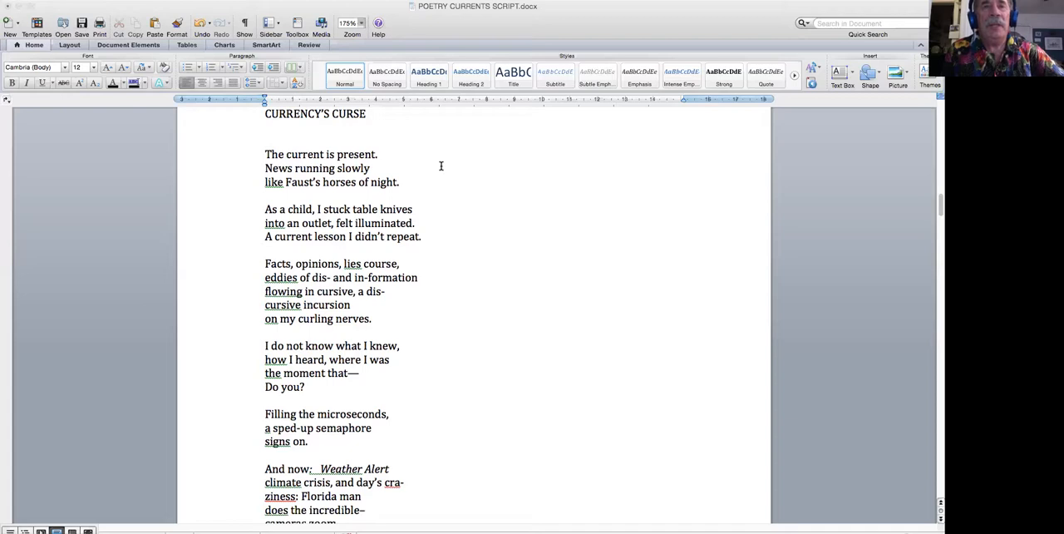
mouse_move(437, 173)
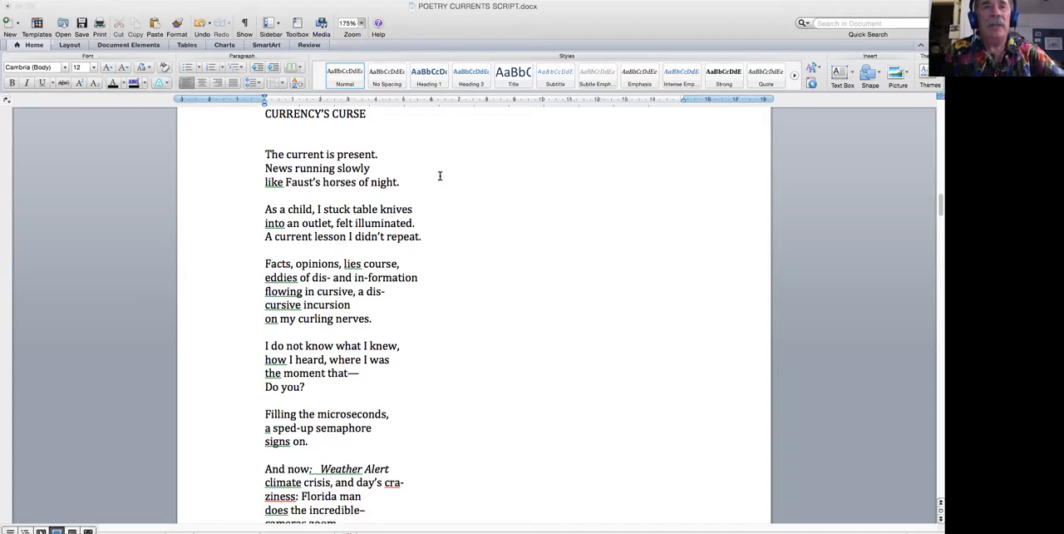
scroll(up, 3)
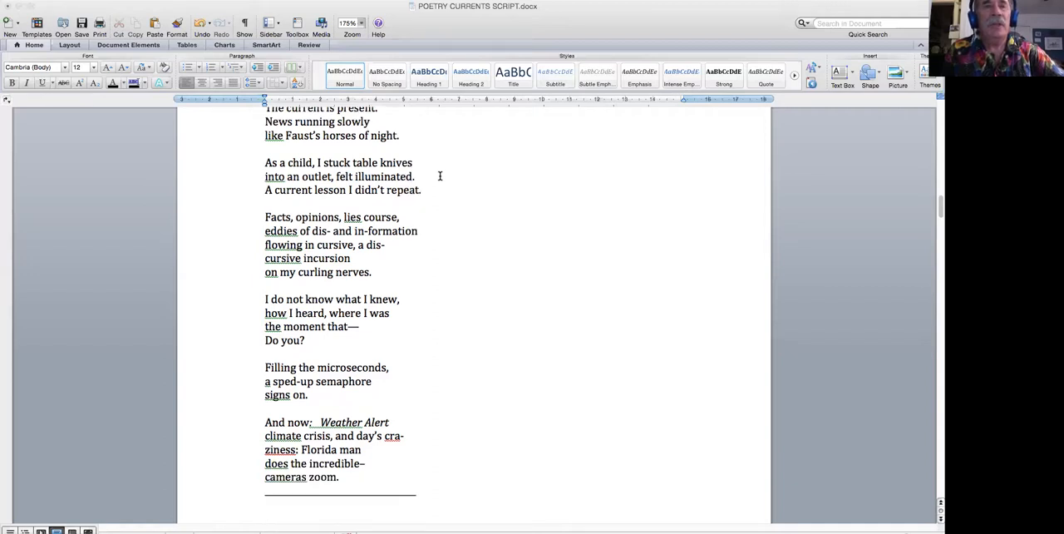
scroll(down, 3)
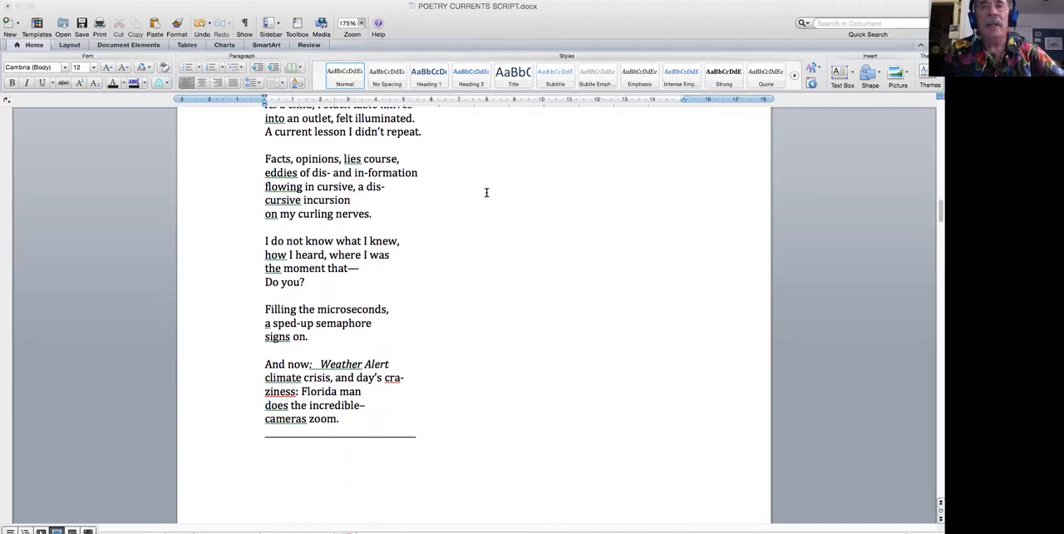
mouse_move(477, 198)
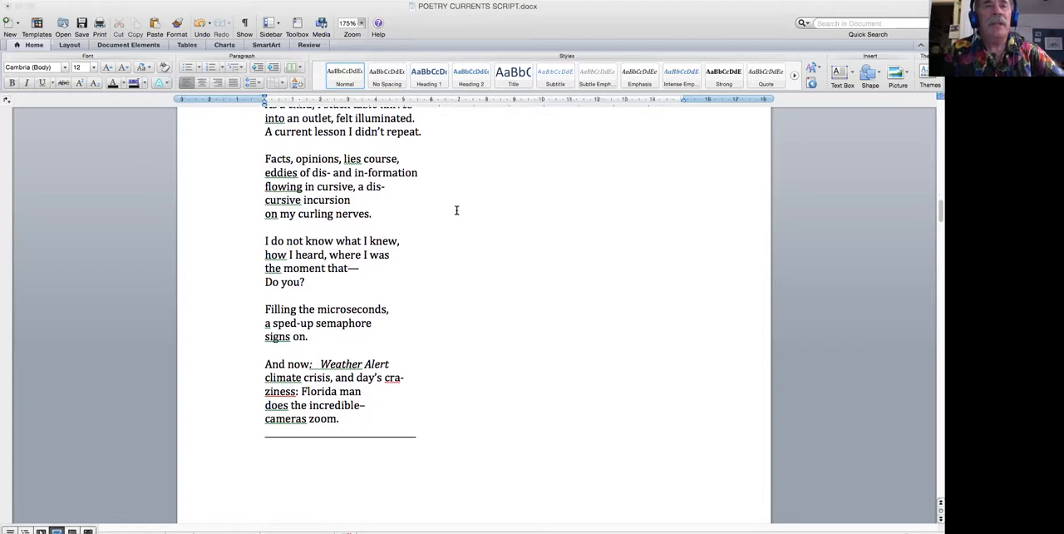
Step: Scroll past the page break to PUSHBACK, opening "Everything moves in a good wind."
scroll(down, 3)
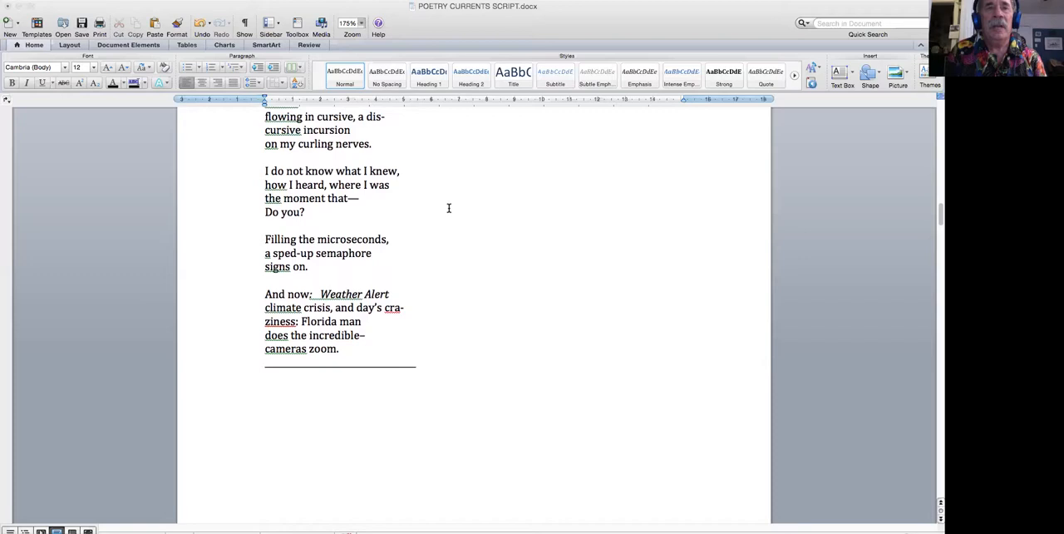
mouse_move(454, 211)
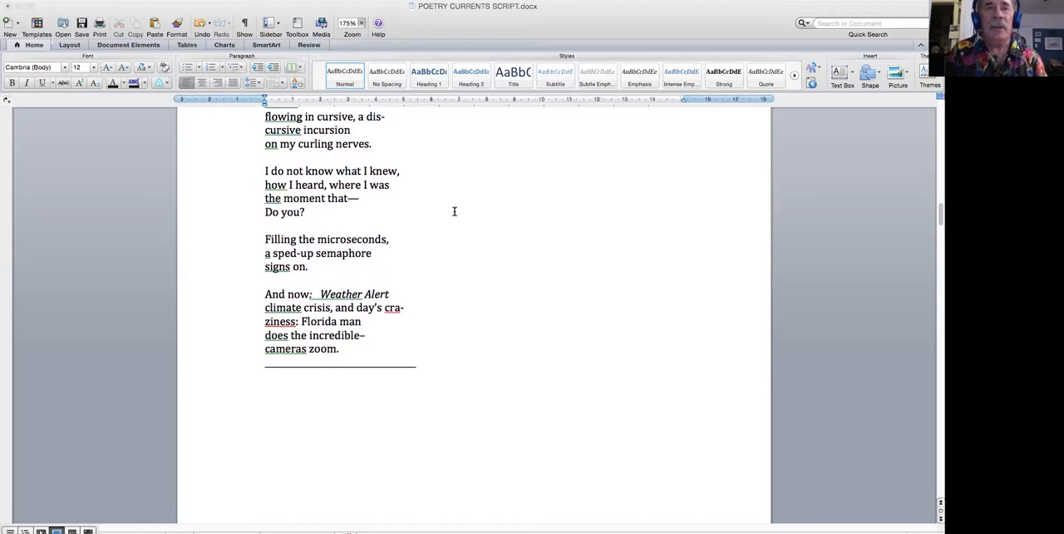
scroll(up, 3)
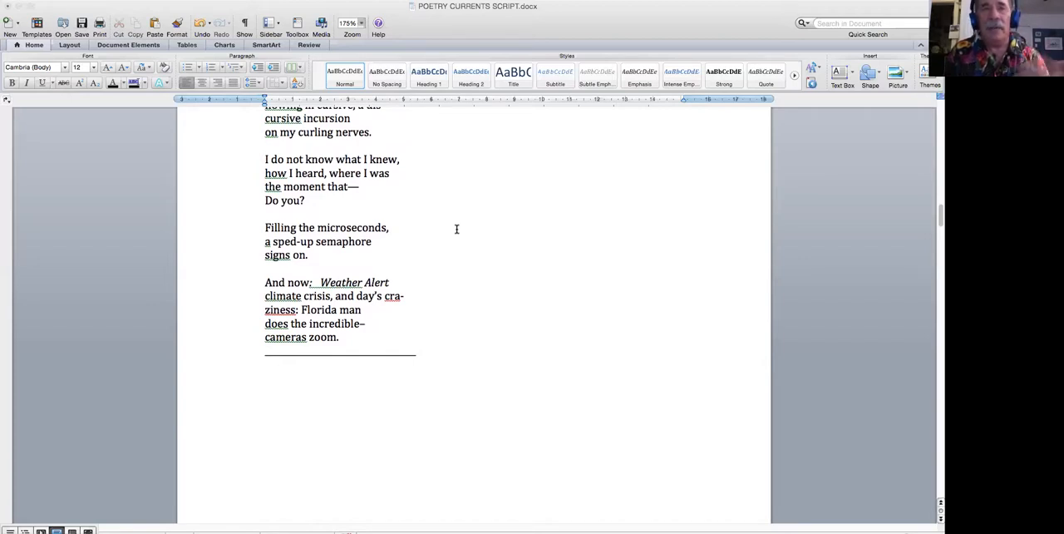
mouse_move(445, 236)
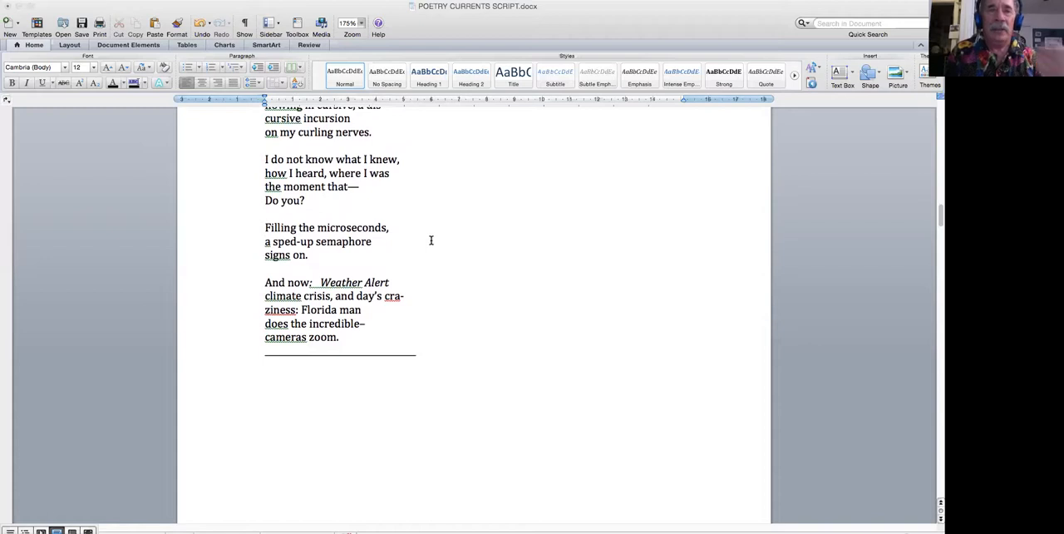
mouse_move(454, 242)
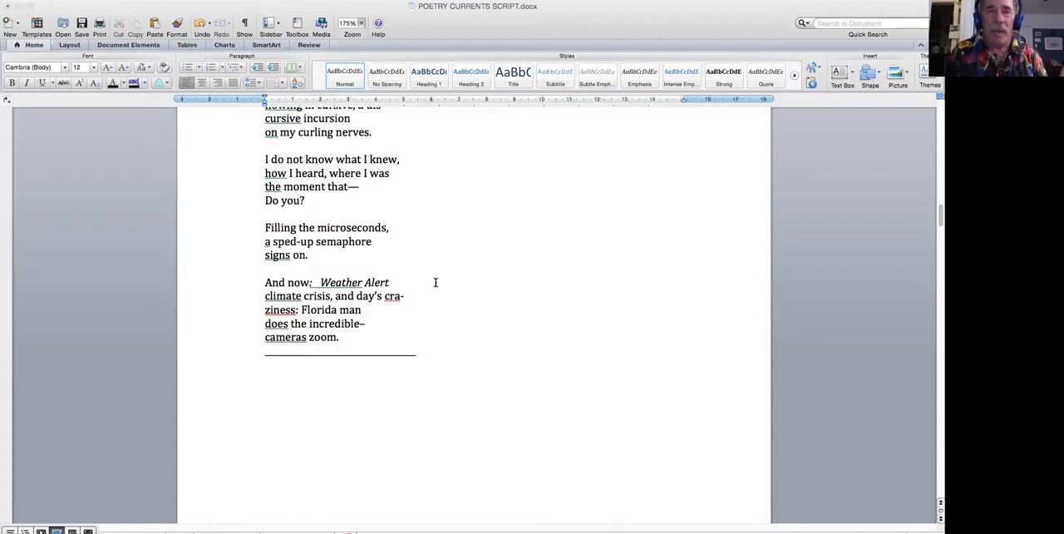
mouse_move(439, 286)
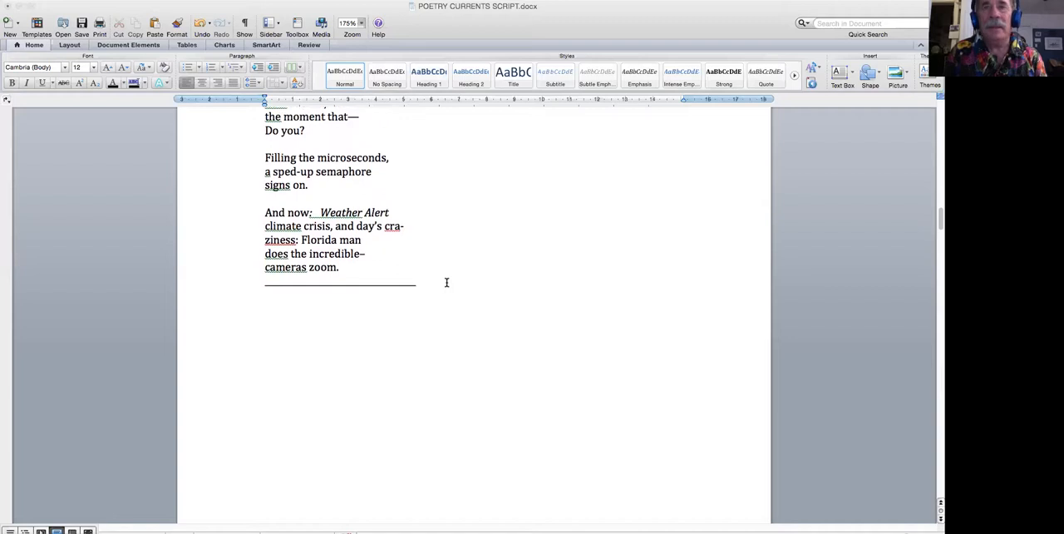
scroll(down, 3)
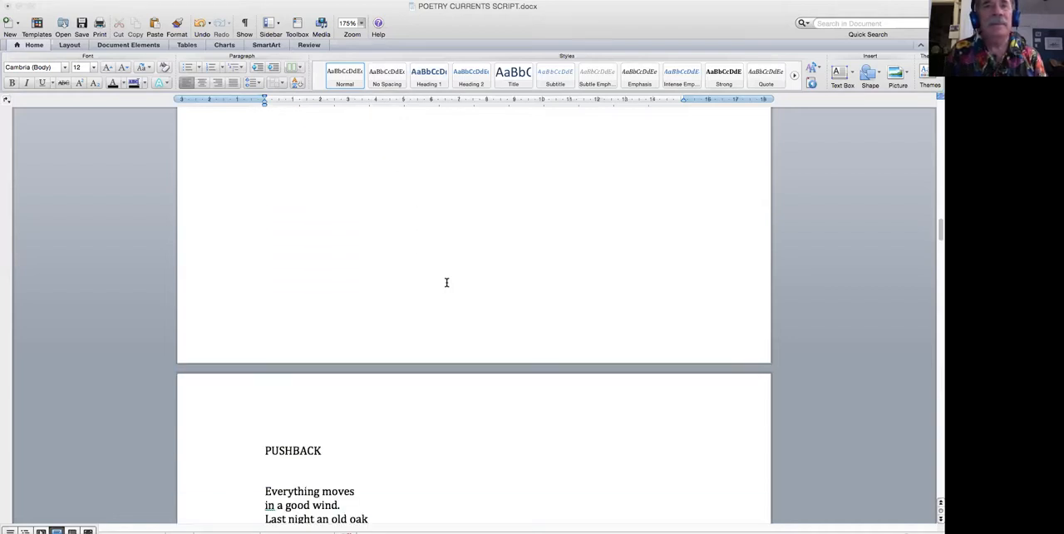
Step: Scroll down through the body of PUSHBACK toward its ending "says nothing."
scroll(down, 3)
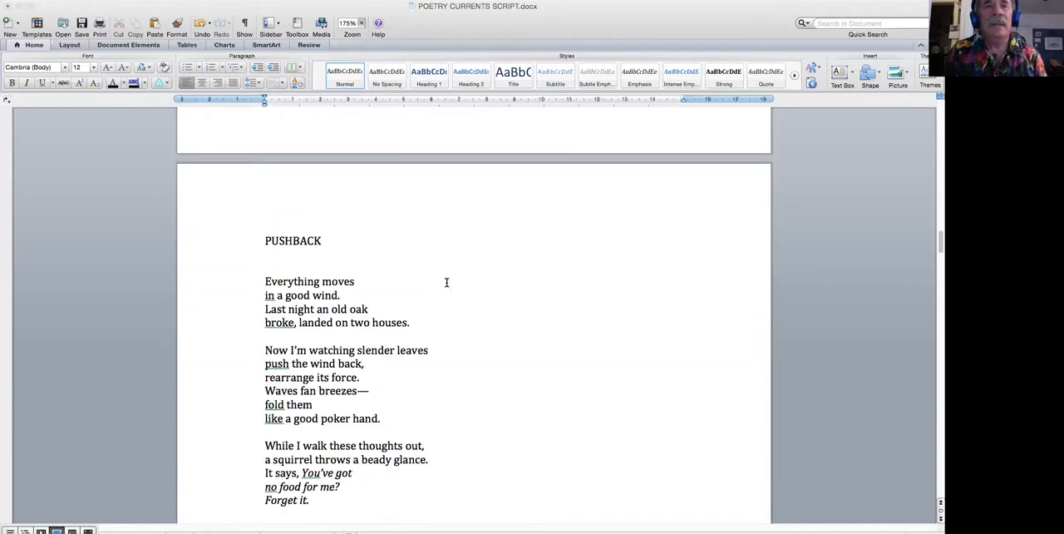
scroll(down, 3)
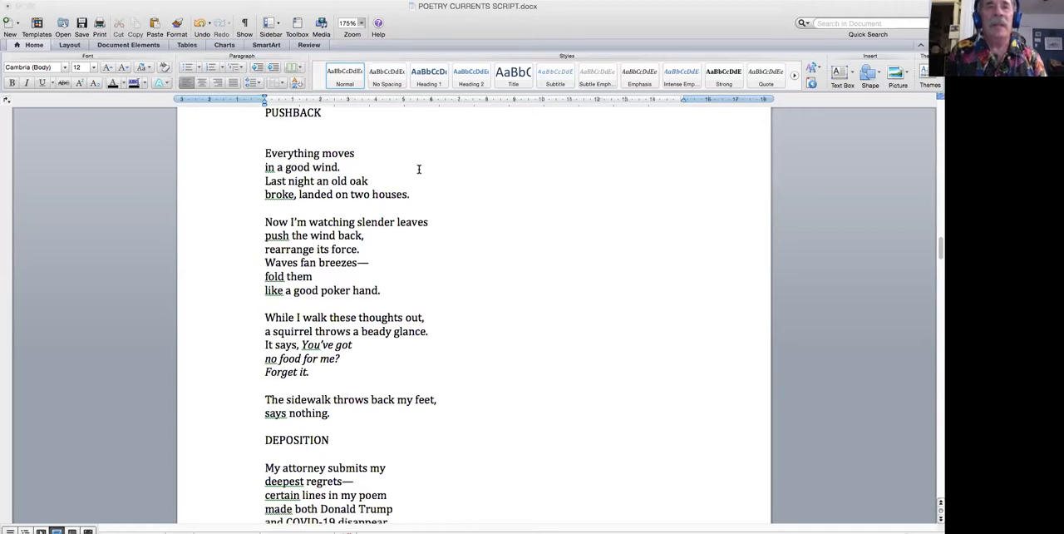
mouse_move(431, 173)
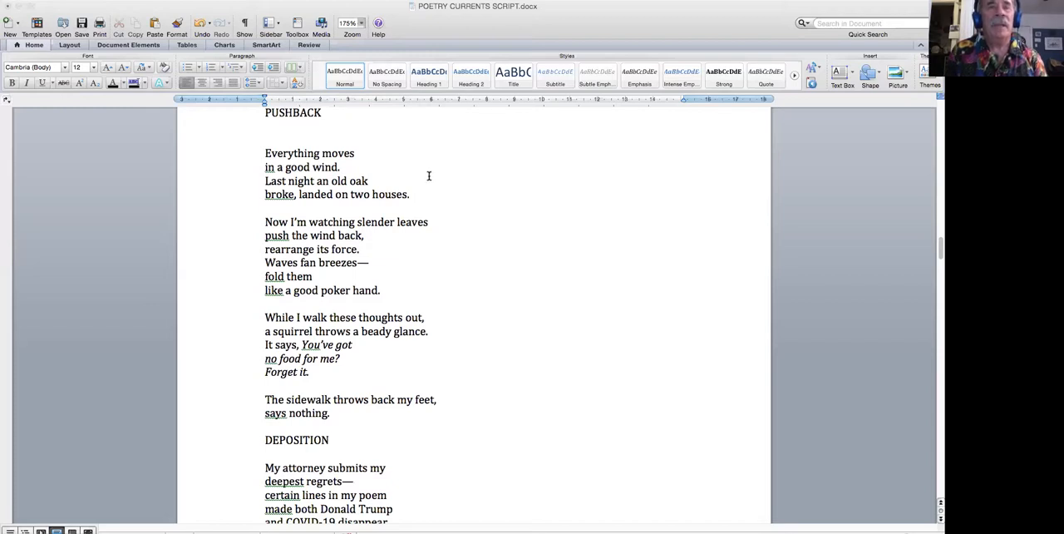
mouse_move(448, 193)
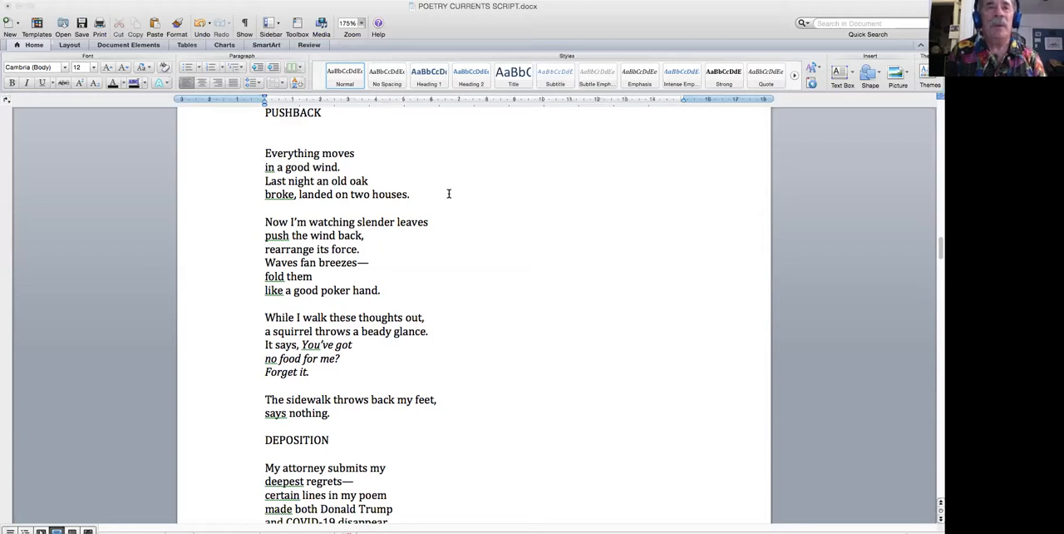
scroll(up, 3)
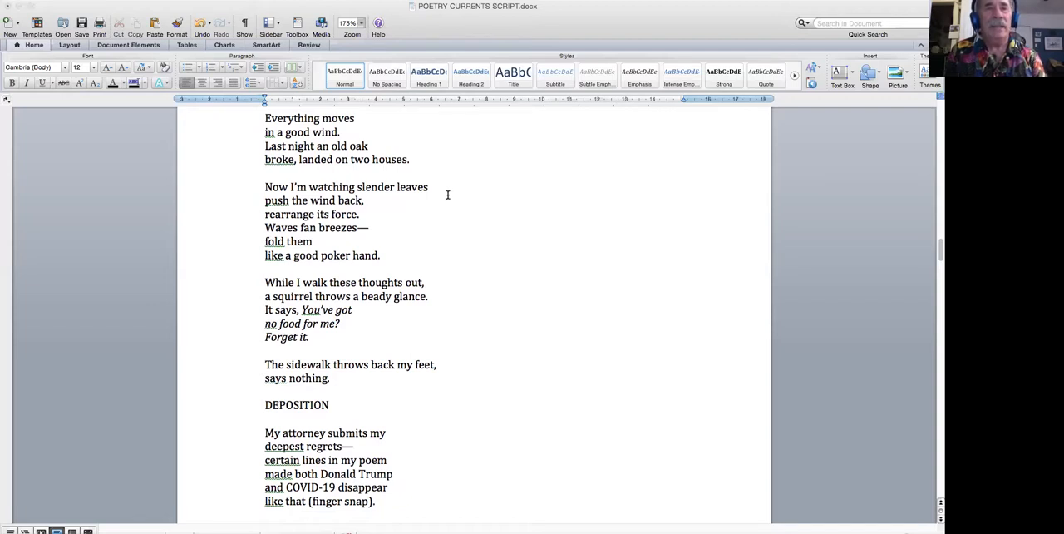
Step: Scroll on until DEPOSITION opens with "My attorney submits my deepest regrets."
scroll(down, 3)
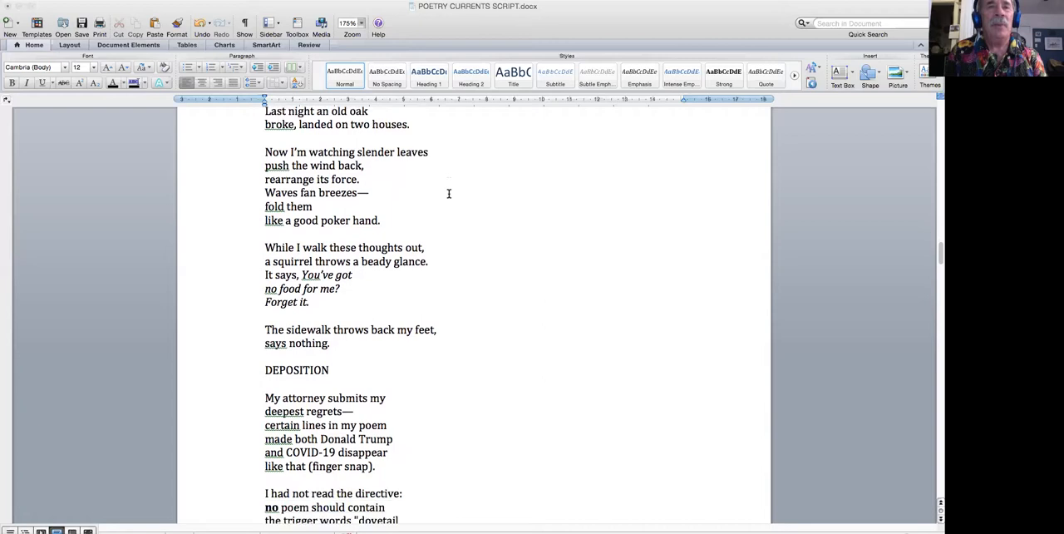
scroll(down, 3)
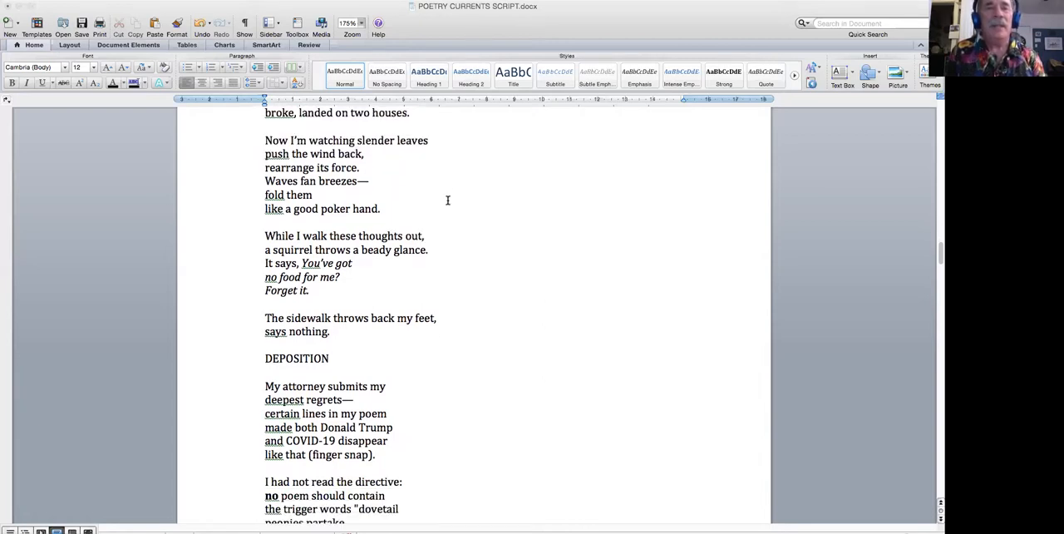
scroll(down, 3)
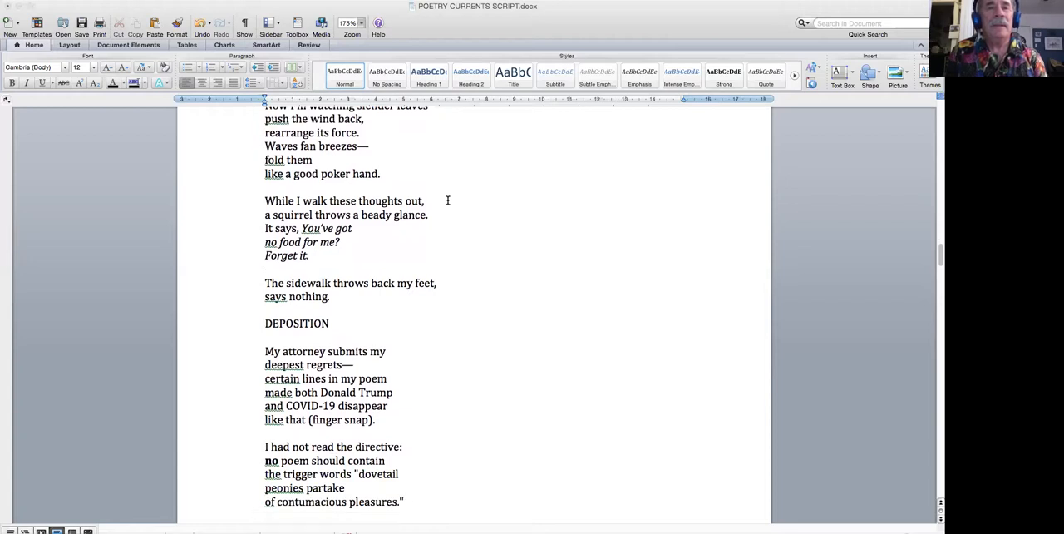
scroll(down, 3)
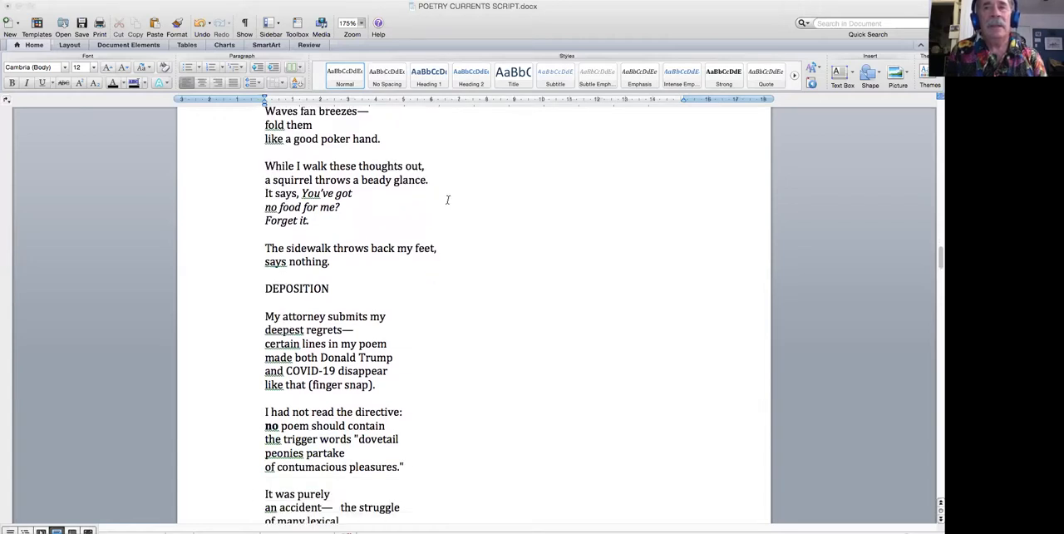
scroll(down, 3)
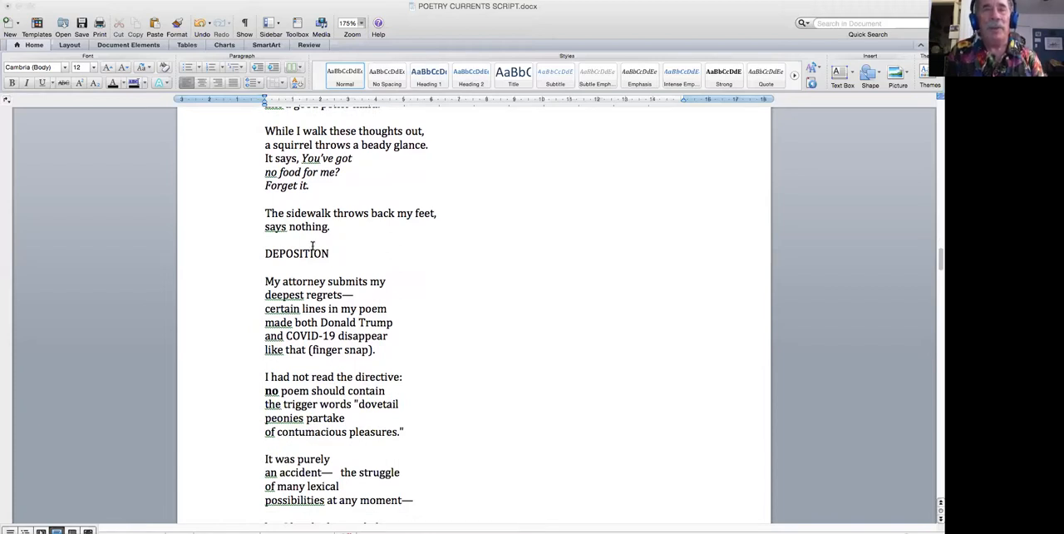
Step: Scroll past DEPOSITION's ending "but I laughed, nonetheless" to the FOUR ANGLES ON PANDEMIC page
scroll(up, 3)
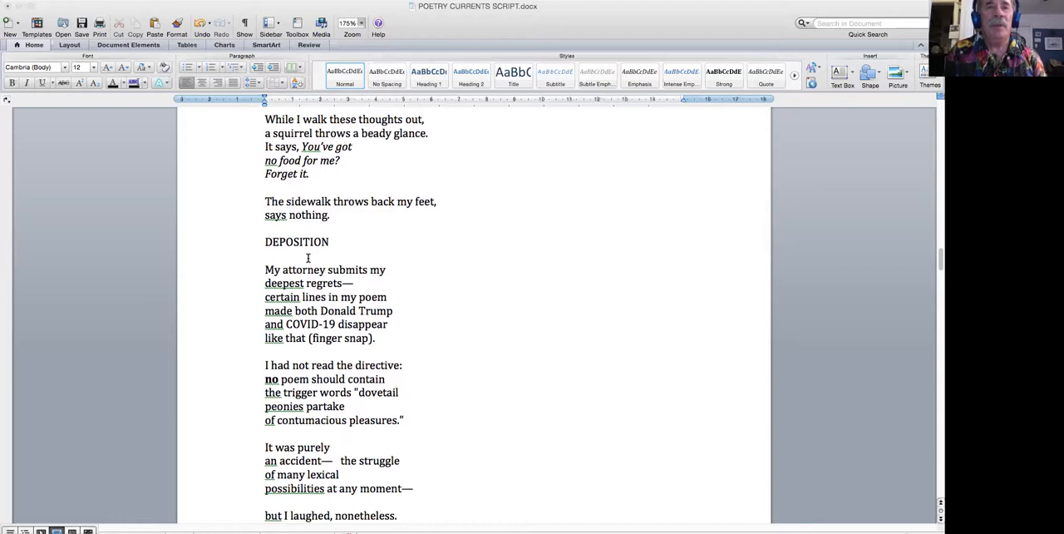
mouse_move(438, 337)
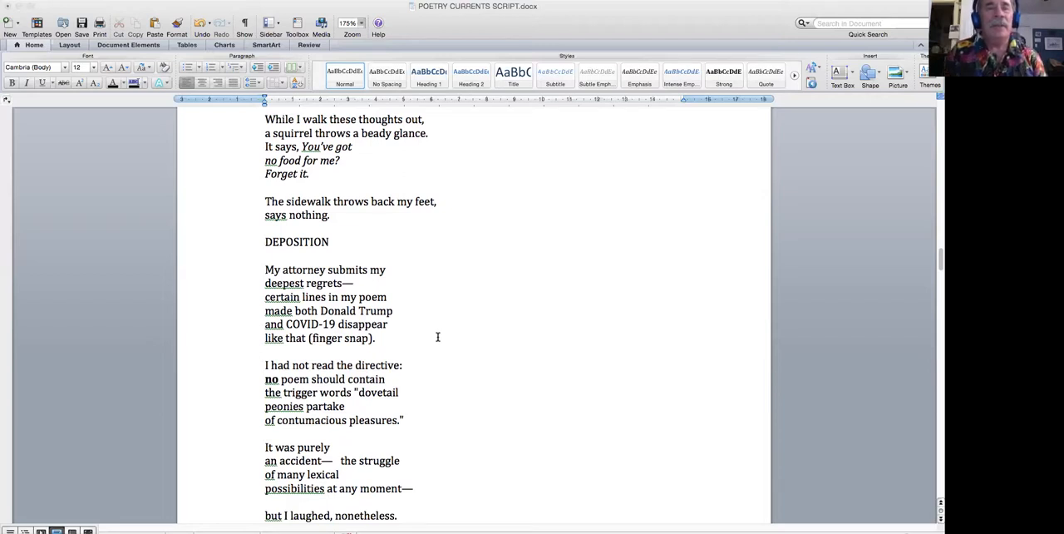
scroll(down, 3)
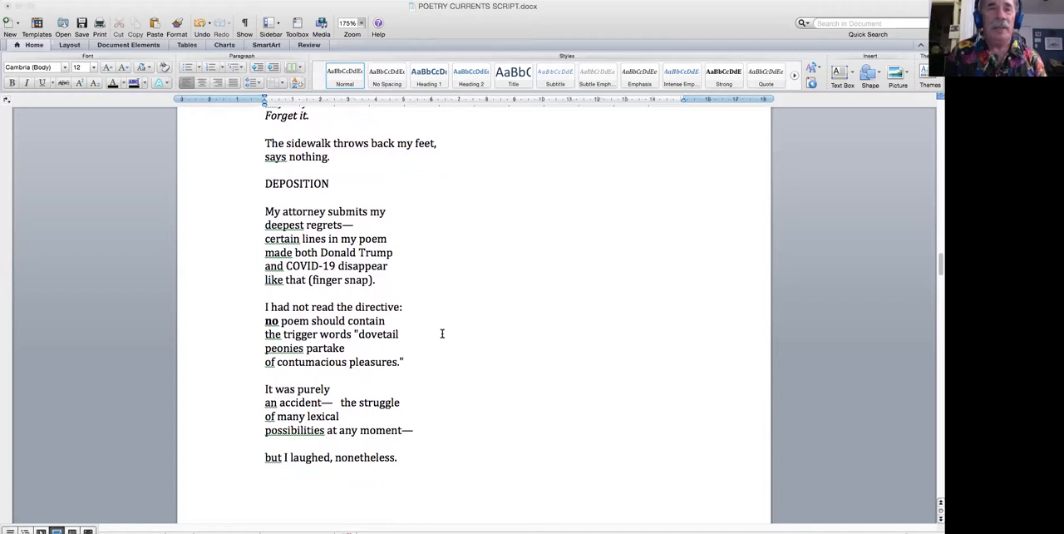
scroll(down, 3)
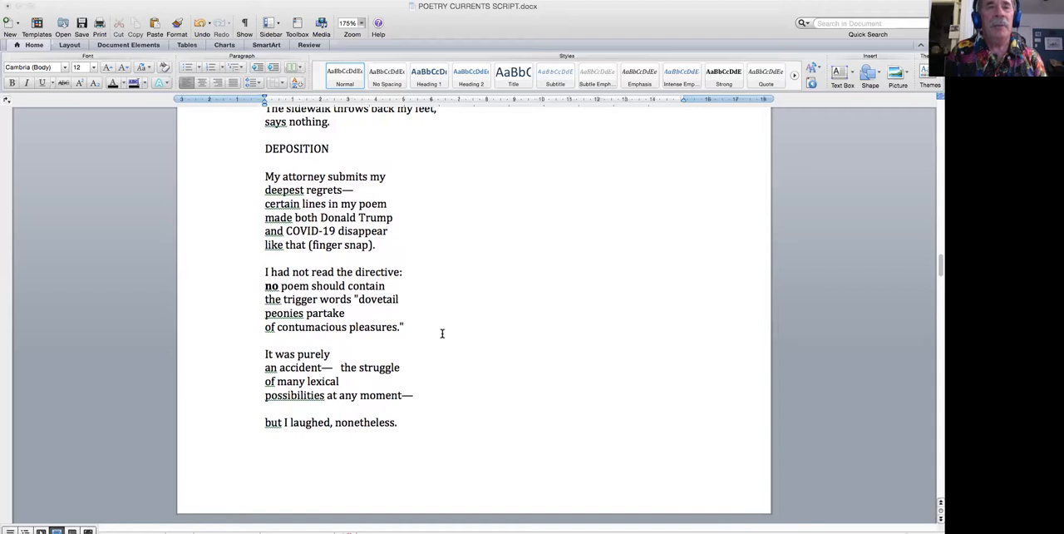
scroll(down, 3)
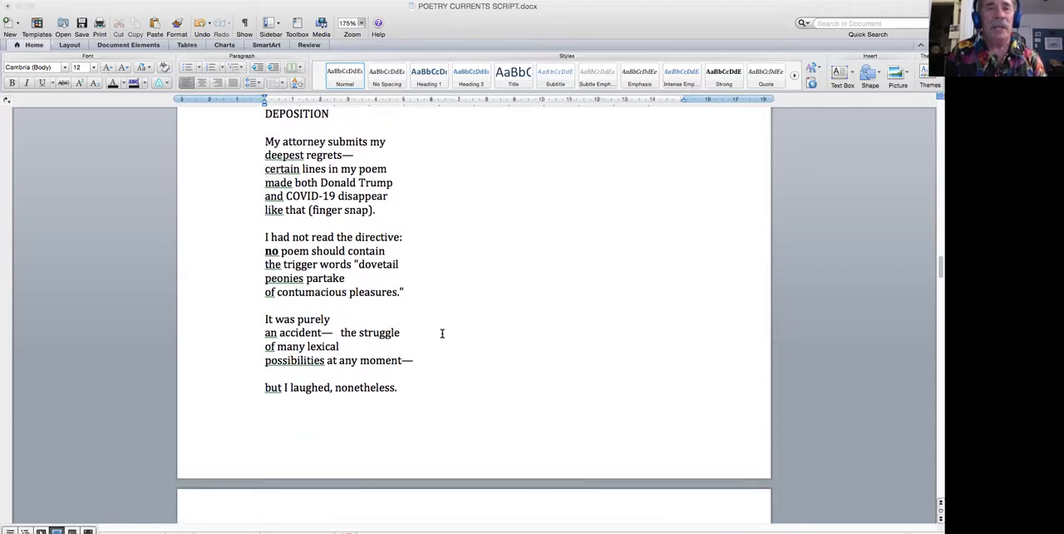
scroll(up, 3)
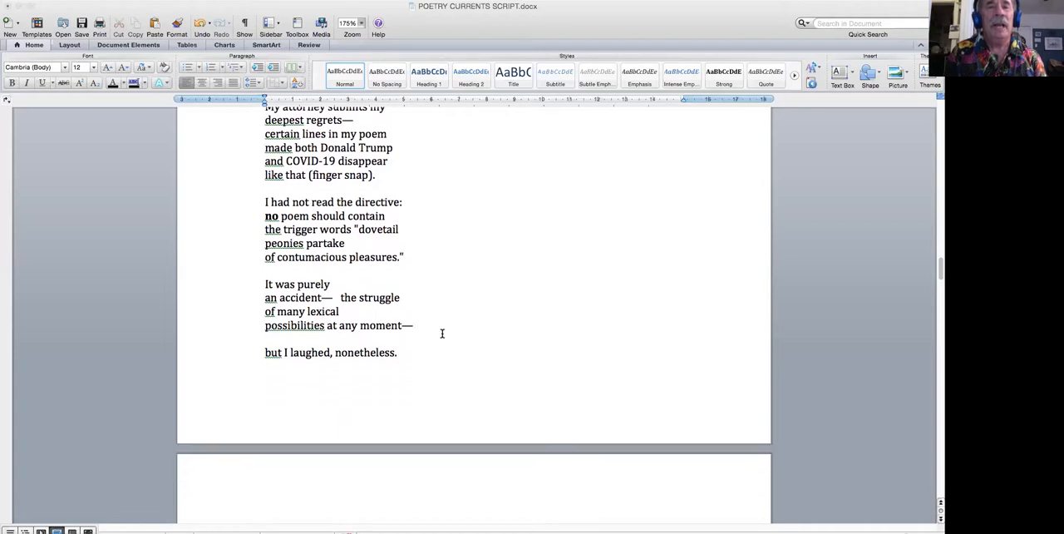
scroll(down, 3)
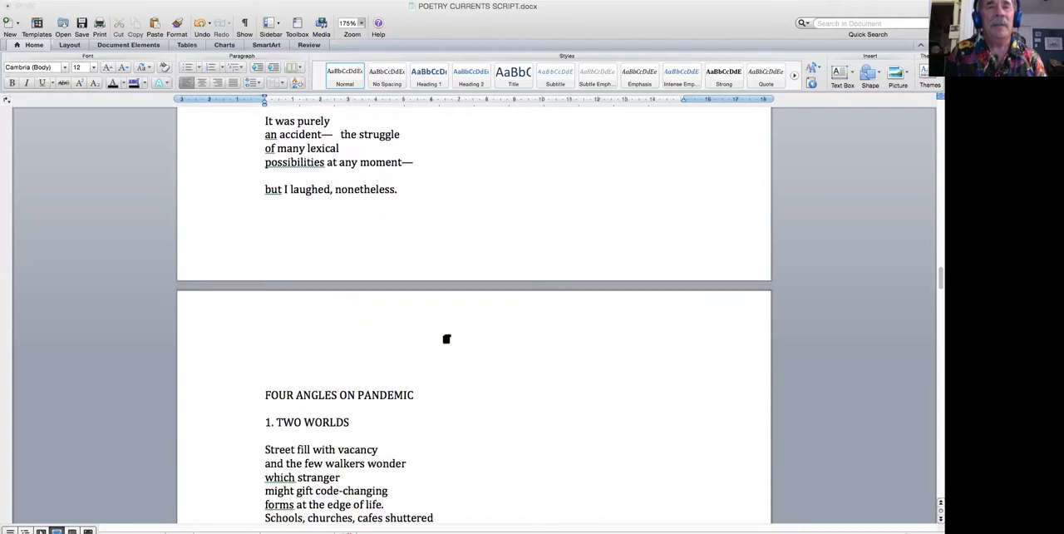
Step: Scroll so TWO WORLDS is fully visible with II. FRANGLO beginning below it
scroll(down, 3)
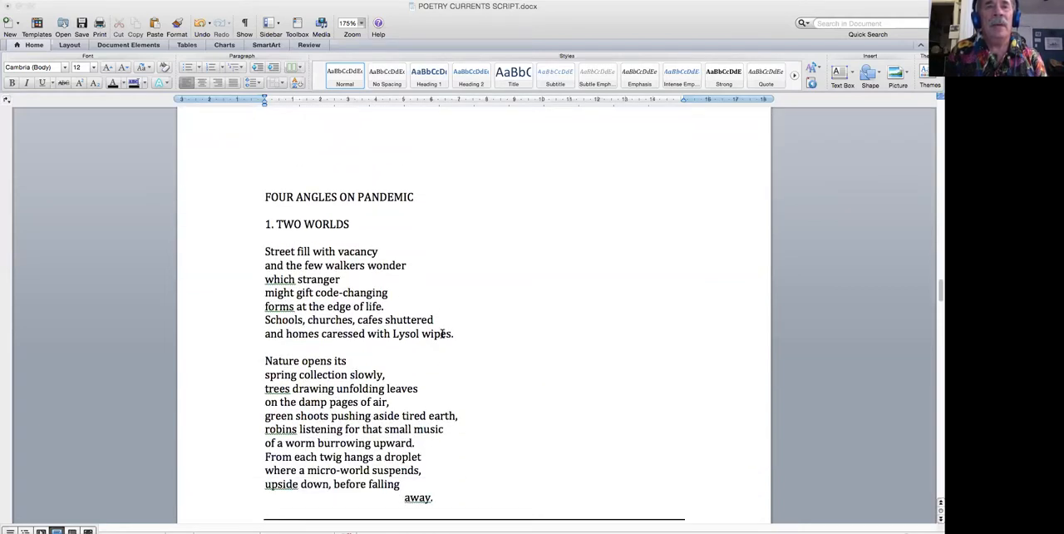
scroll(down, 3)
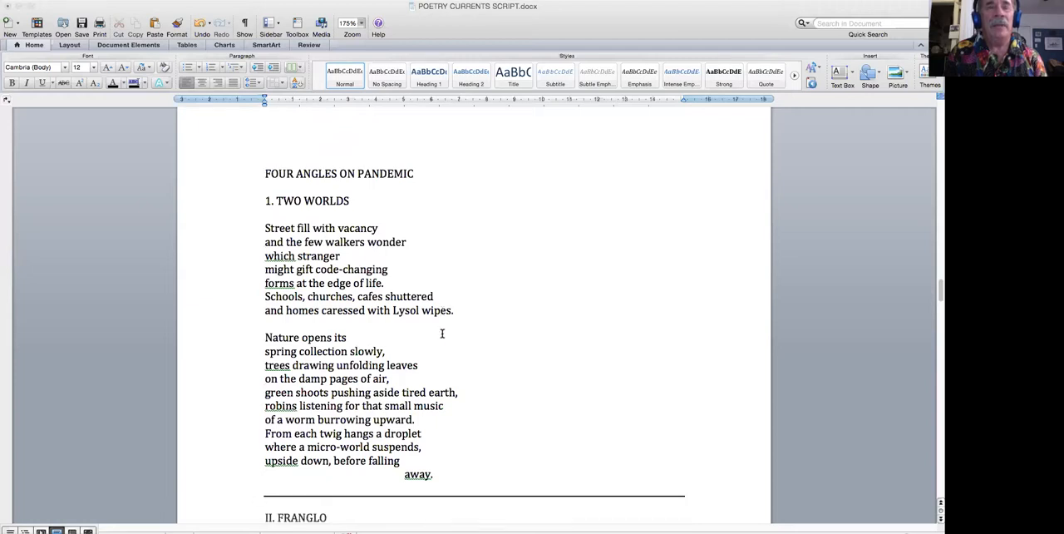
mouse_move(532, 209)
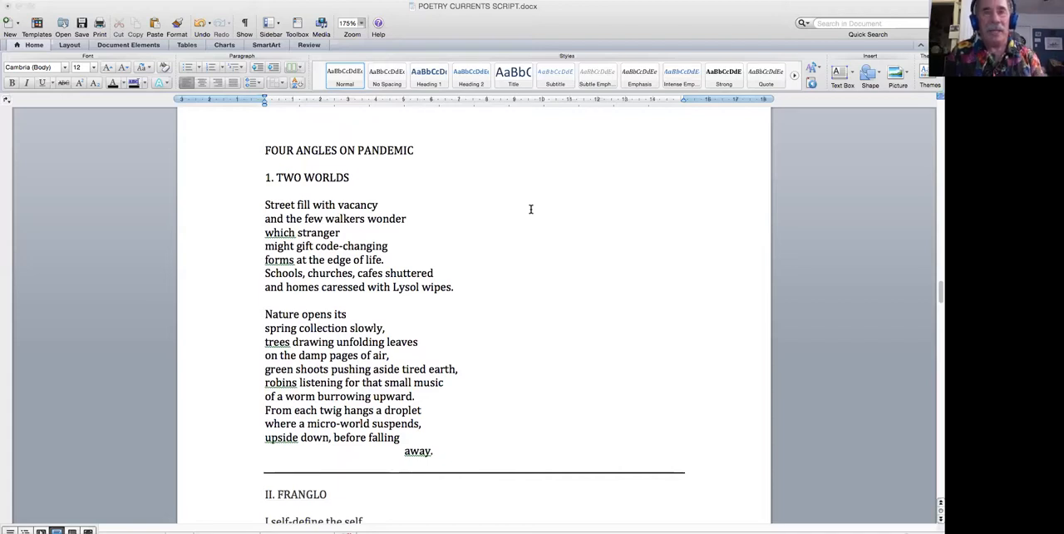
mouse_move(496, 244)
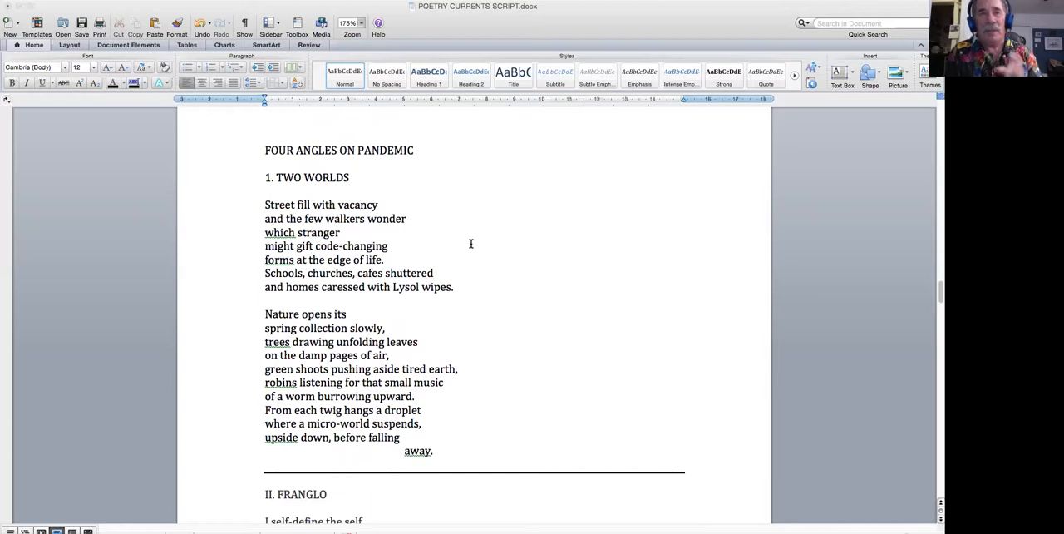
mouse_move(466, 218)
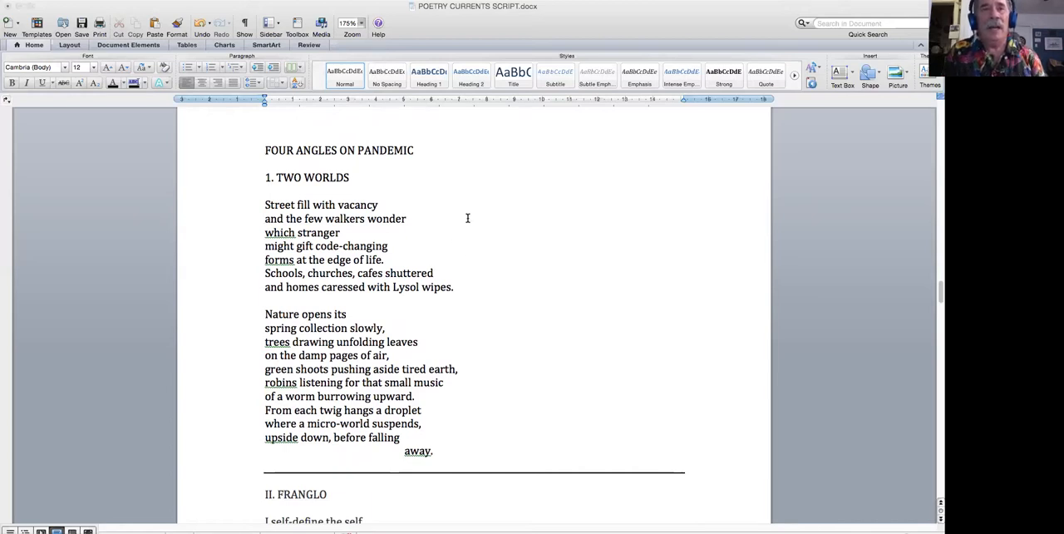
mouse_move(416, 193)
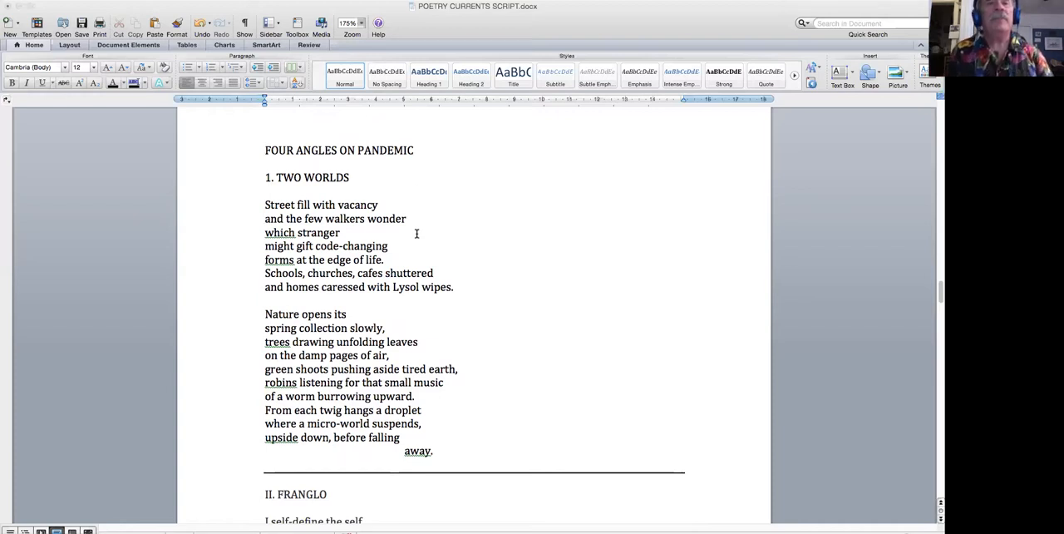
mouse_move(472, 233)
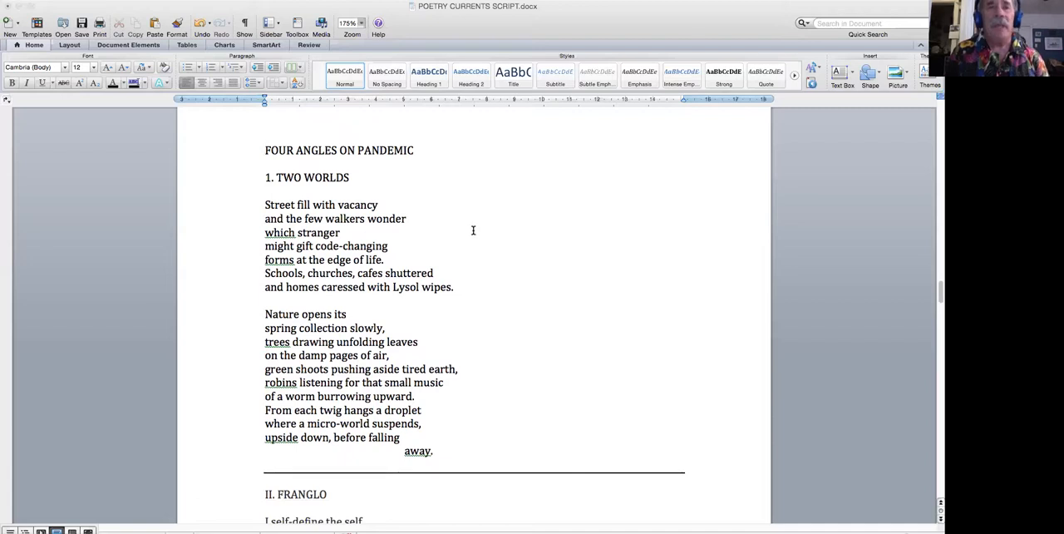
scroll(up, 3)
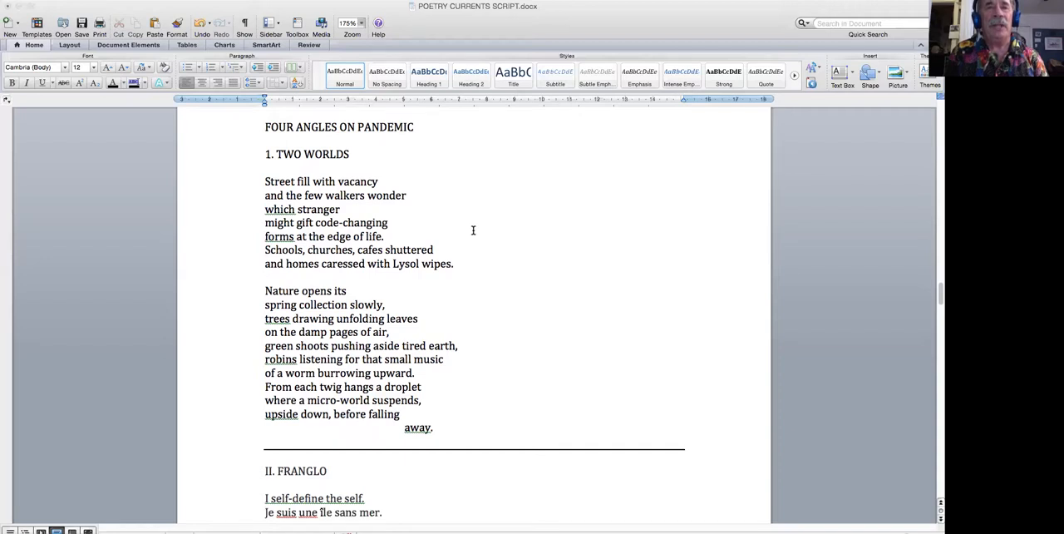
Step: Scroll through FRANGLO down to "Hypocrite lecteur! Mon infecteur!" and "The moon watches all."
scroll(down, 3)
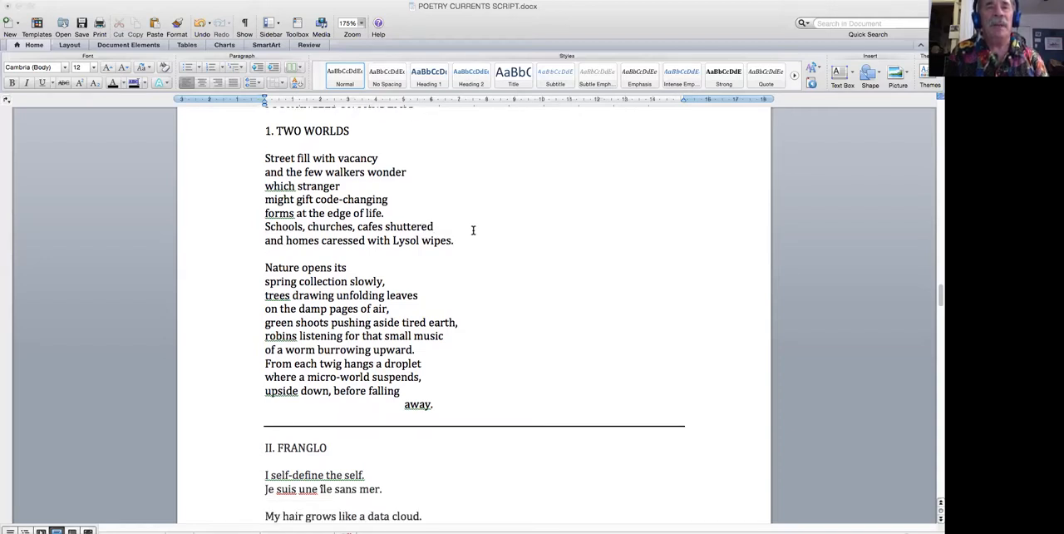
mouse_move(469, 236)
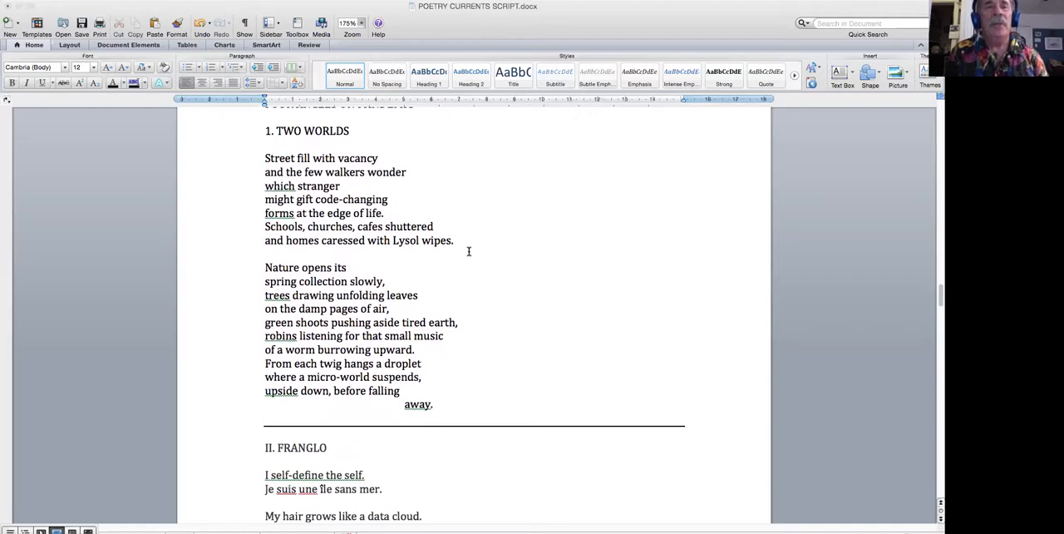
scroll(down, 3)
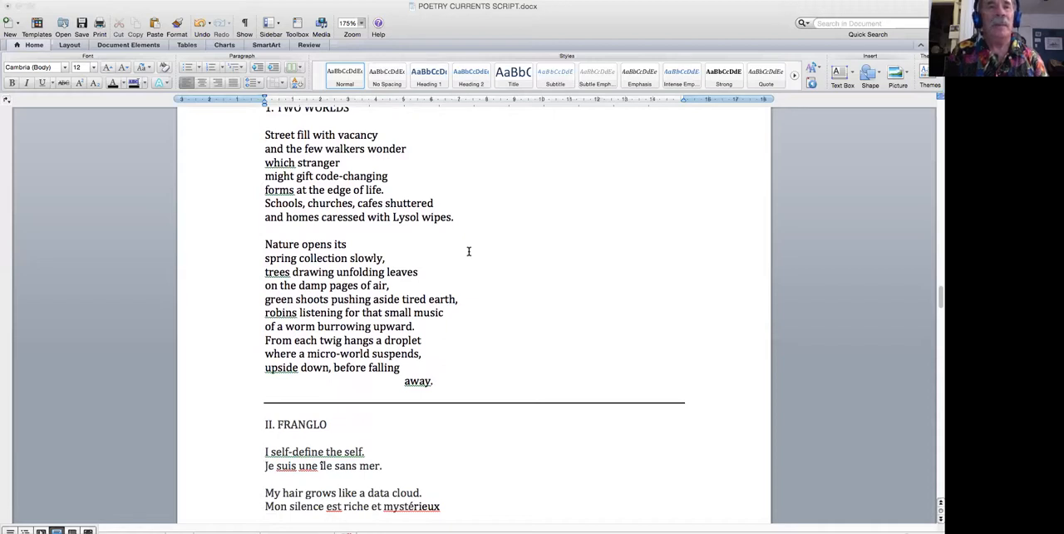
scroll(down, 3)
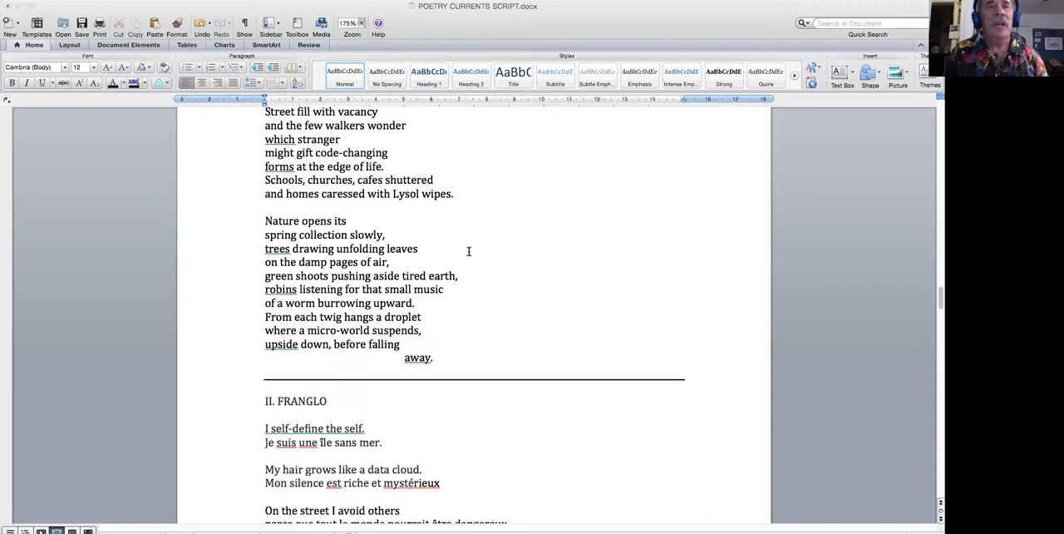
scroll(down, 3)
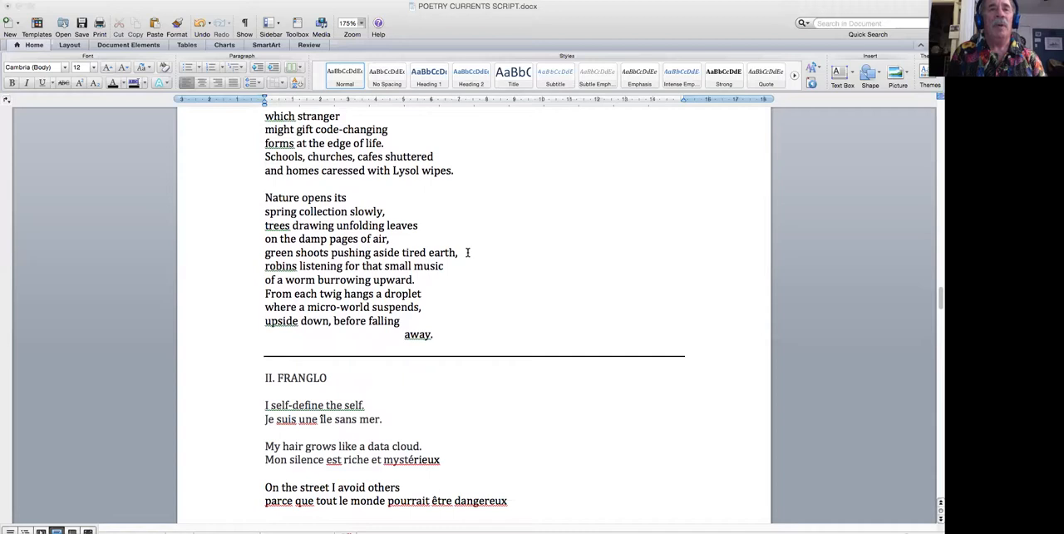
mouse_move(522, 269)
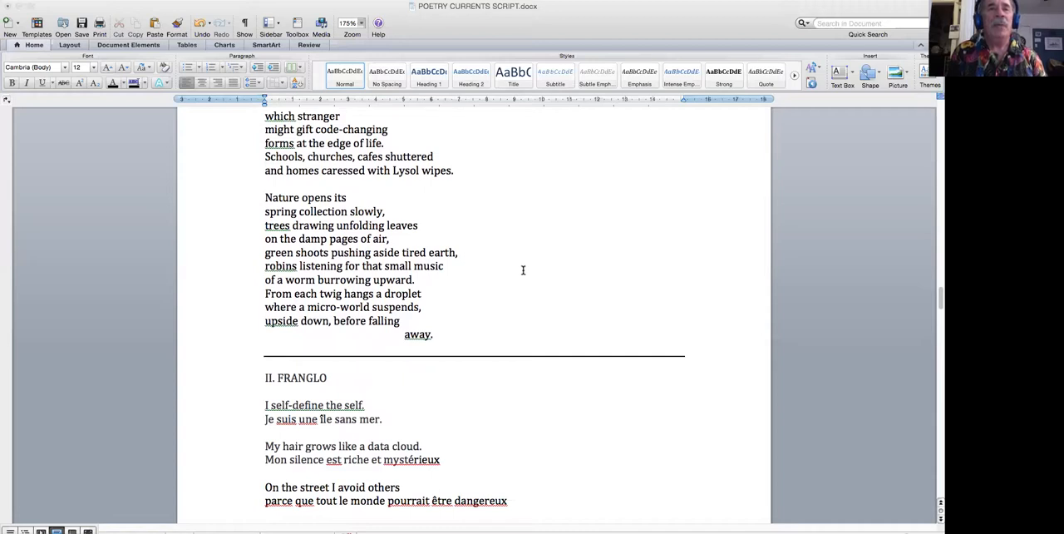
mouse_move(497, 274)
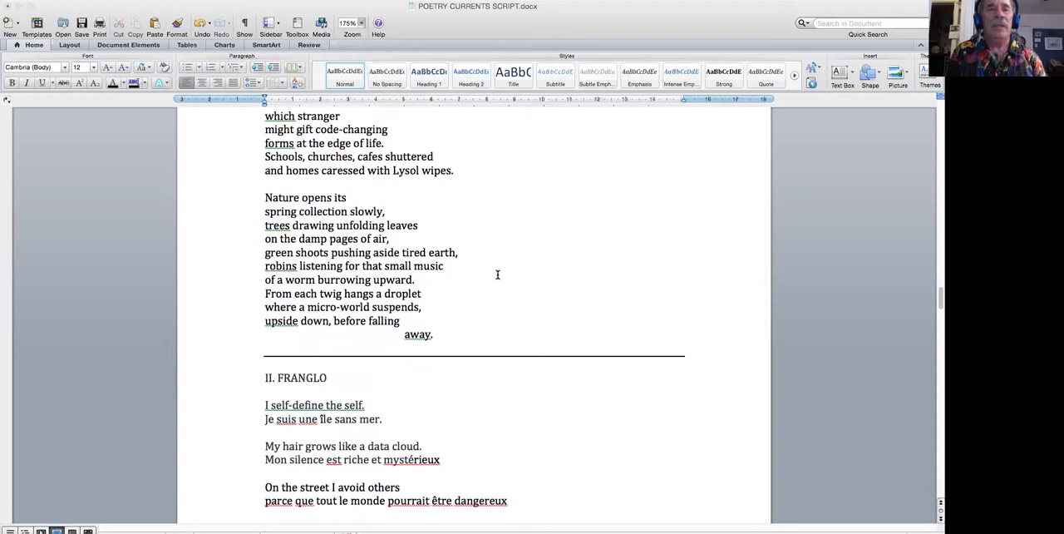
scroll(down, 3)
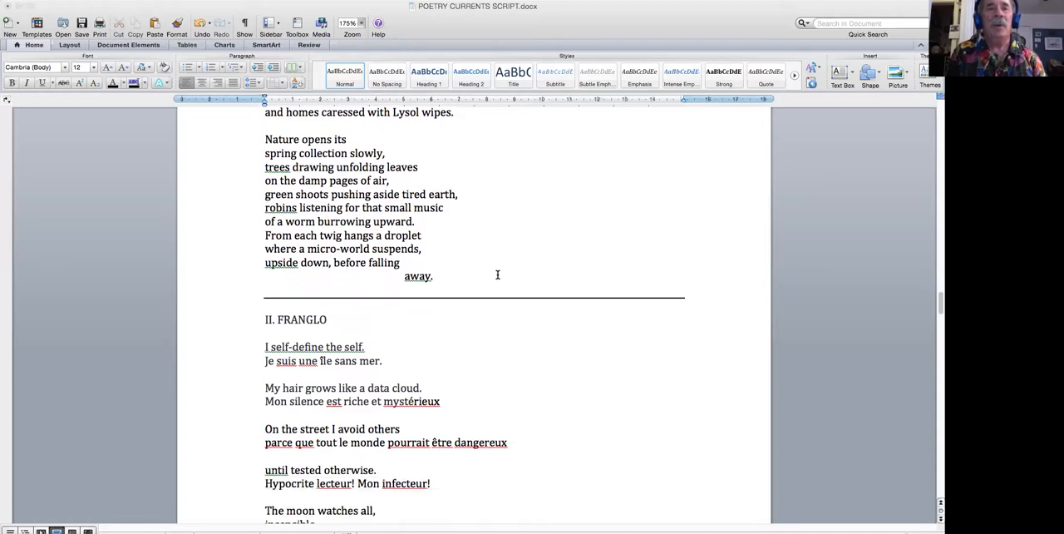
Step: Scroll so II. FRANGLO shows from its heading to "The moon watches all, insensible."
scroll(down, 3)
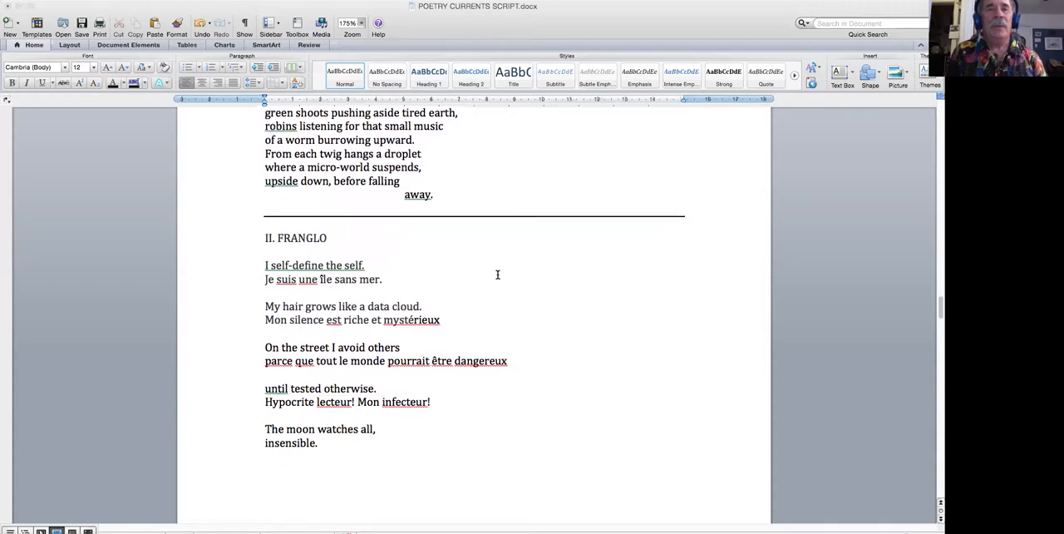
mouse_move(447, 224)
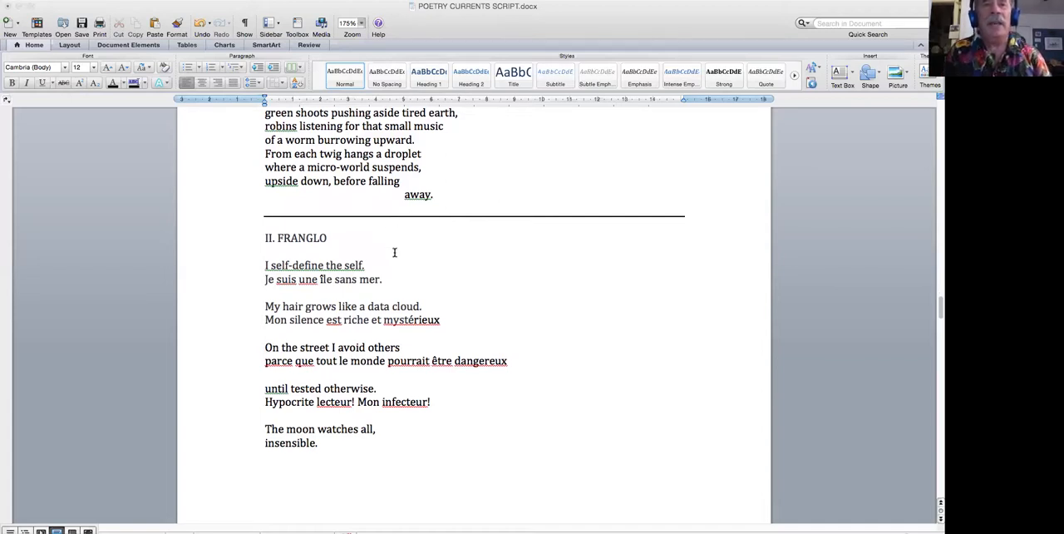
scroll(down, 3)
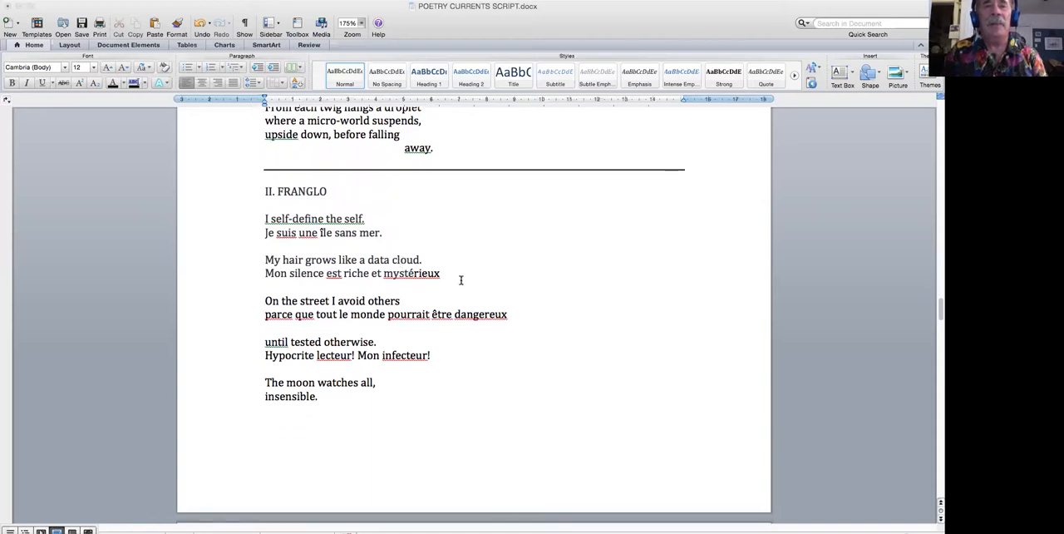
mouse_move(492, 236)
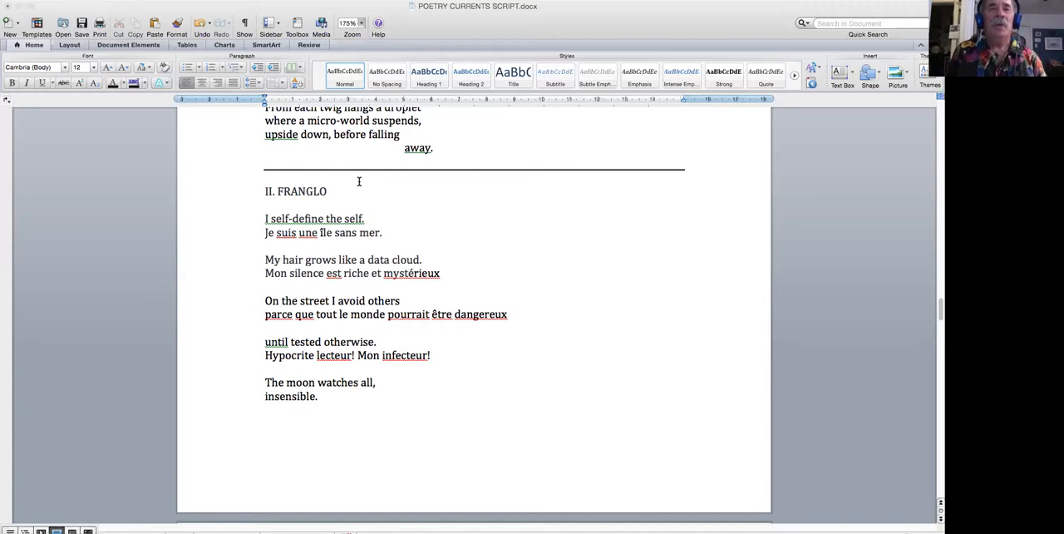
scroll(down, 3)
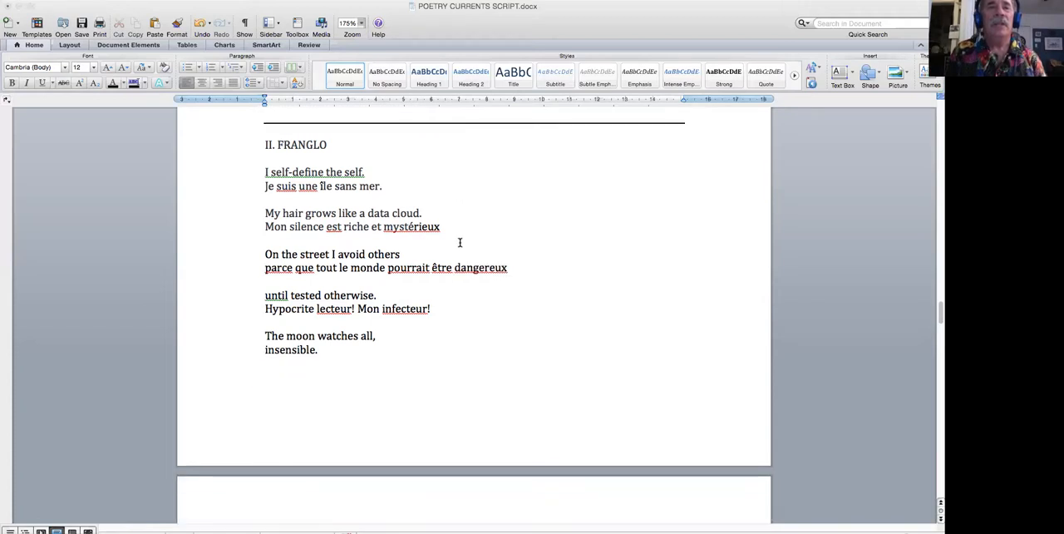
Step: Scroll past III. AFTER WILLIAMS to show IV. BOLOGNESE through "circumstance."
scroll(down, 3)
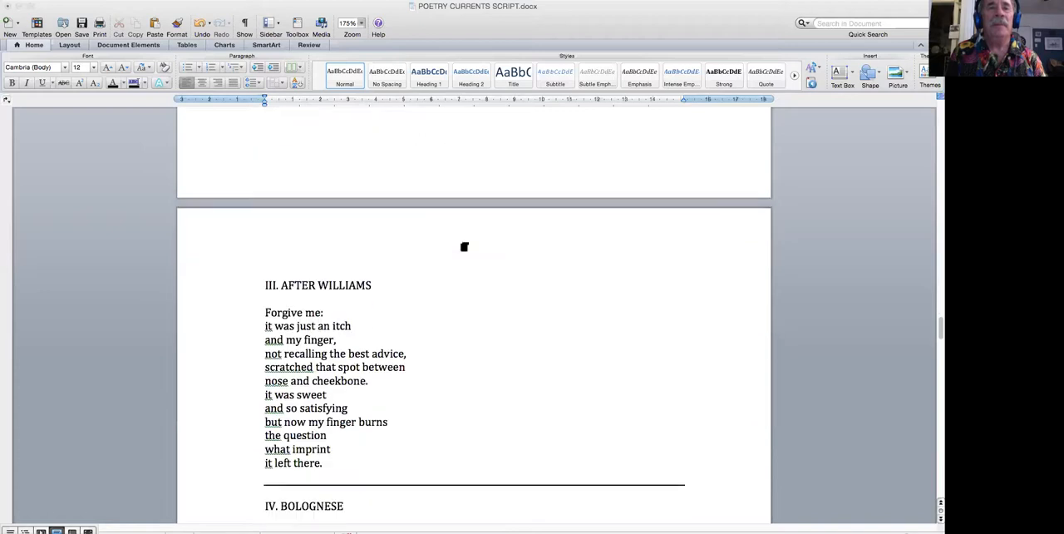
scroll(down, 3)
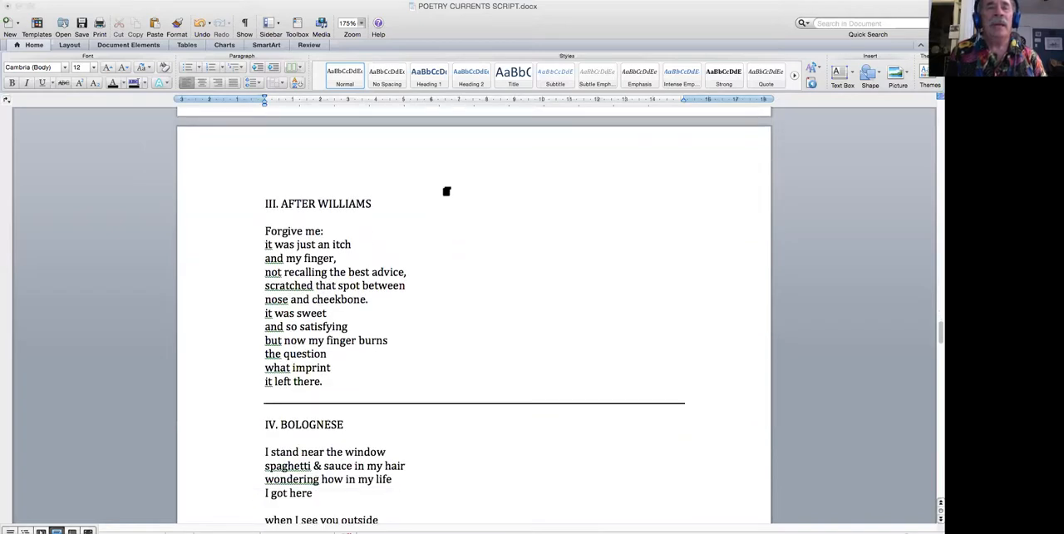
scroll(up, 3)
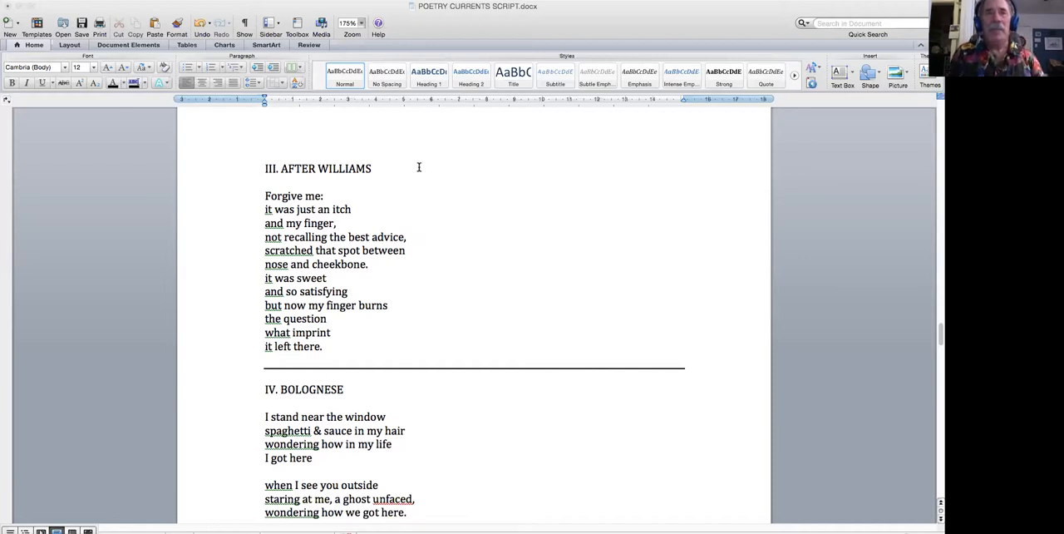
mouse_move(402, 213)
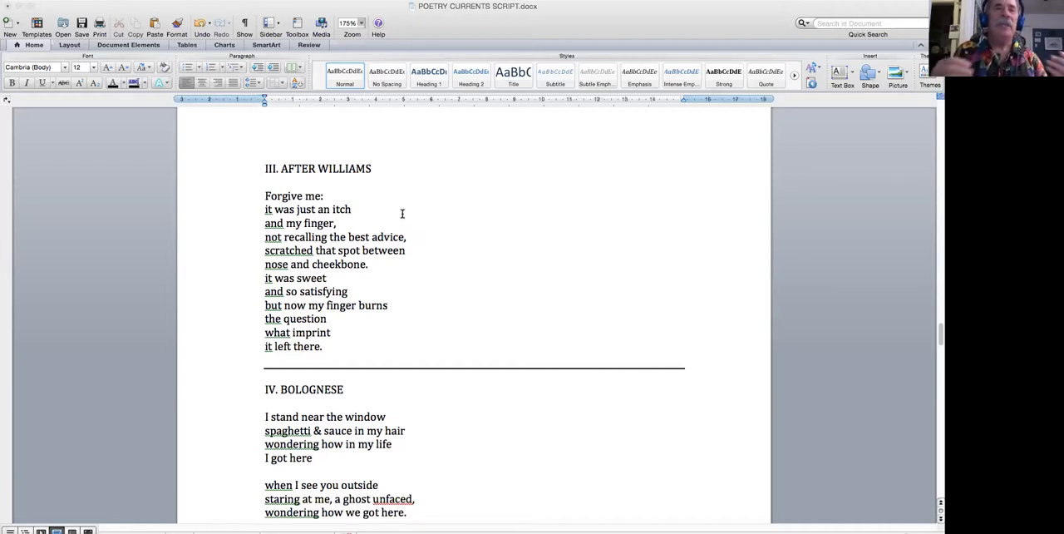
mouse_move(408, 226)
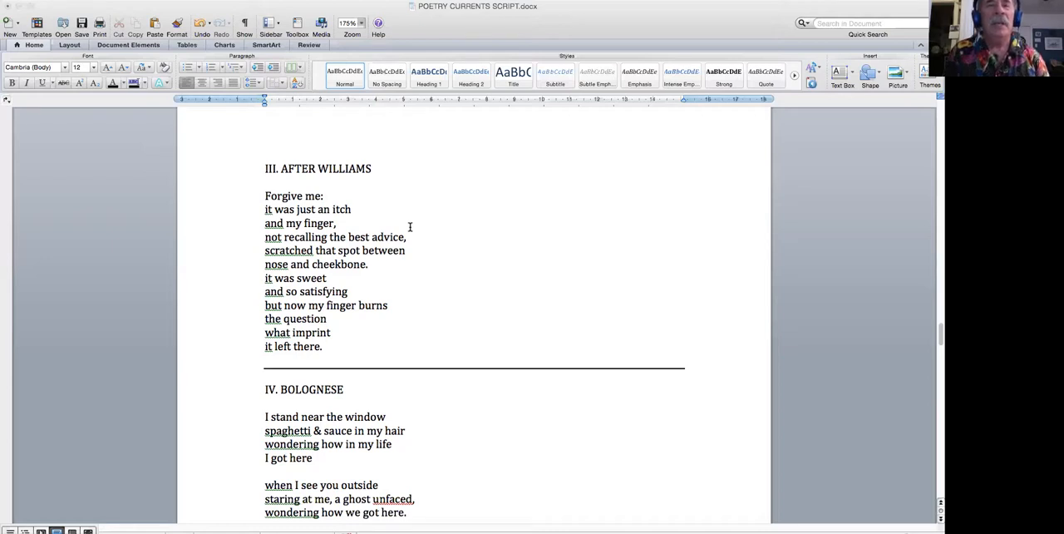
mouse_move(437, 236)
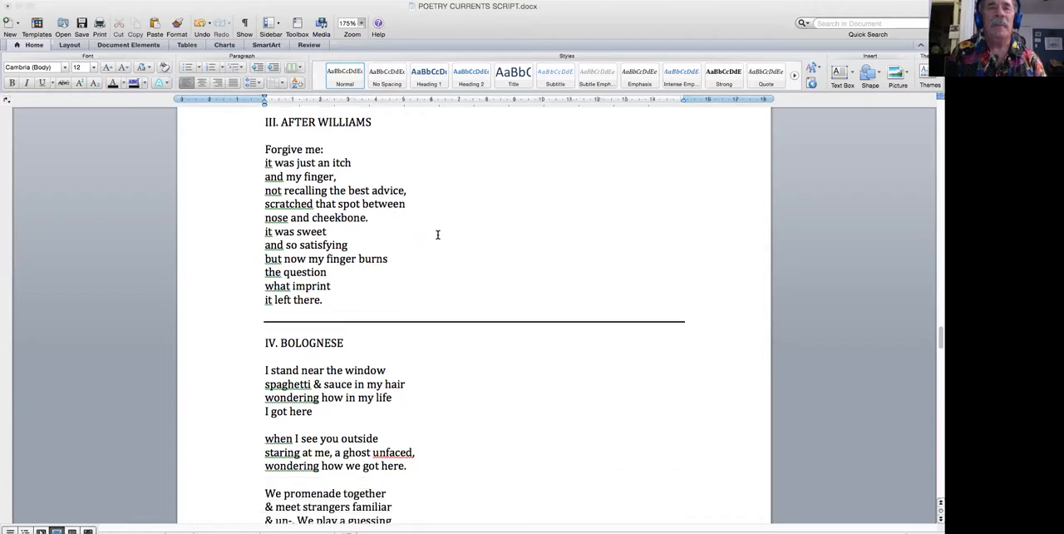
scroll(down, 3)
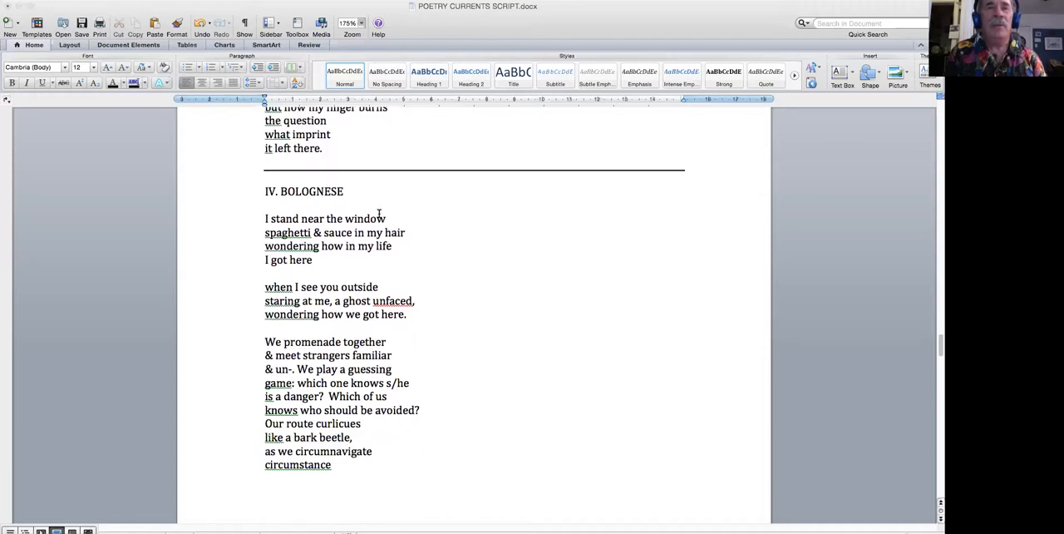
mouse_move(406, 176)
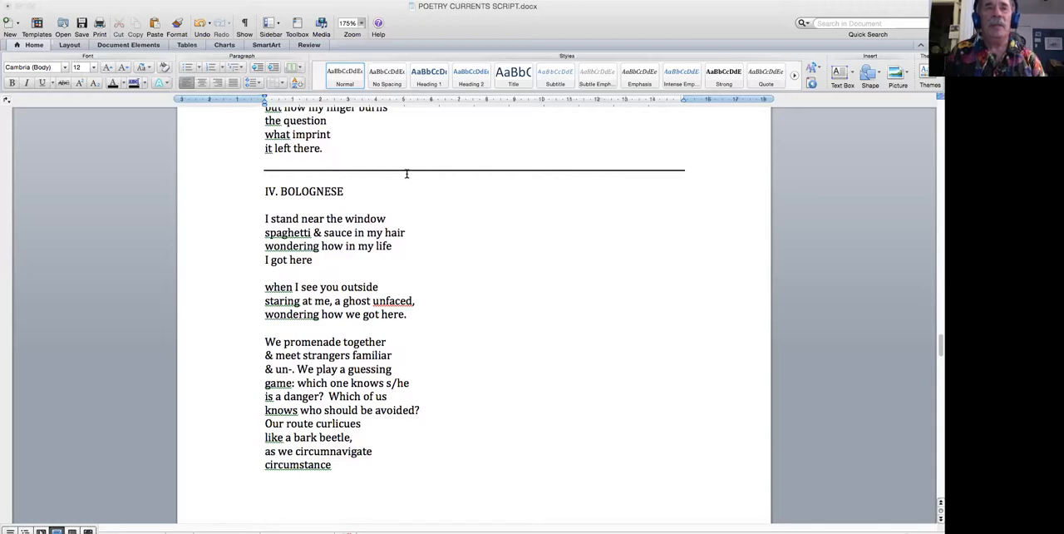
mouse_move(402, 179)
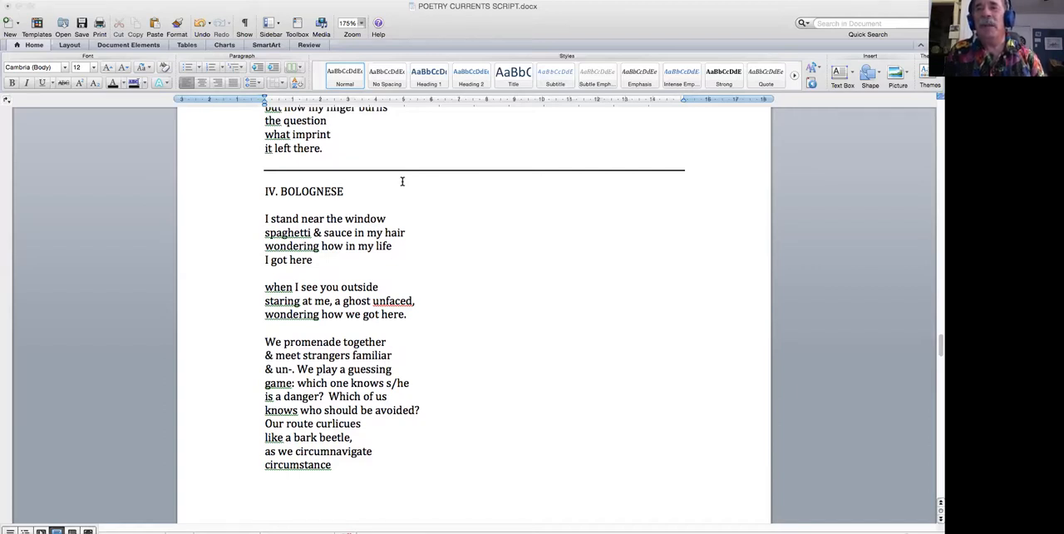
mouse_move(432, 206)
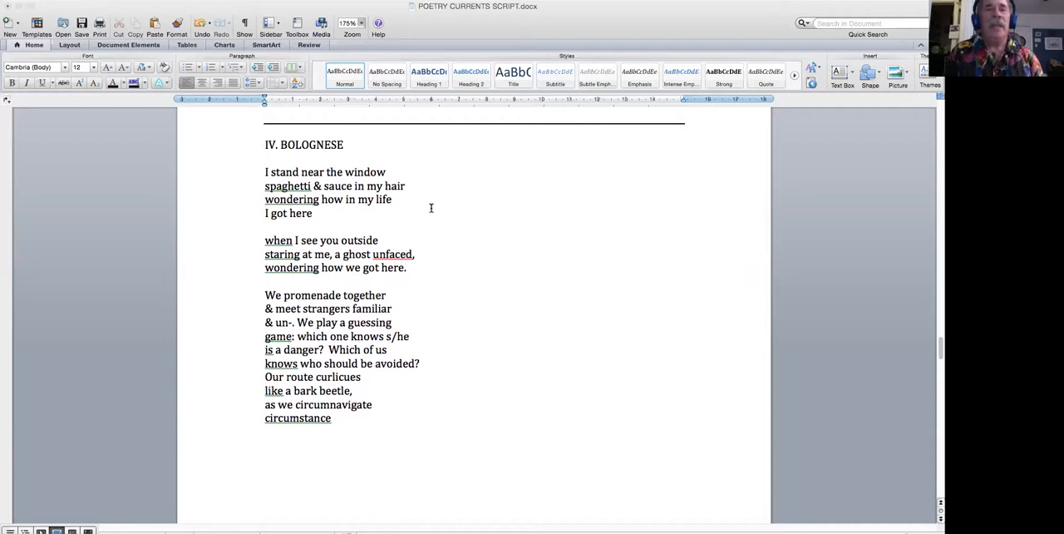
Step: Scroll past BOLOGNESE's end to the PETRICHOR heading, its italic definition and first stanzas
scroll(up, 3)
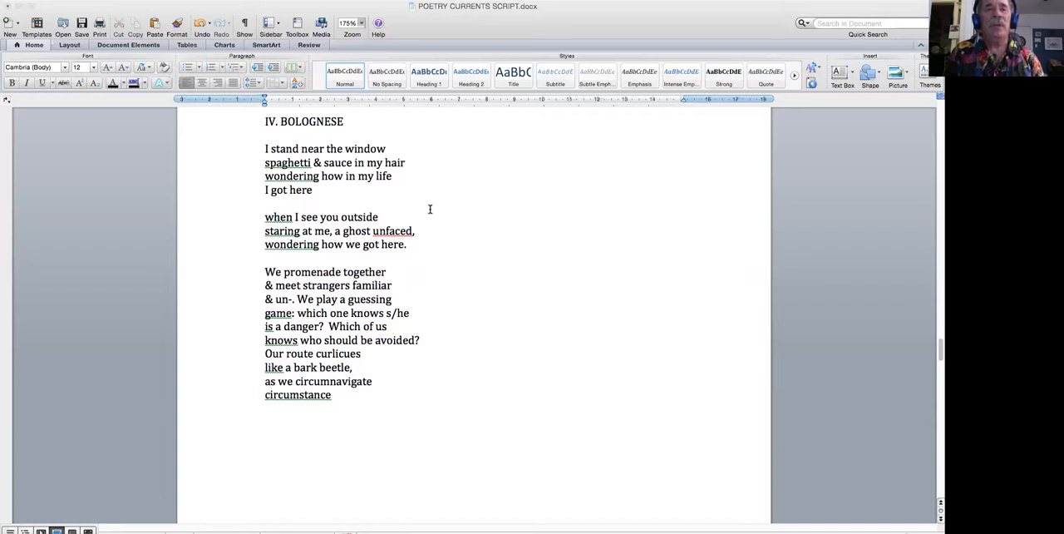
scroll(up, 3)
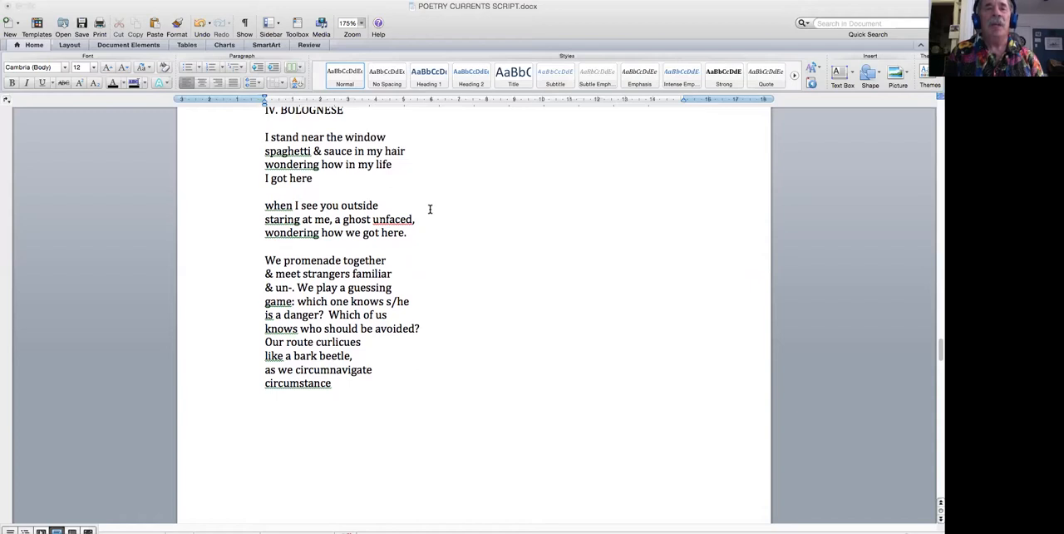
scroll(down, 3)
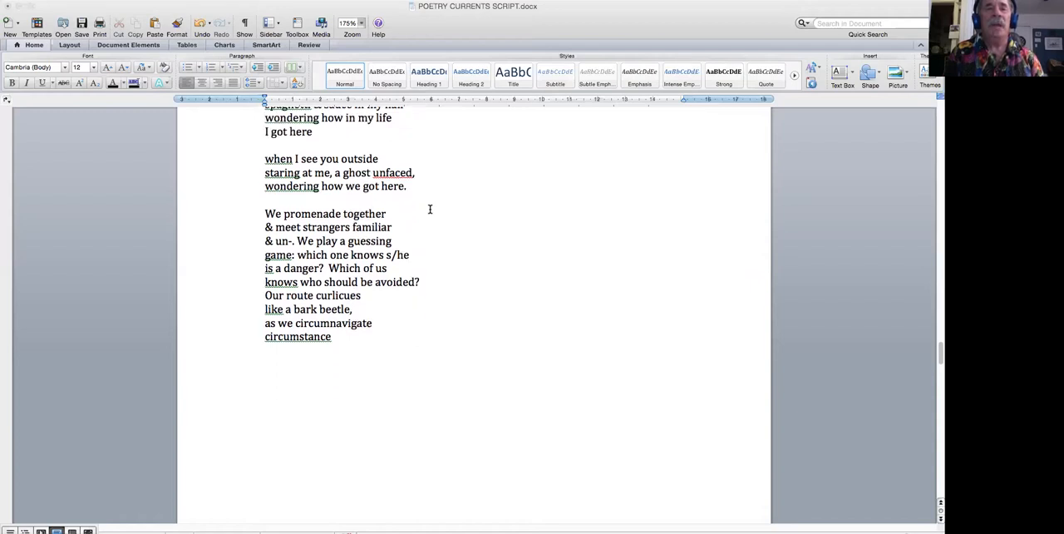
scroll(down, 3)
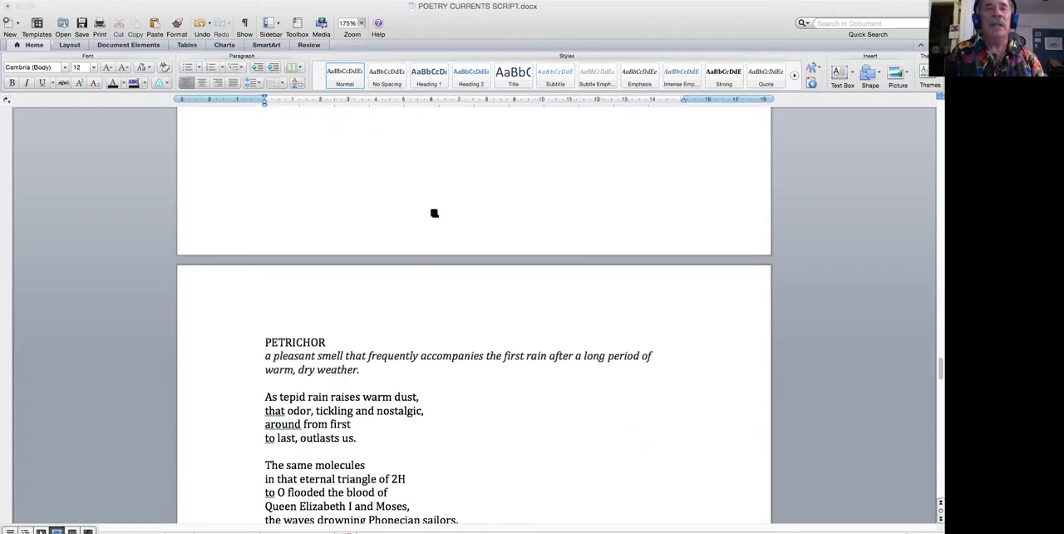
Step: Scroll to PETRICHOR's close and CLIMATE CHANGE, 2019 through "can't halt the wasting."
scroll(down, 3)
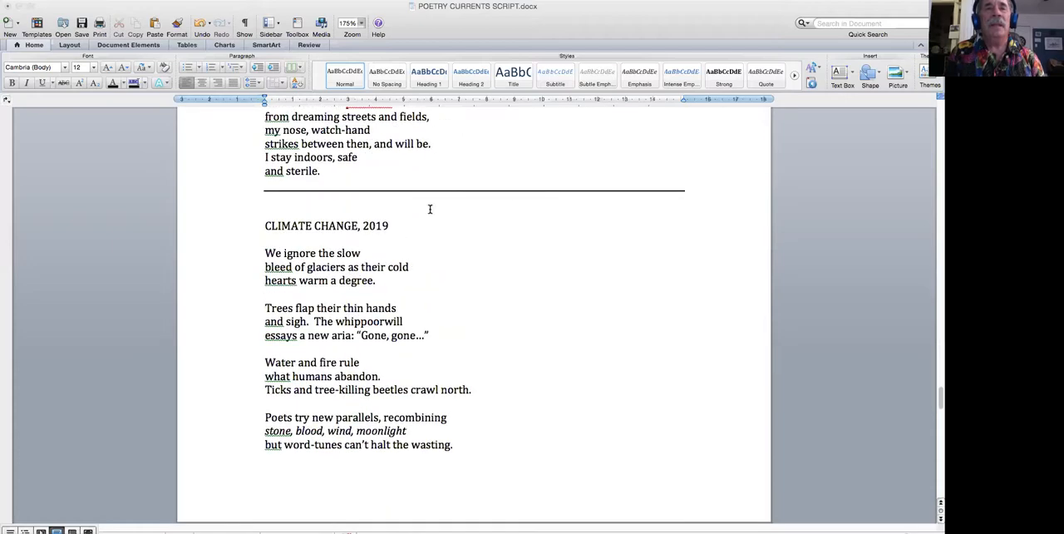
scroll(down, 3)
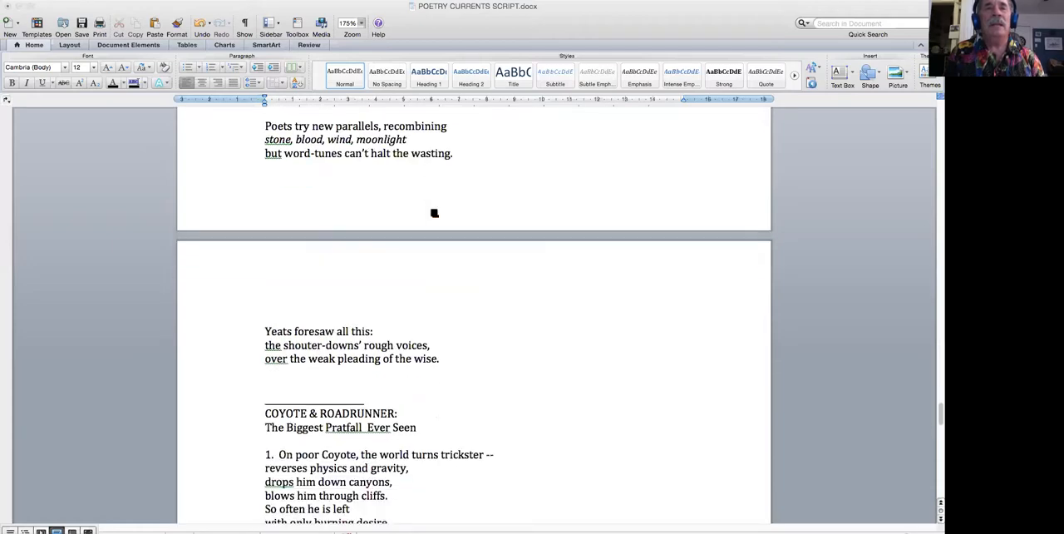
scroll(down, 3)
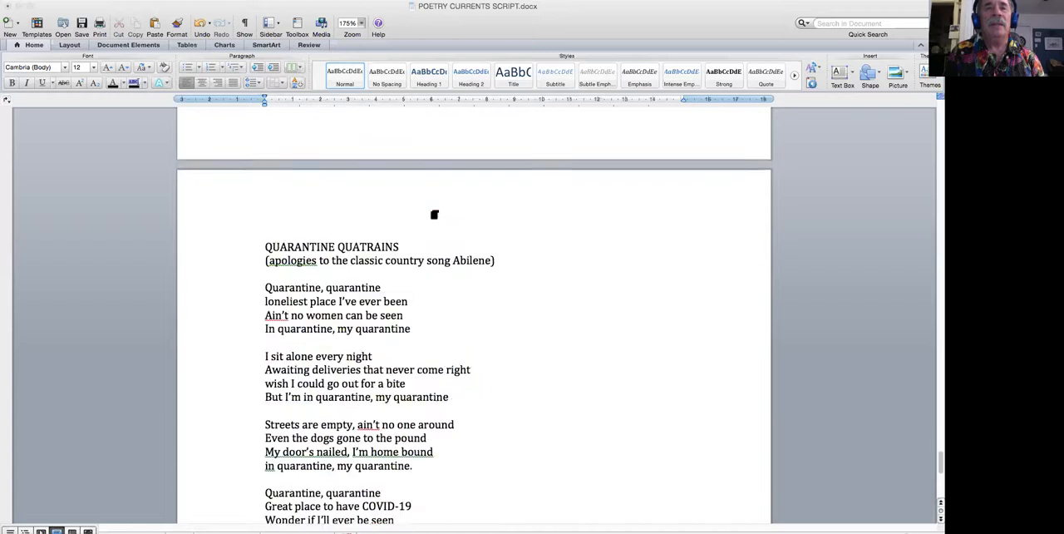
scroll(down, 3)
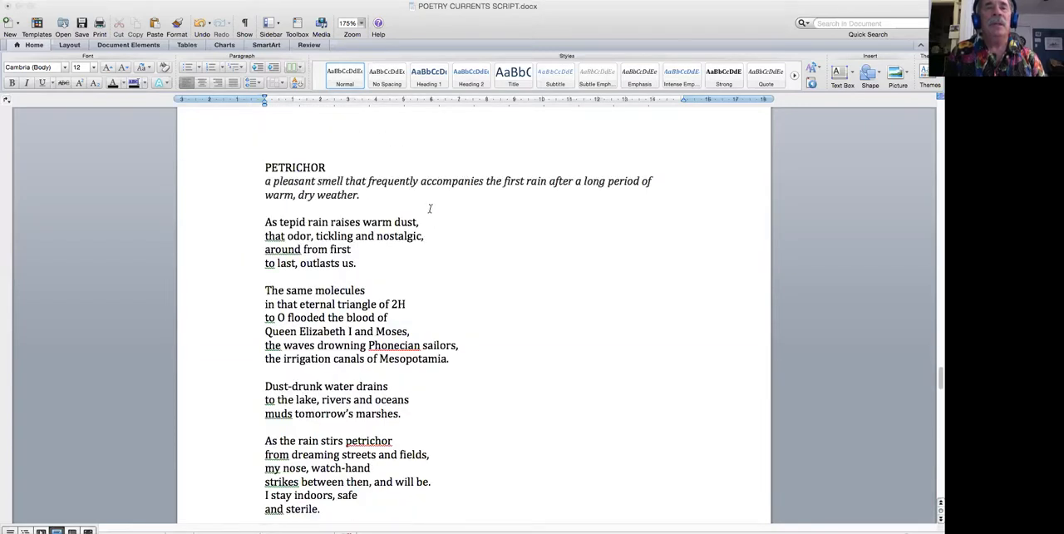
scroll(down, 3)
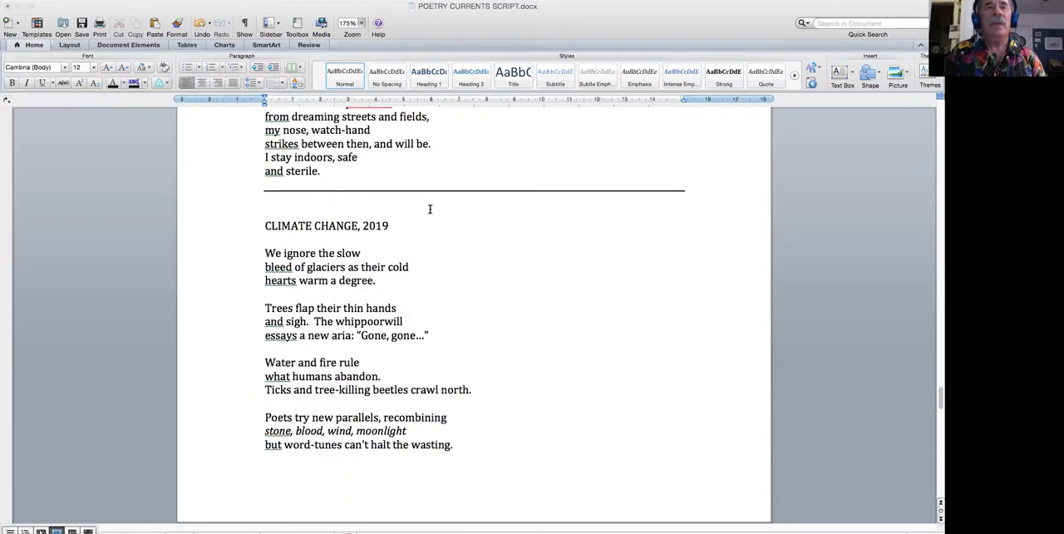
Step: Scroll past the Yeats lines to the COYOTE & ROADRUNNER title and first stanza
scroll(down, 3)
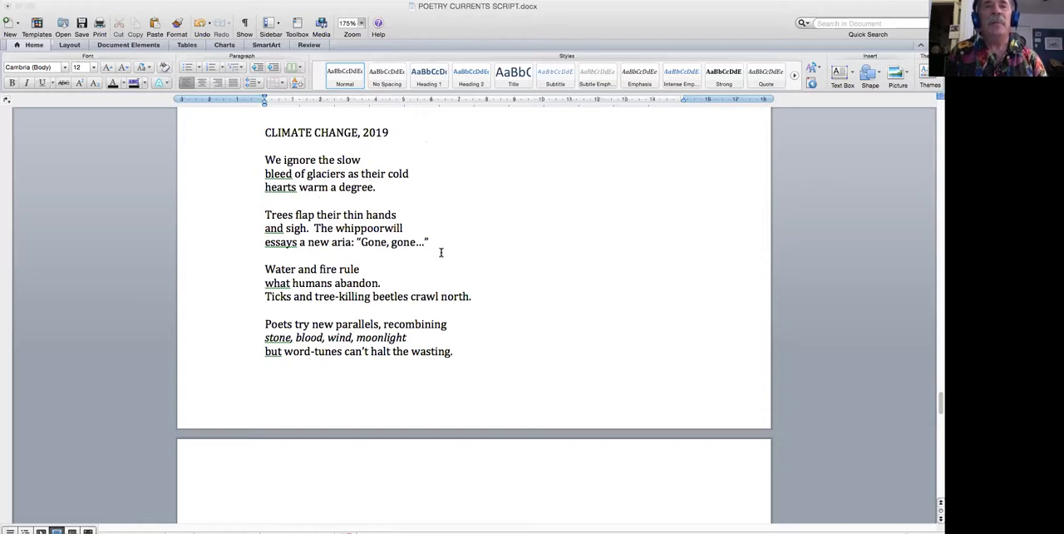
scroll(down, 3)
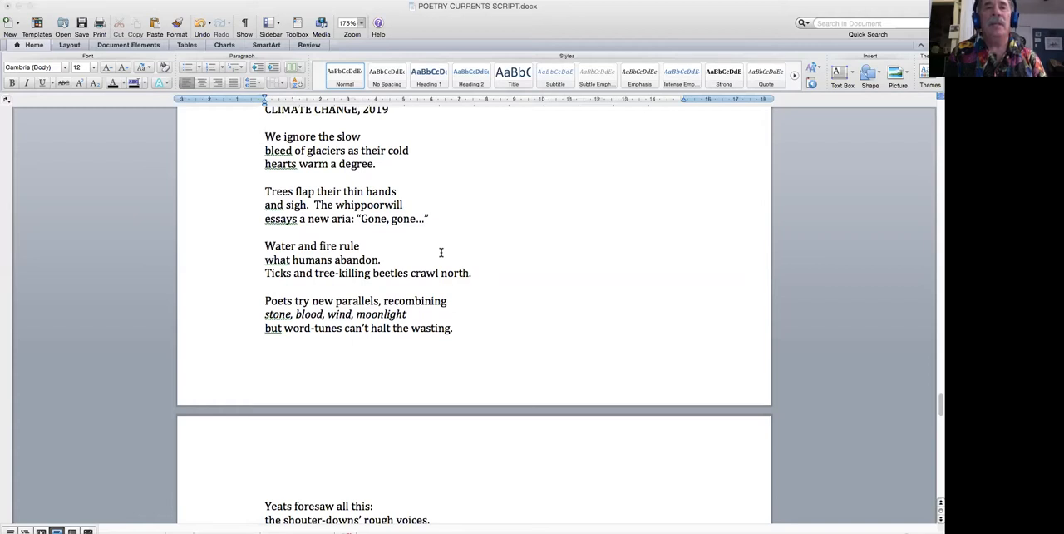
scroll(down, 3)
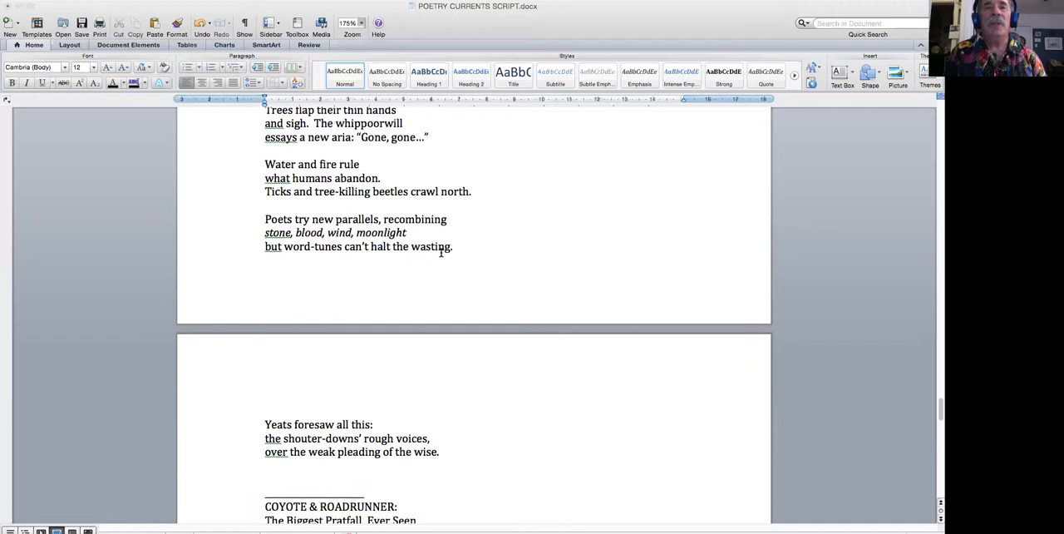
scroll(down, 3)
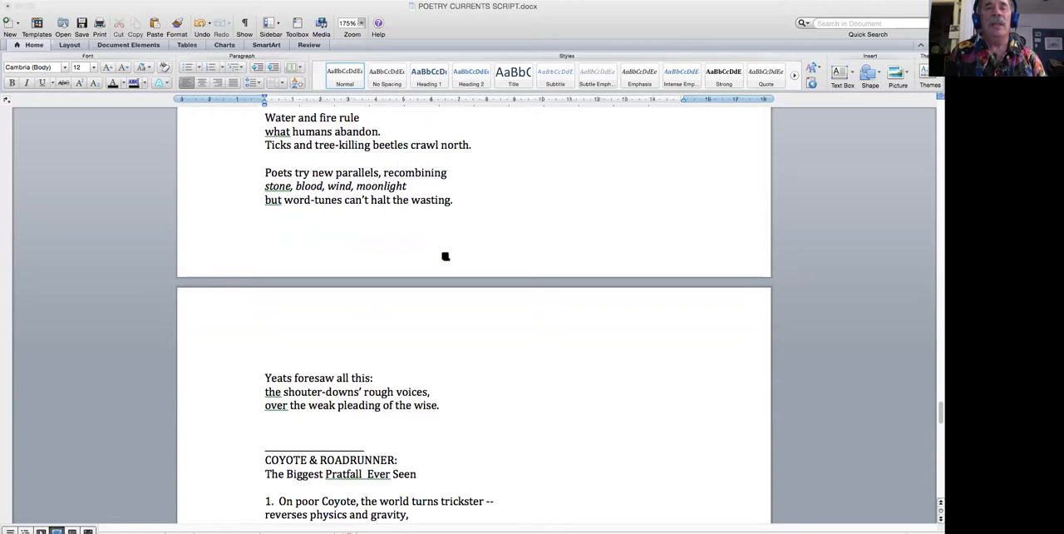
scroll(down, 3)
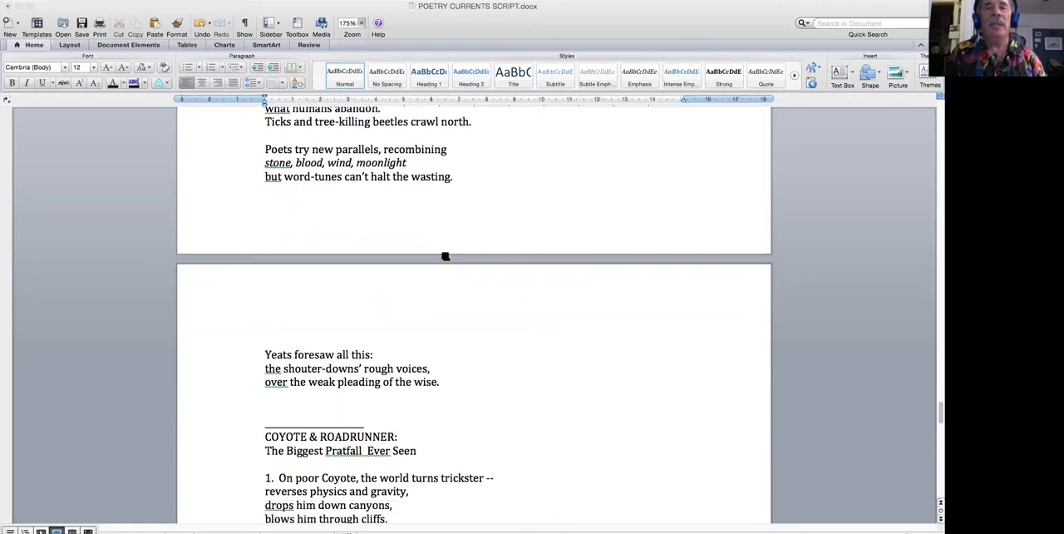
scroll(down, 3)
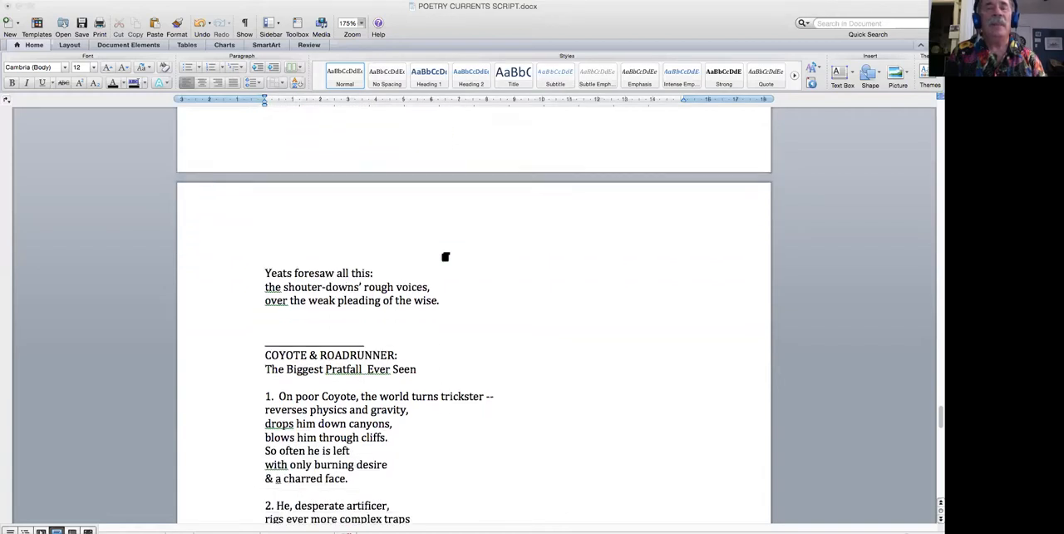
Step: Scroll back and forth through the early stanzas of COYOTE & ROADRUNNER during the reading
scroll(down, 3)
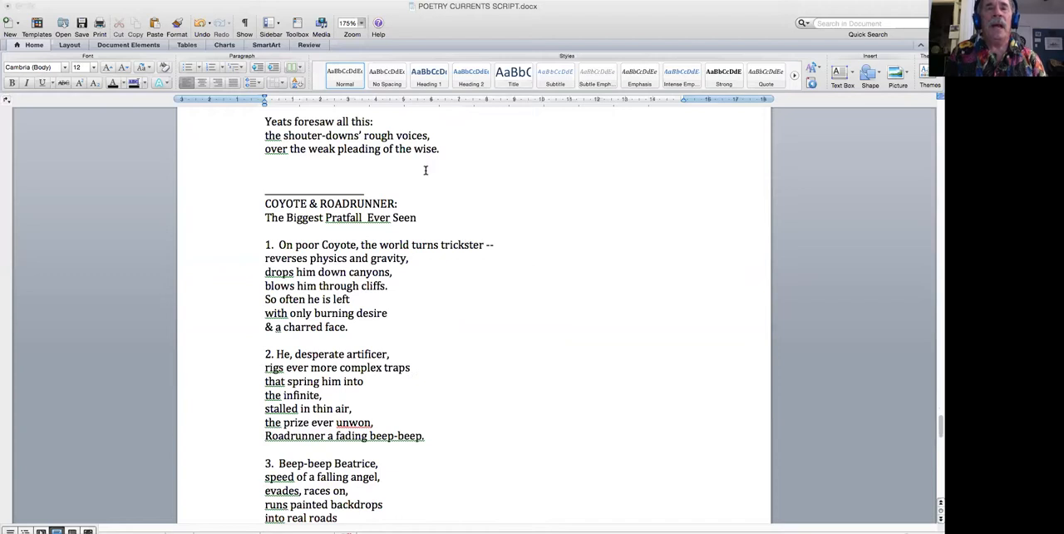
mouse_move(376, 188)
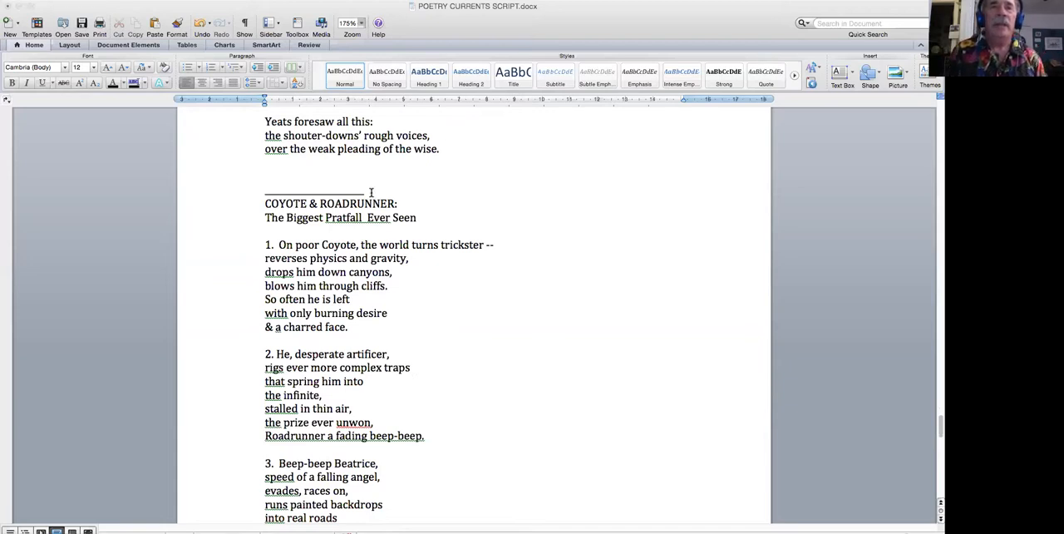
scroll(up, 3)
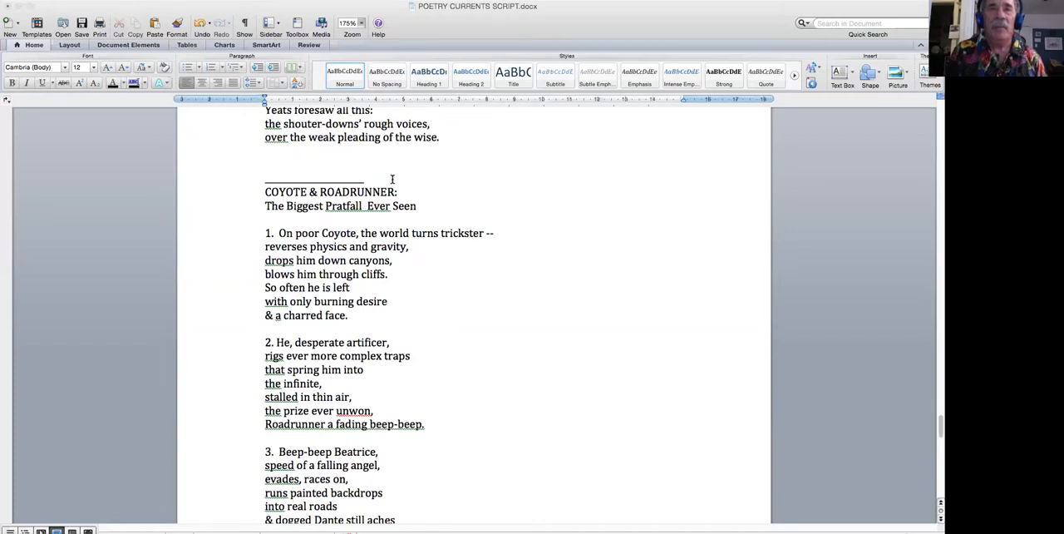
mouse_move(379, 206)
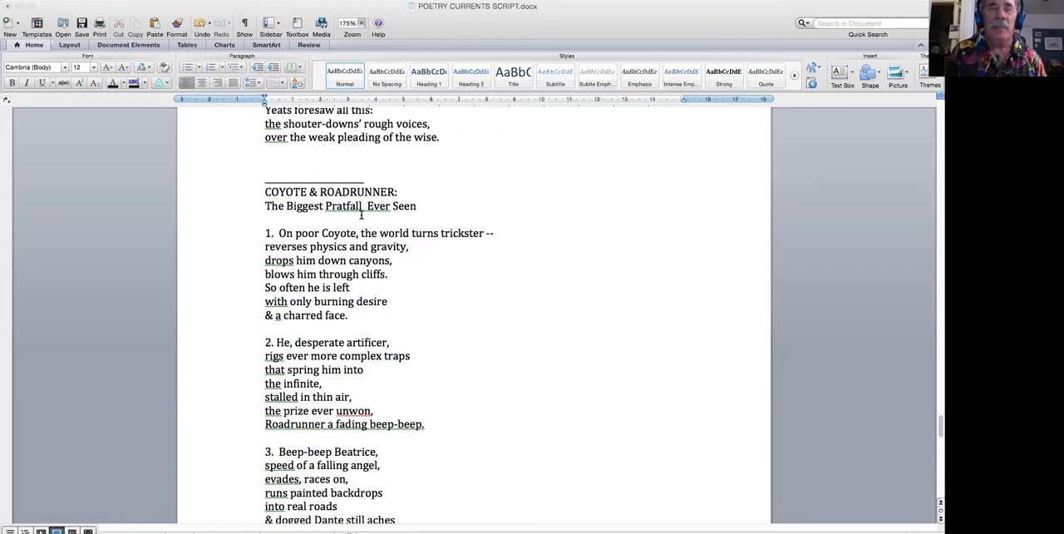
scroll(down, 3)
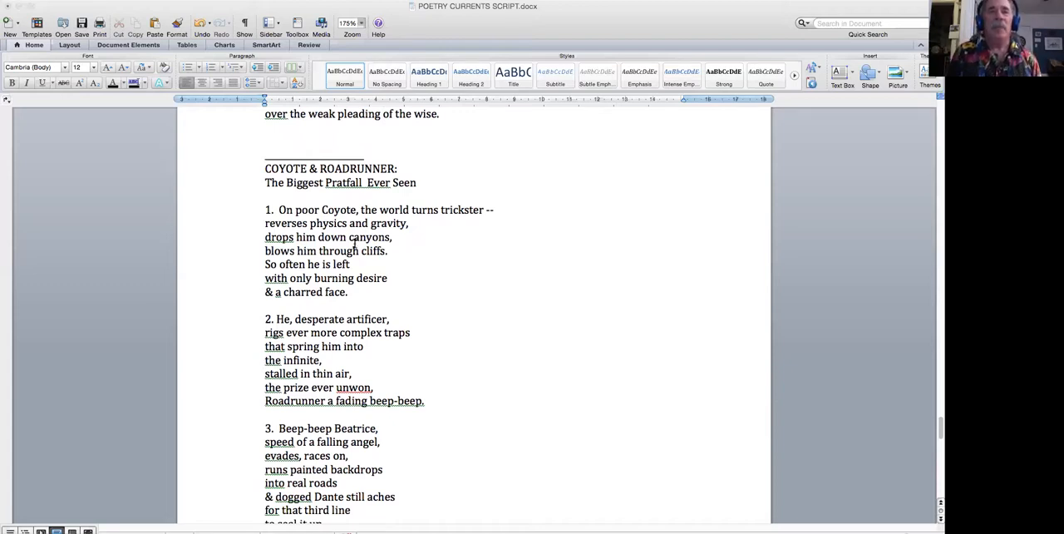
scroll(up, 3)
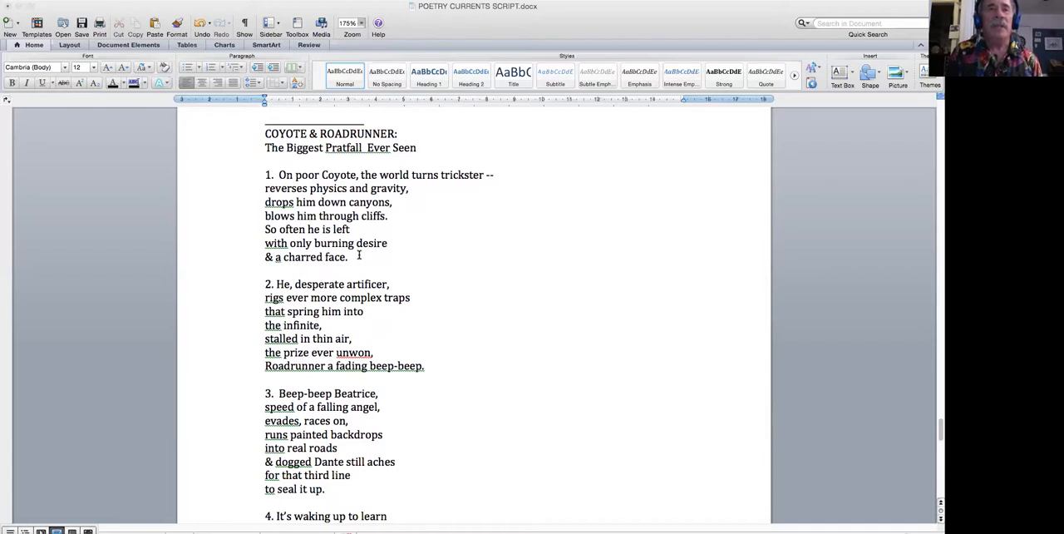
scroll(down, 3)
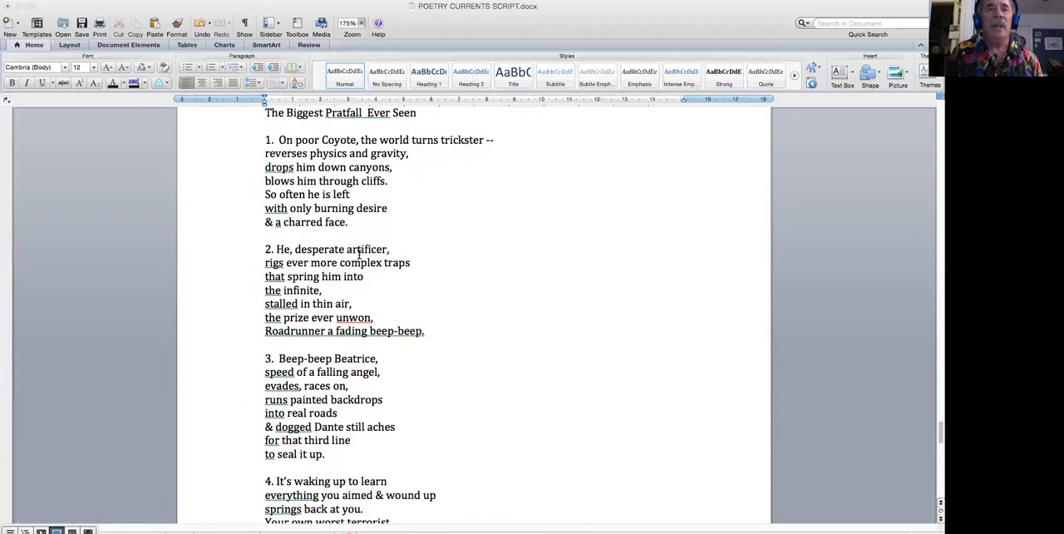
scroll(up, 3)
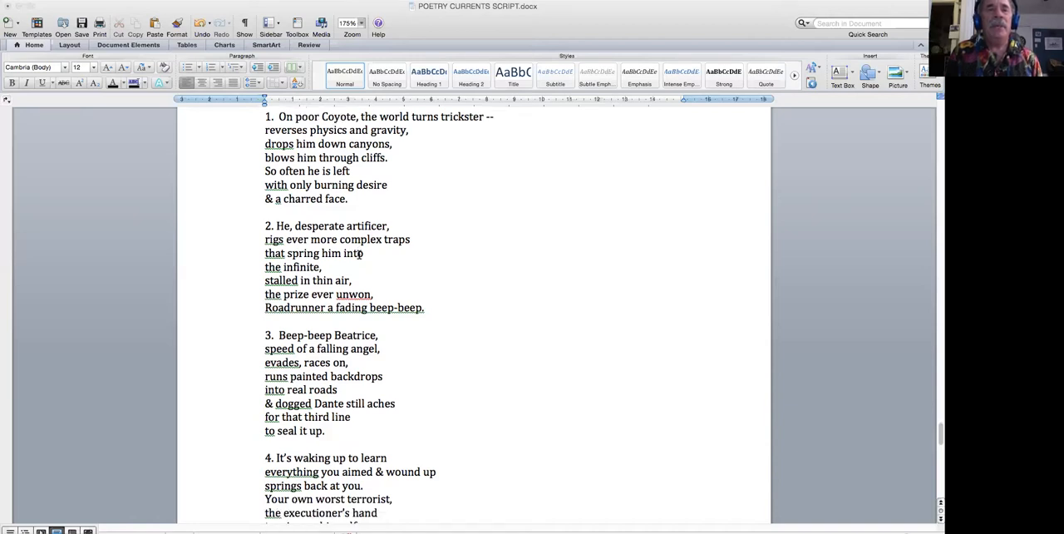
Step: Scroll down through stanza 4 to the closing line "Beeping goes diminuendo."
scroll(down, 3)
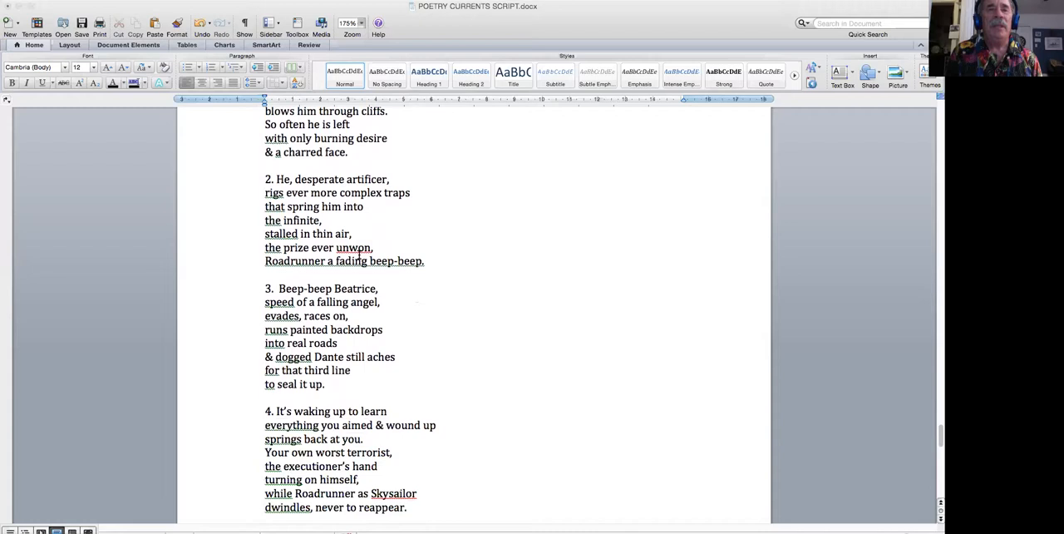
scroll(down, 3)
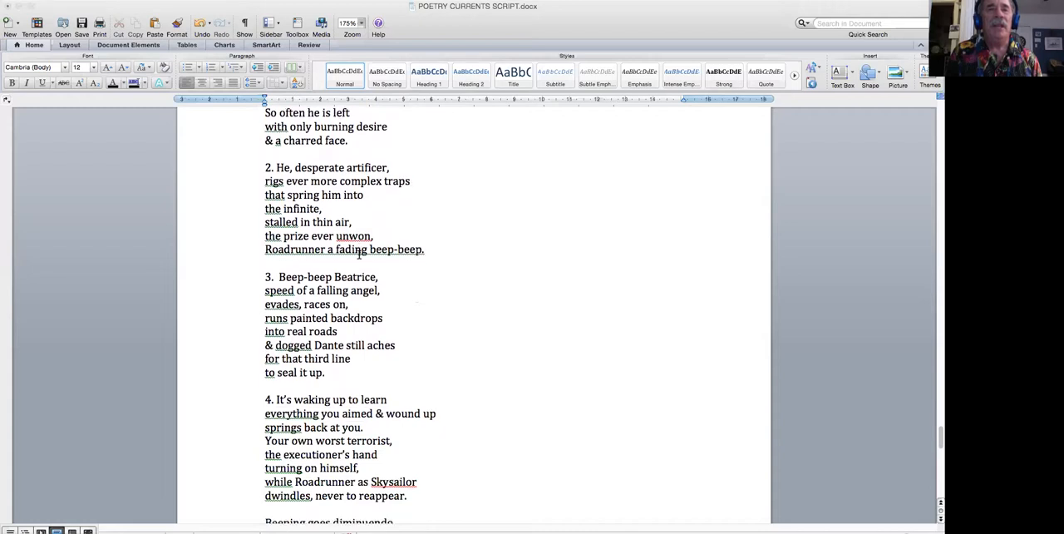
scroll(down, 3)
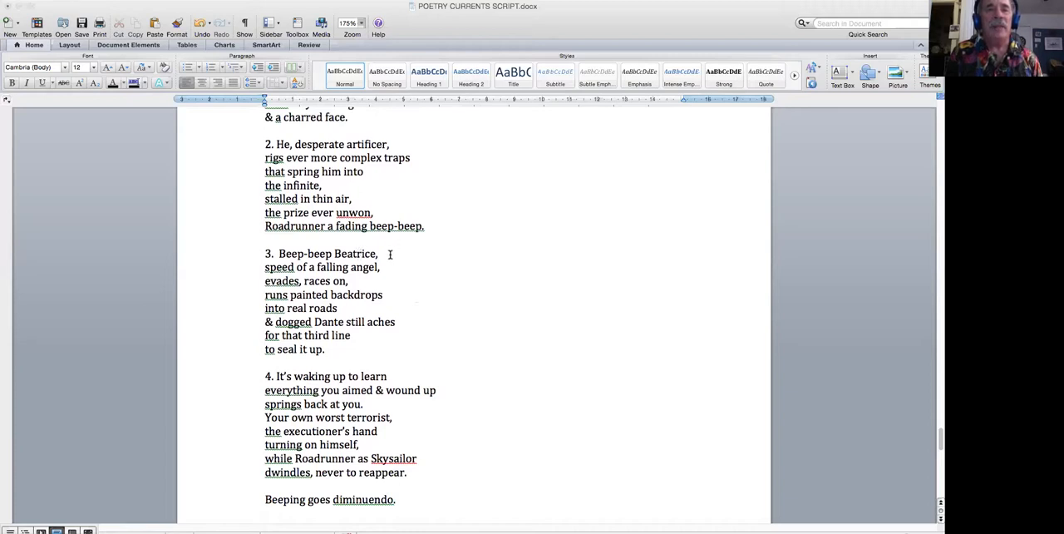
scroll(down, 3)
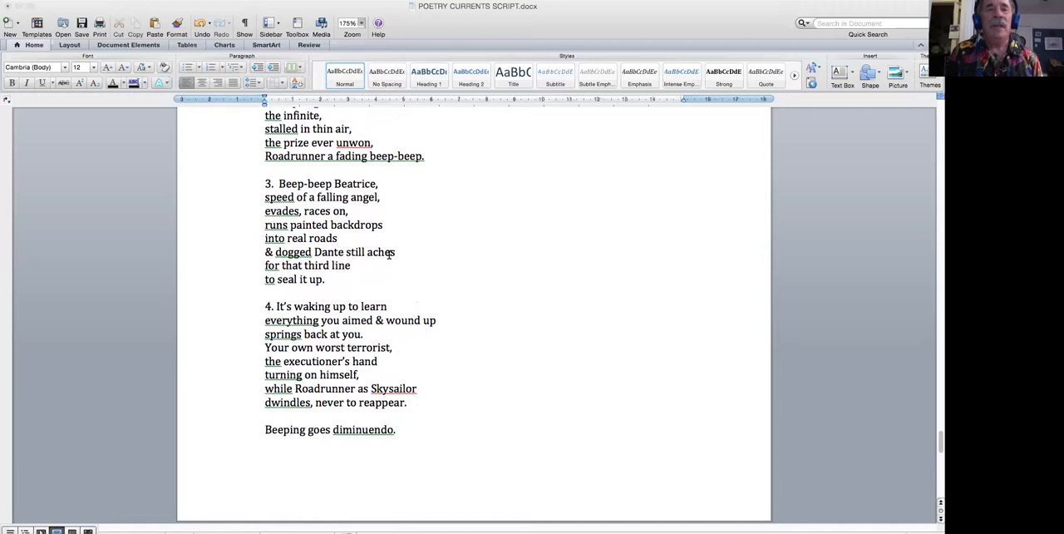
scroll(down, 3)
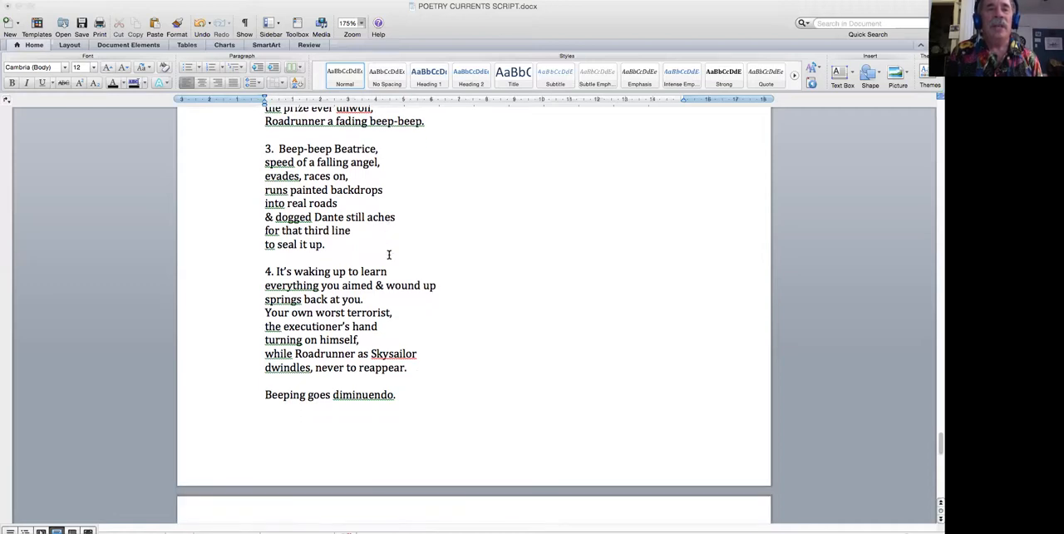